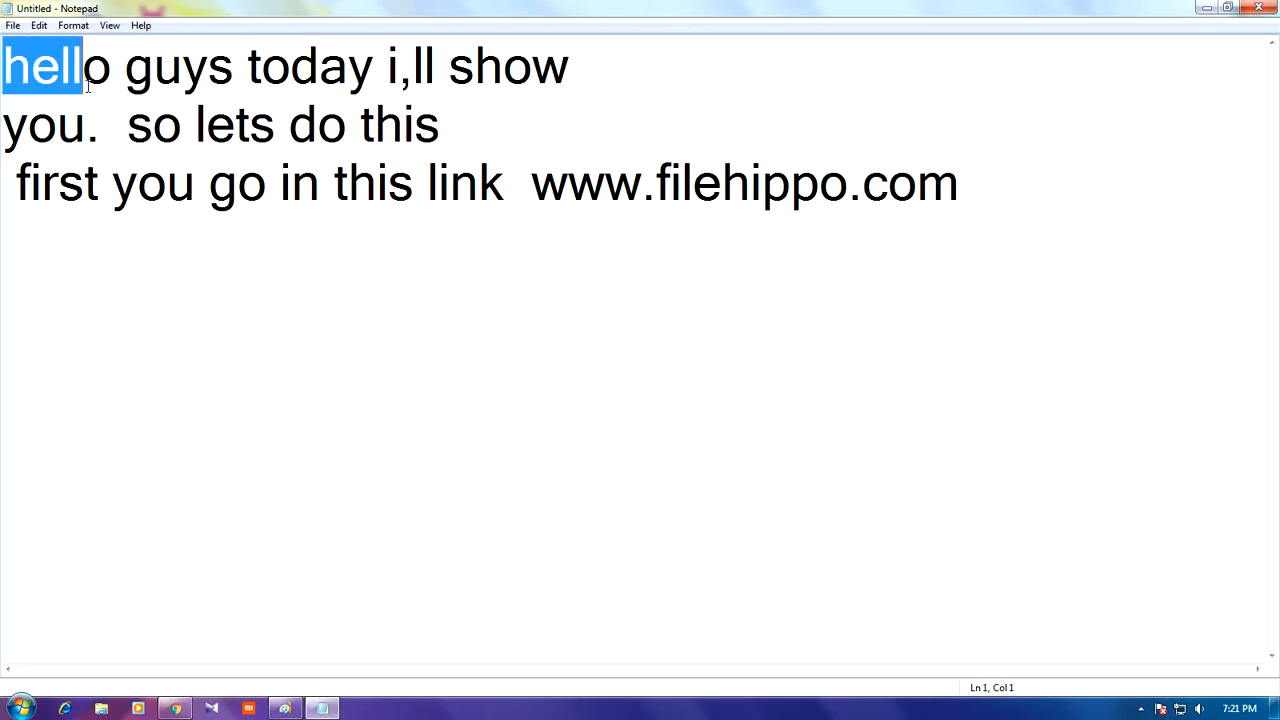
# Highlight the greeting, then review the 'how to download' and 'android emulator' captions in the Paint image.
pyautogui.moveTo(84, 66); pyautogui.dragTo(404, 80)
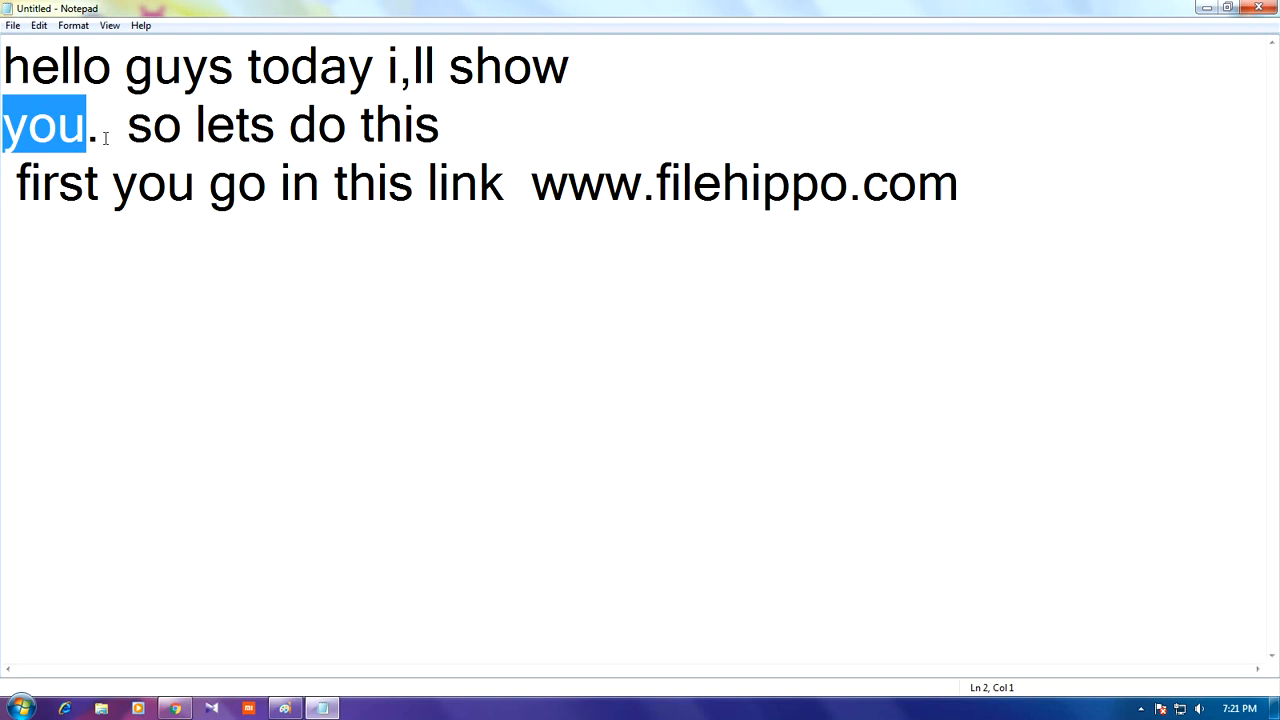
pyautogui.click(120, 124)
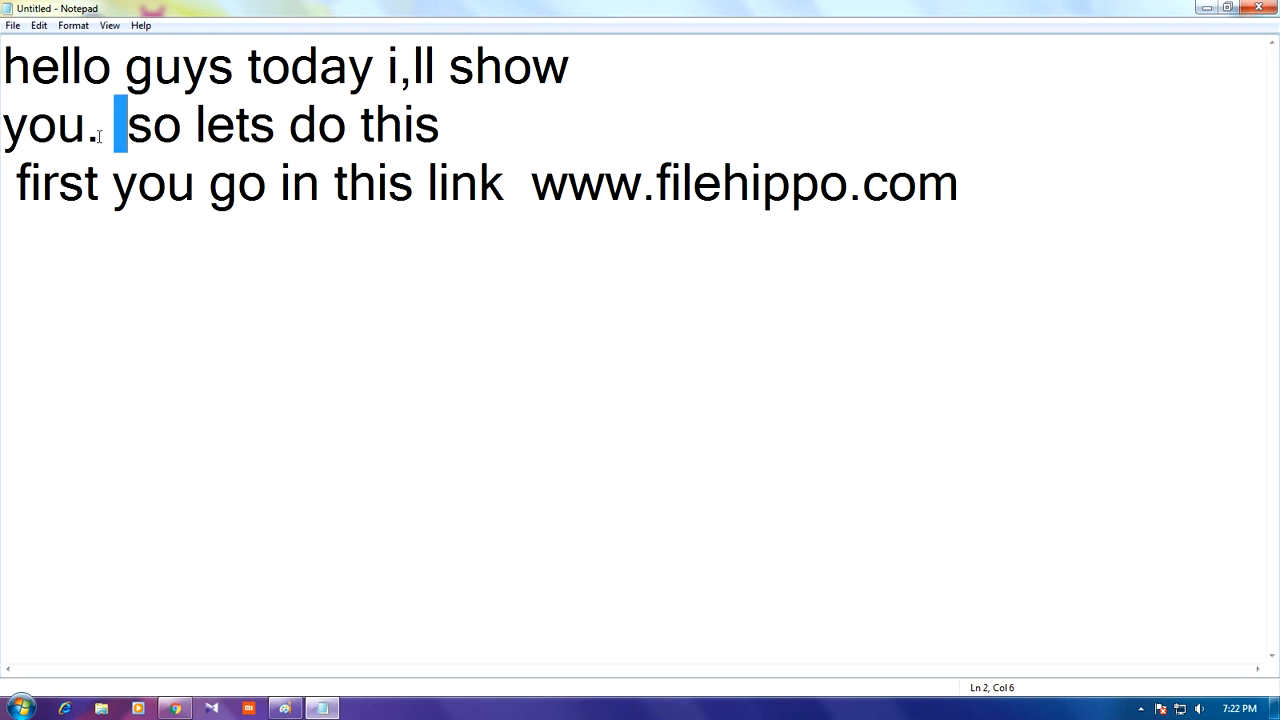
pyautogui.moveTo(284, 708)
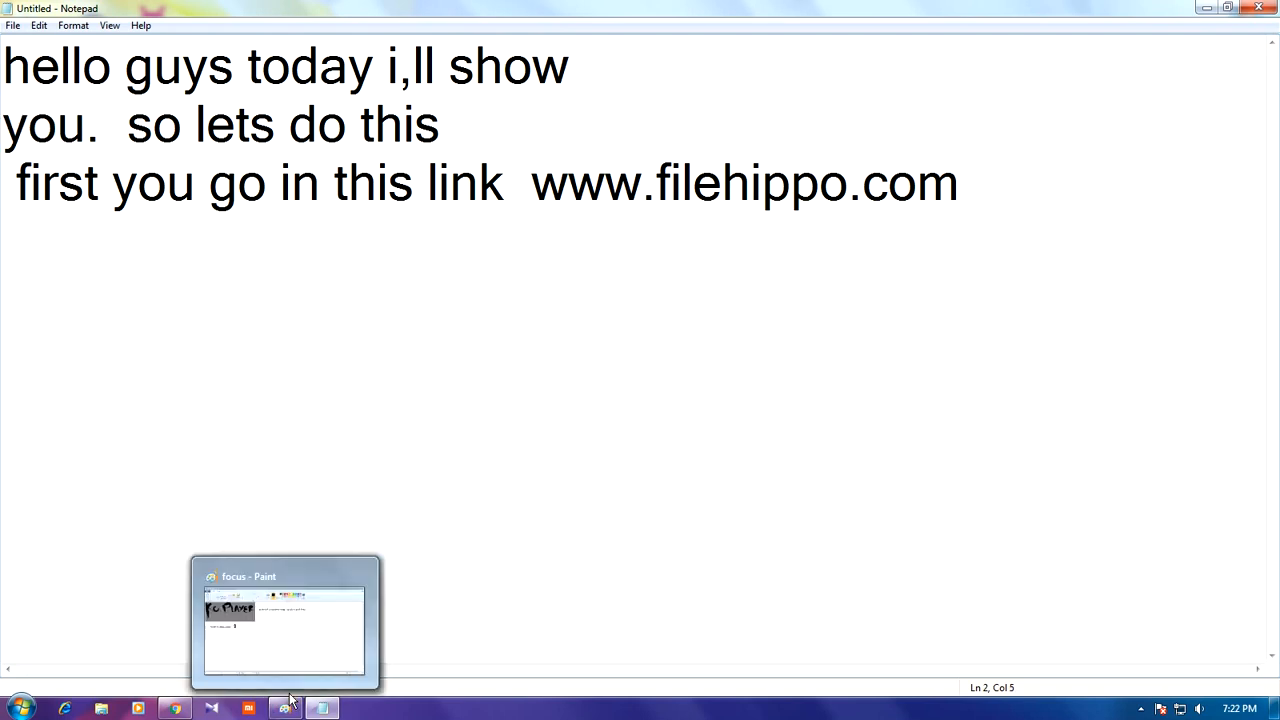
pyautogui.click(284, 620)
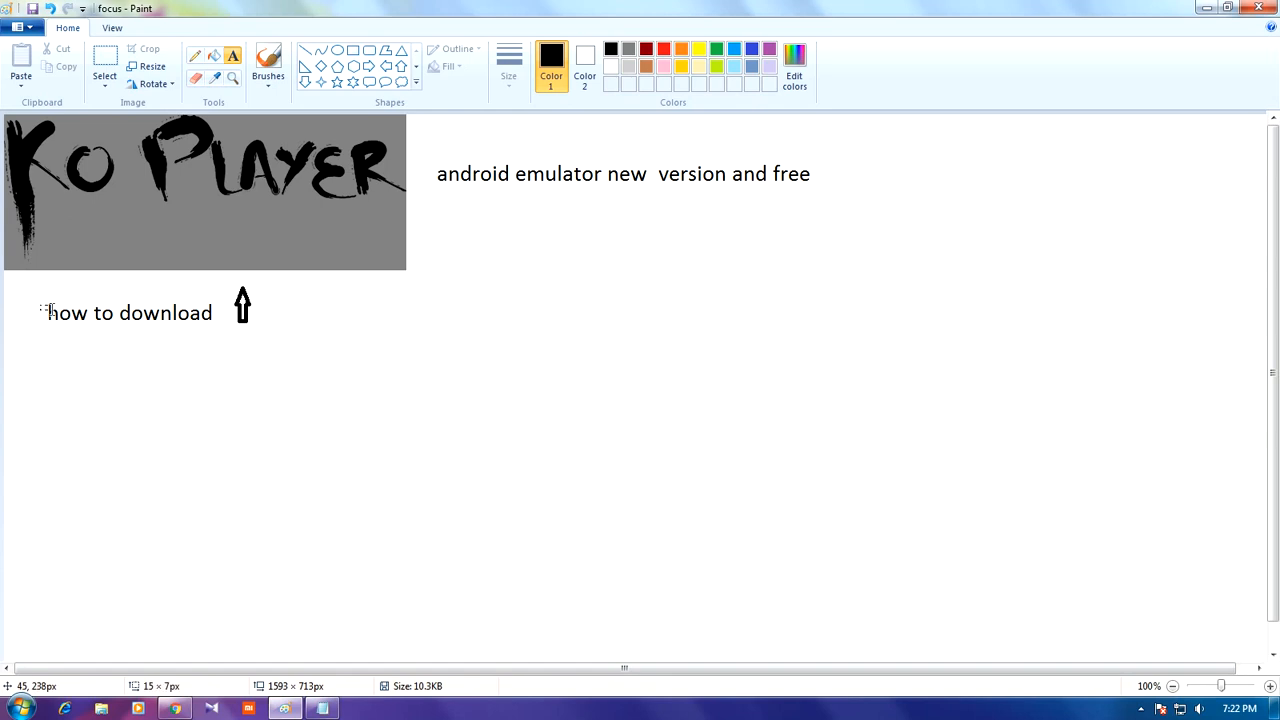
pyautogui.click(110, 312)
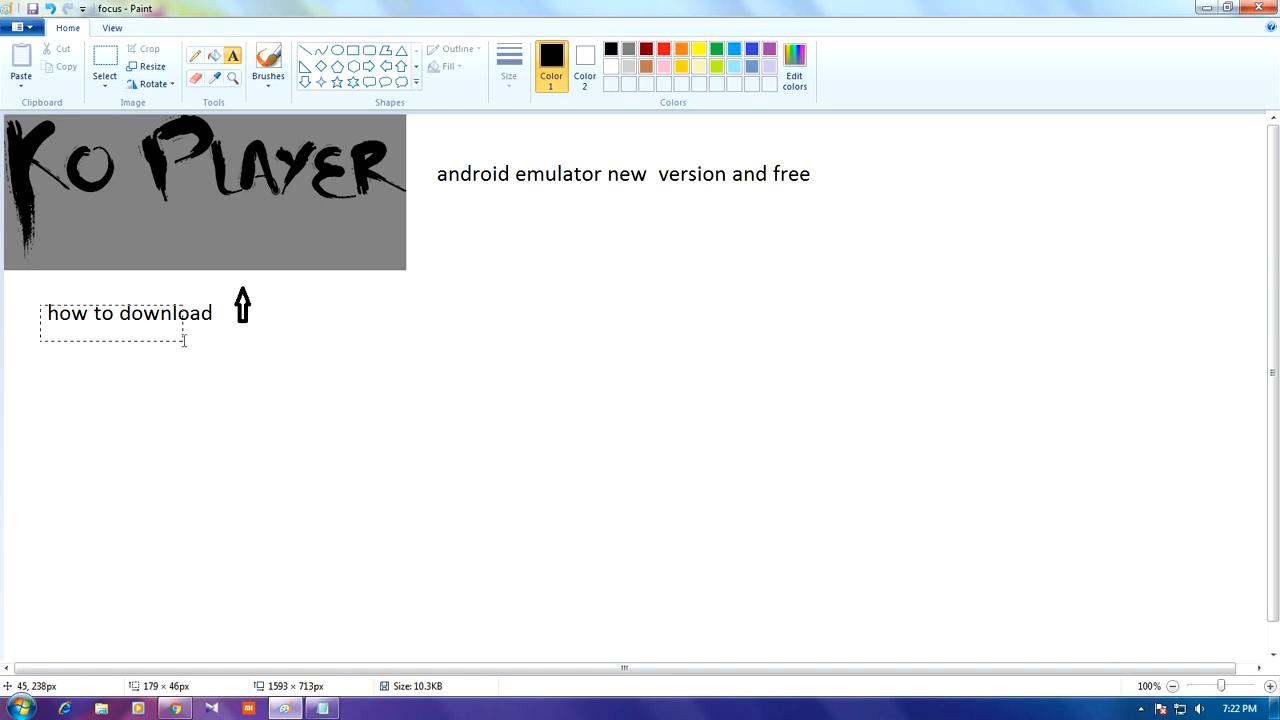
pyautogui.click(130, 312)
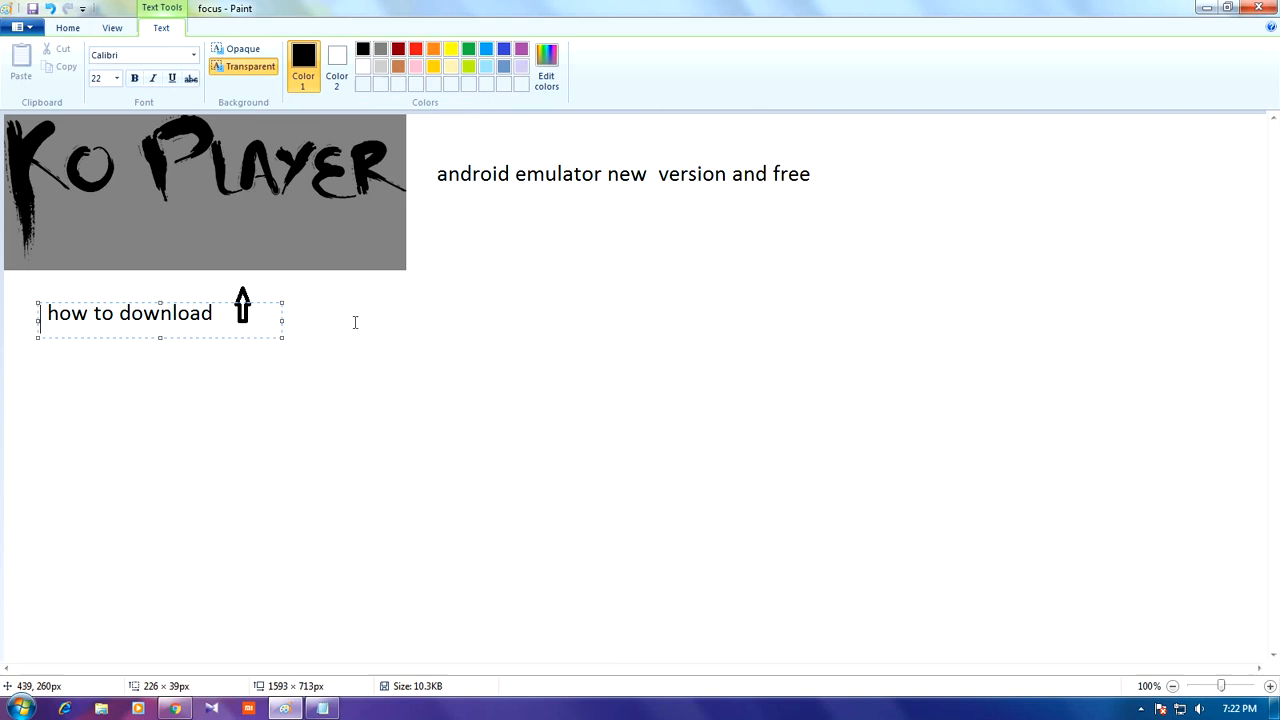
pyautogui.click(336, 276)
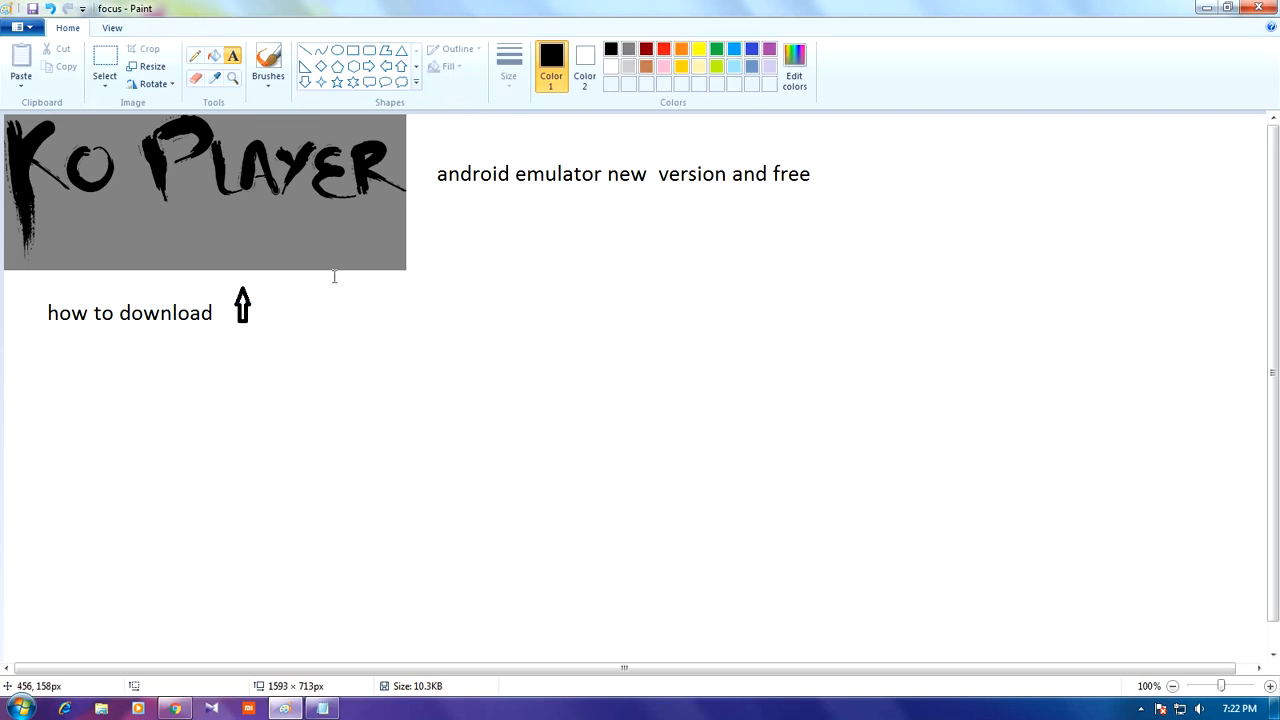
pyautogui.moveTo(322, 212)
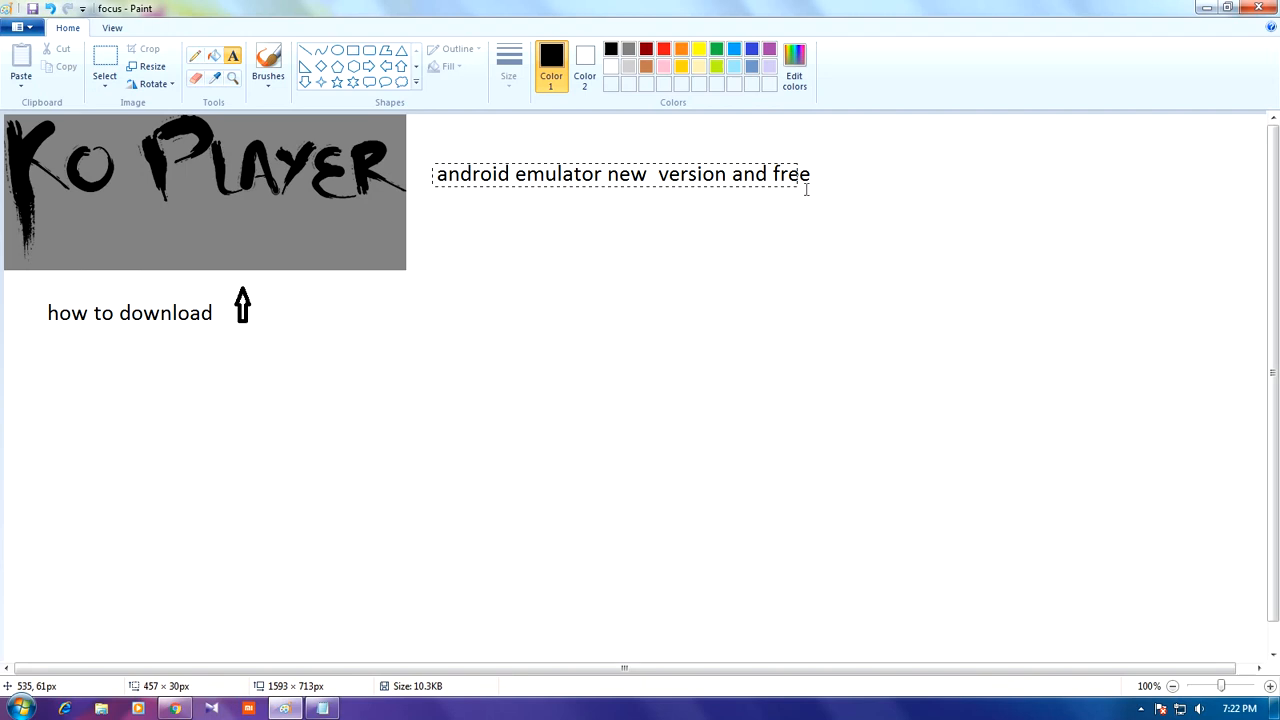
pyautogui.click(620, 174)
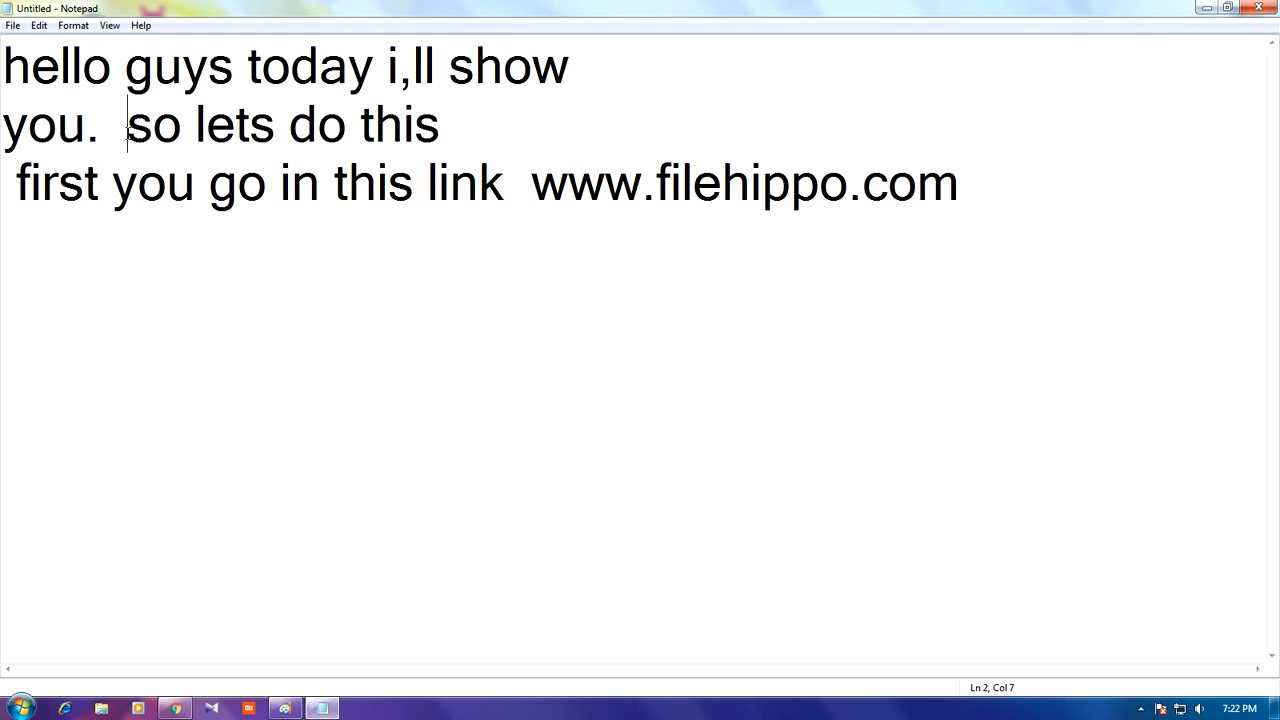
pyautogui.moveTo(128, 124); pyautogui.dragTo(412, 124)
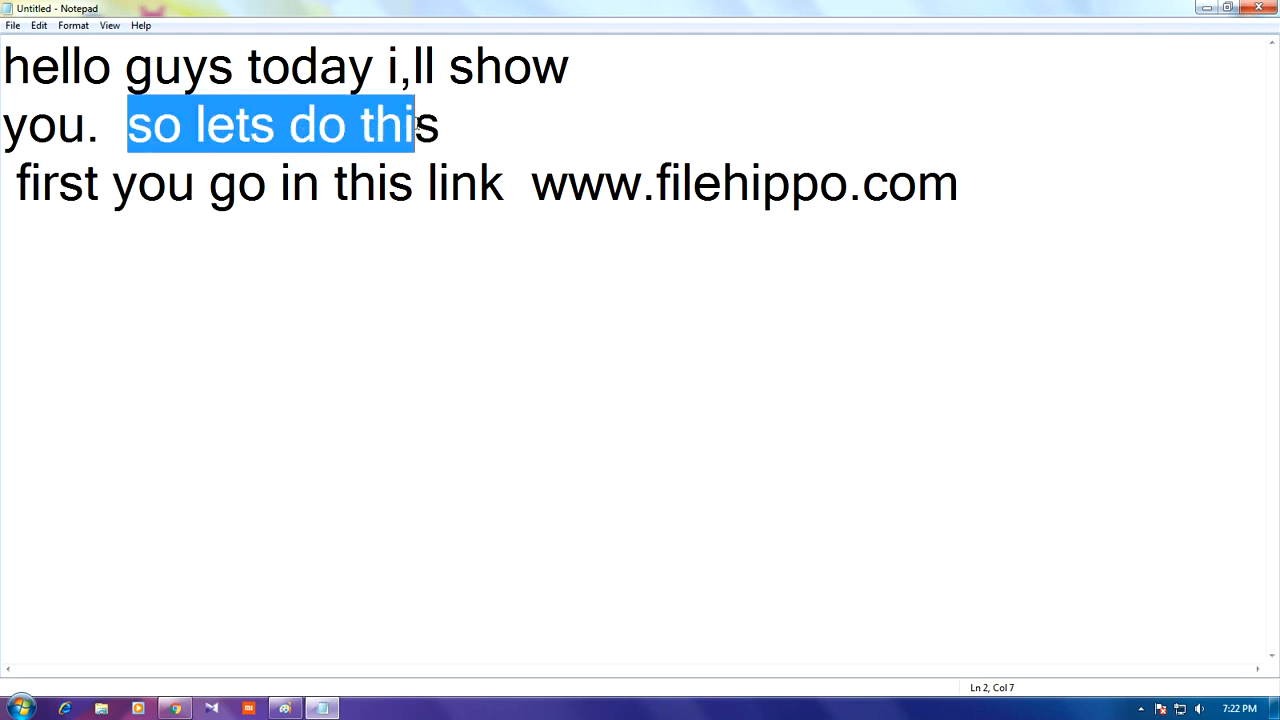
pyautogui.moveTo(410, 124); pyautogui.dragTo(436, 124)
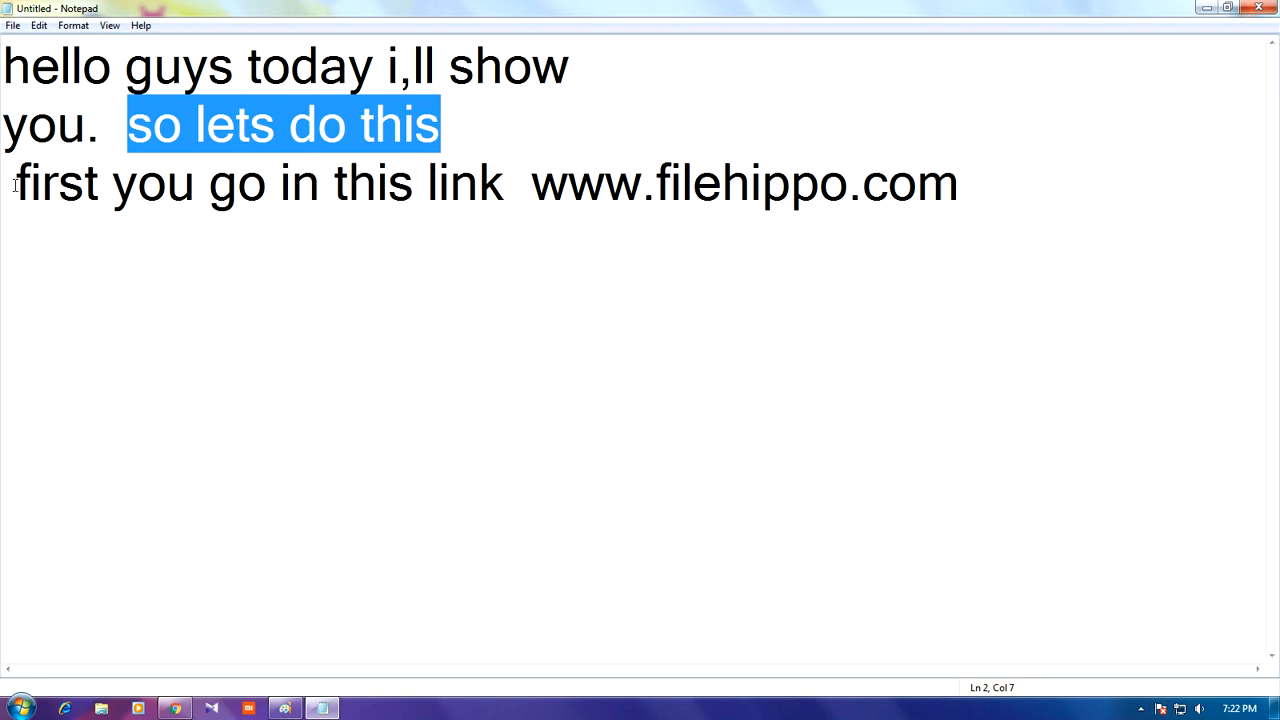
pyautogui.moveTo(4, 184); pyautogui.dragTo(270, 184)
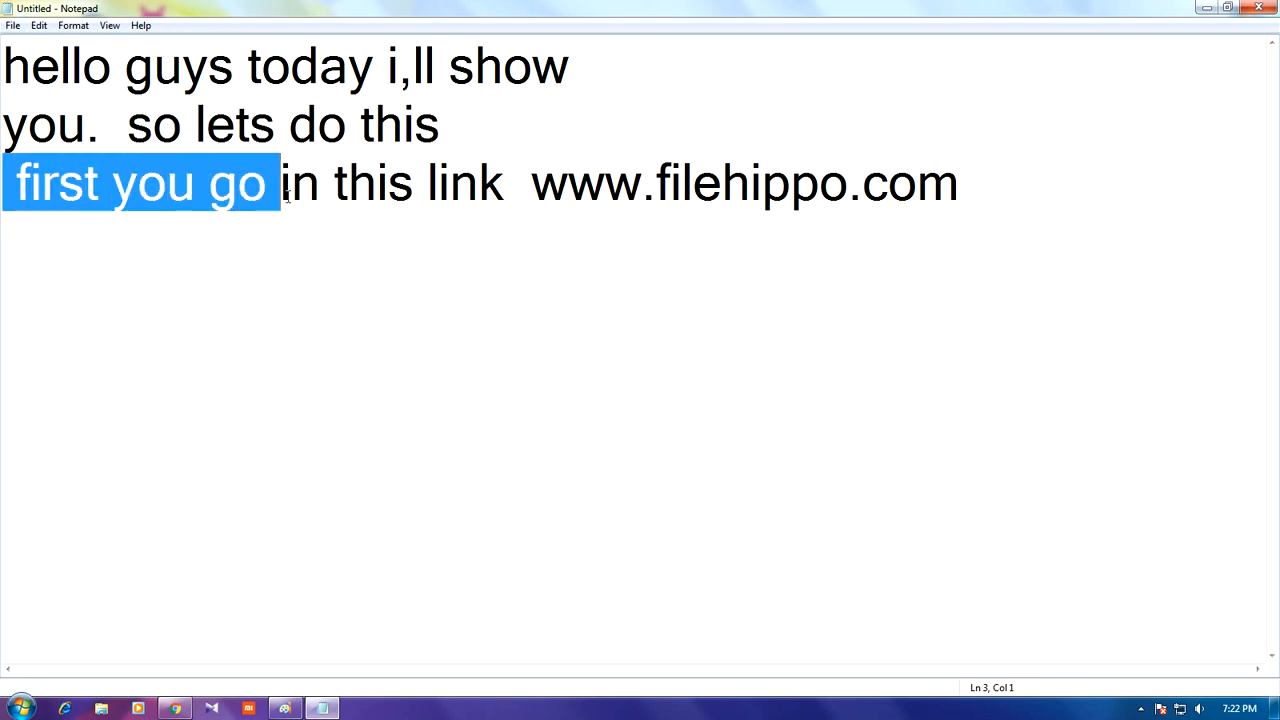
pyautogui.moveTo(280, 184); pyautogui.dragTo(644, 184)
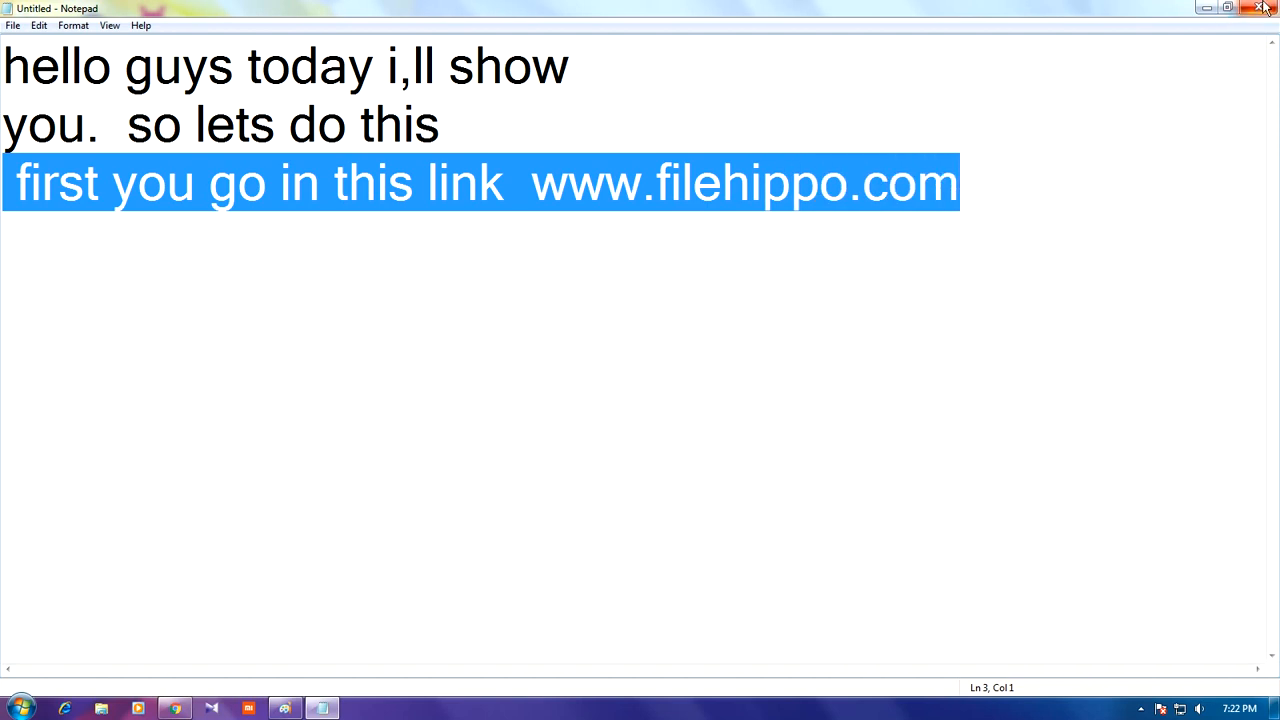
pyautogui.click(1264, 8)
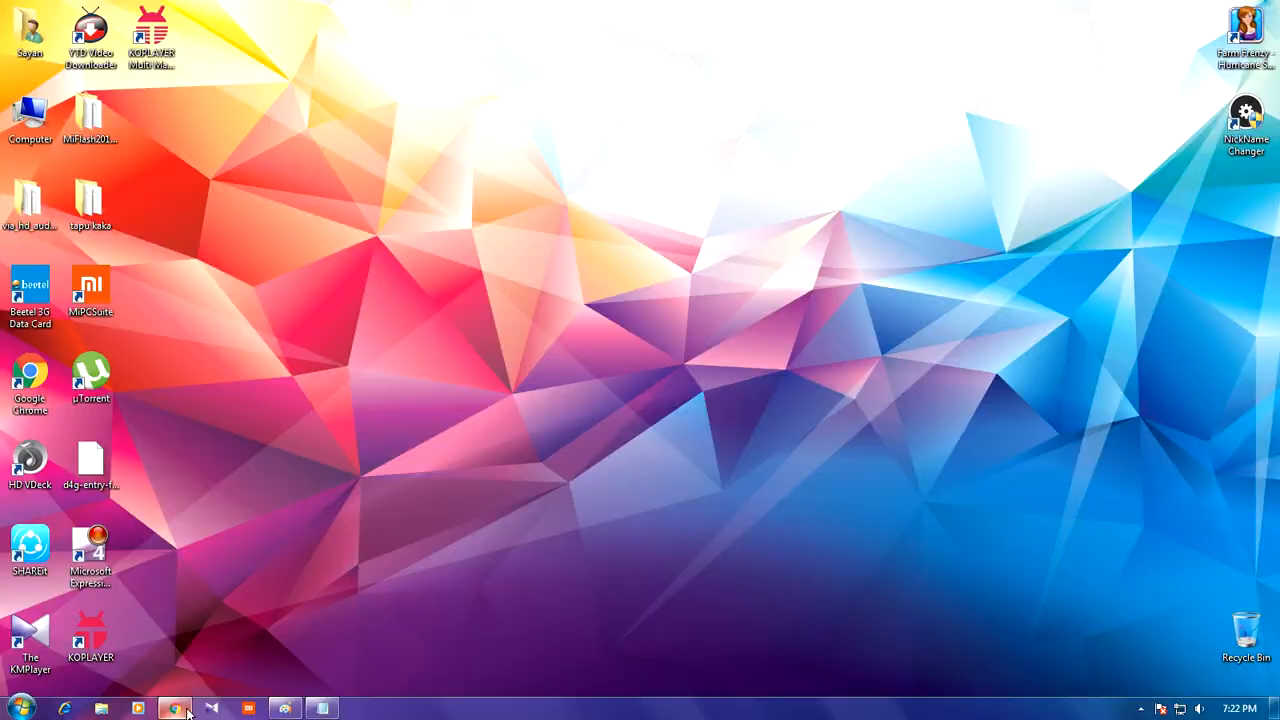
pyautogui.click(174, 708)
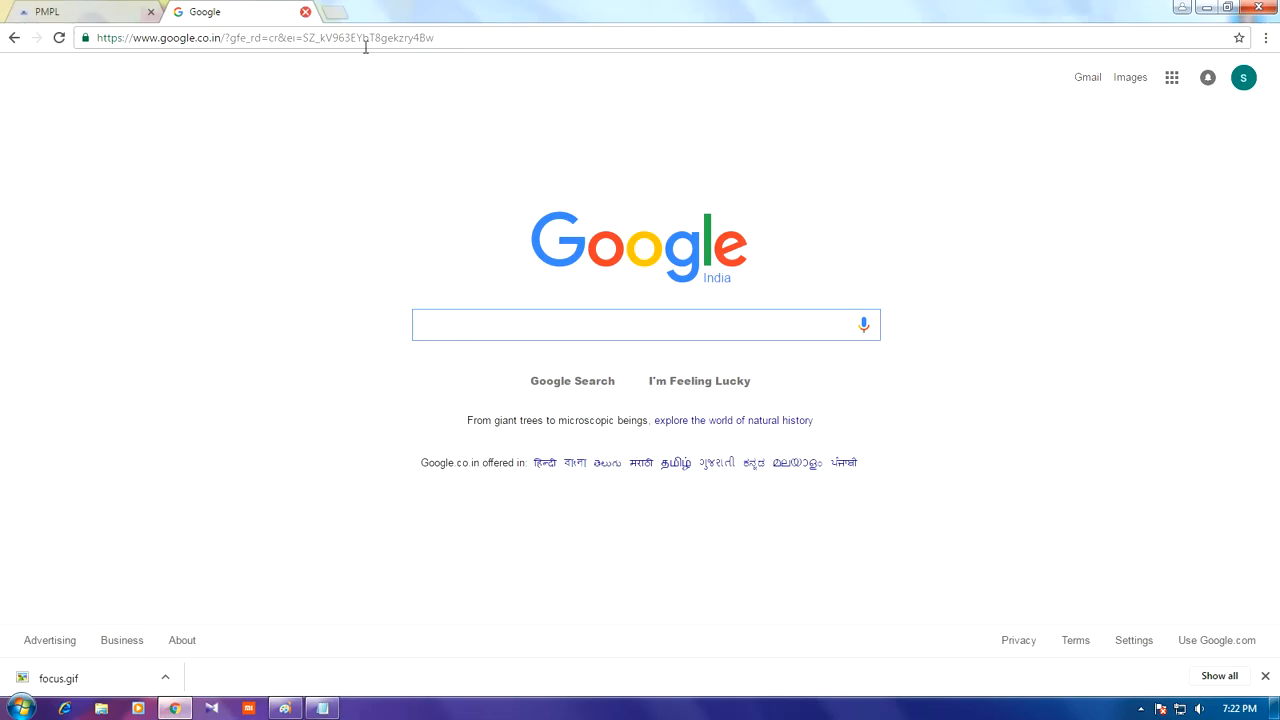
pyautogui.click(256, 36)
pyautogui.write('www.filehipp')
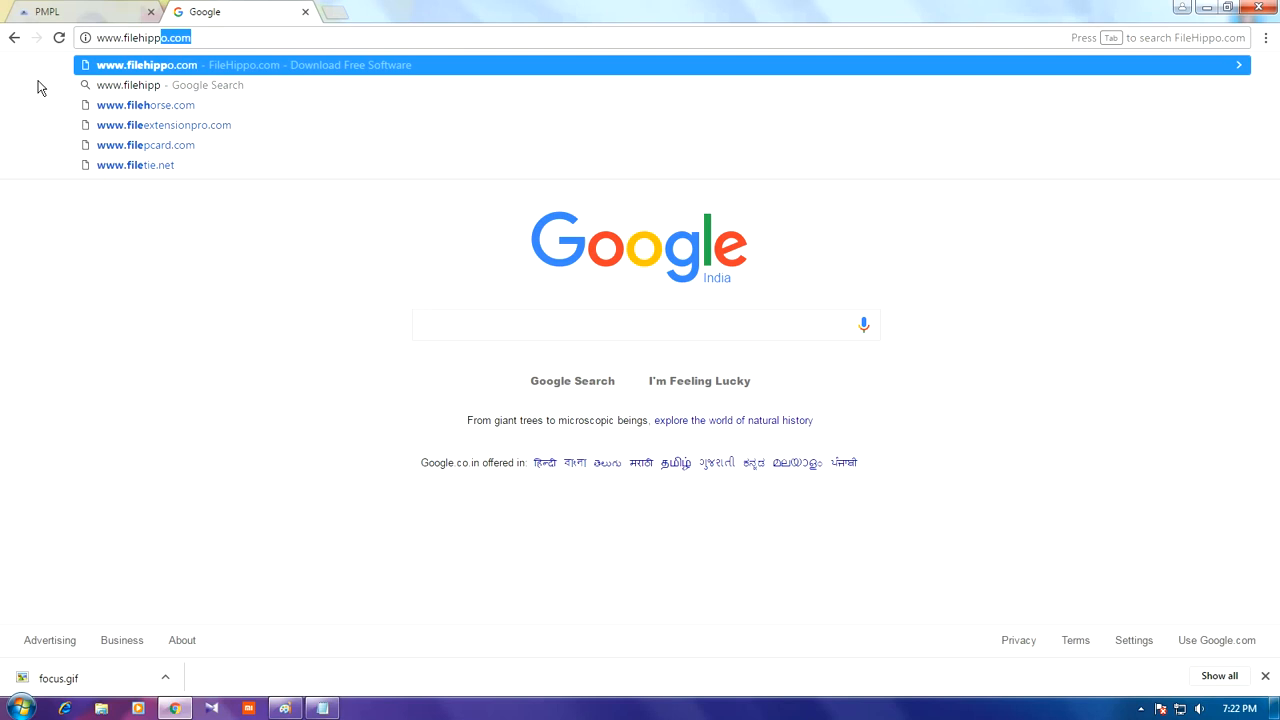
pyautogui.write('m')
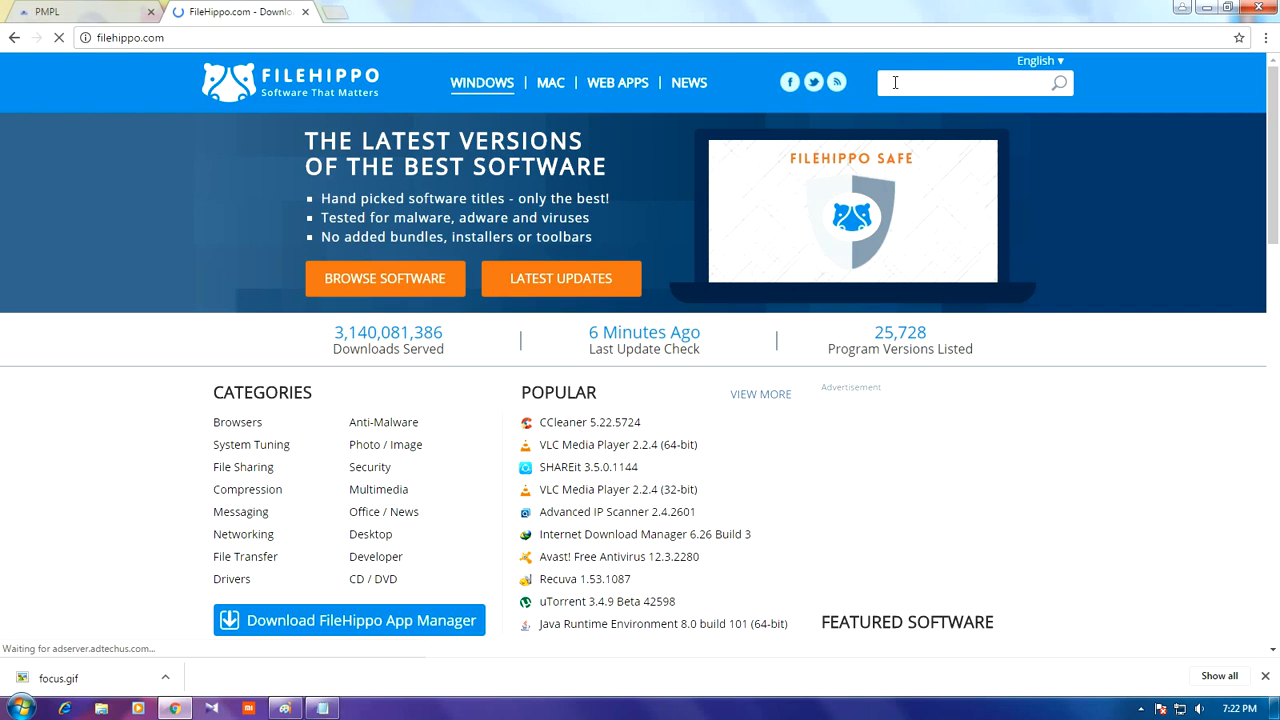
pyautogui.moveTo(876, 184)
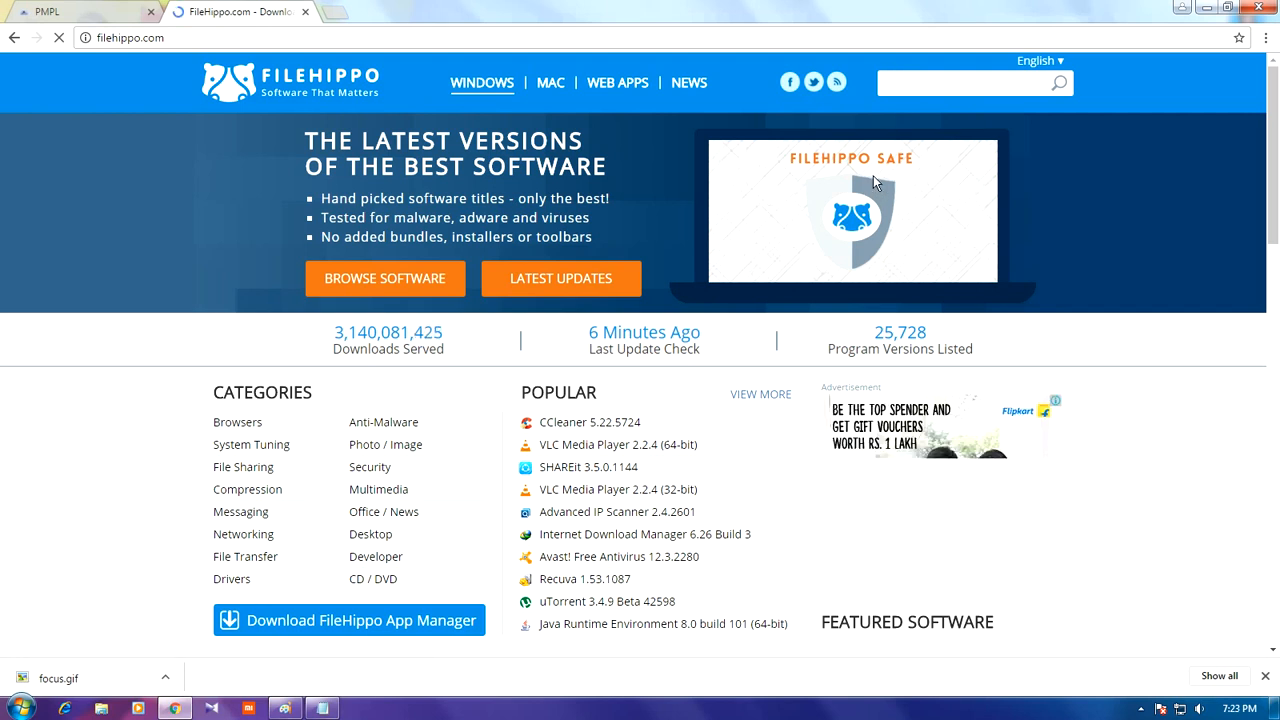
pyautogui.write('ko pl')
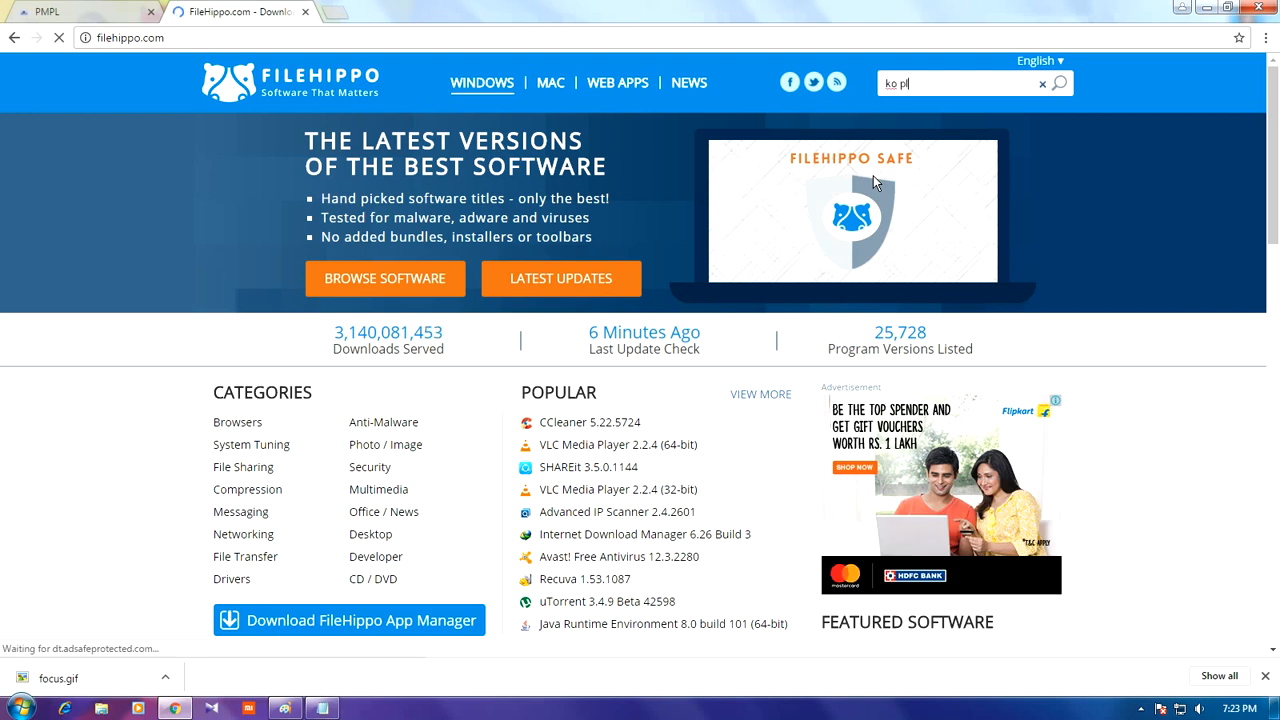
pyautogui.write('ayer')
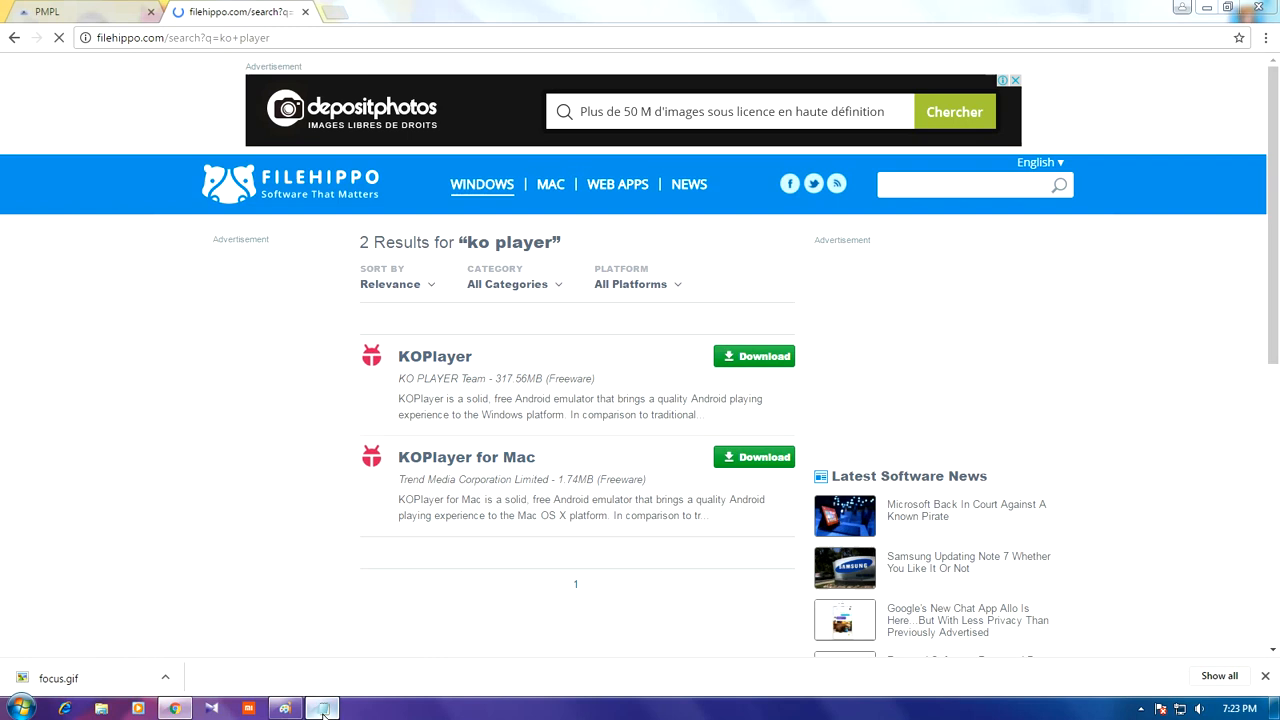
# Type 'mac or windows option is here' on a new line below the filehippo.com link.
pyautogui.click(322, 708)
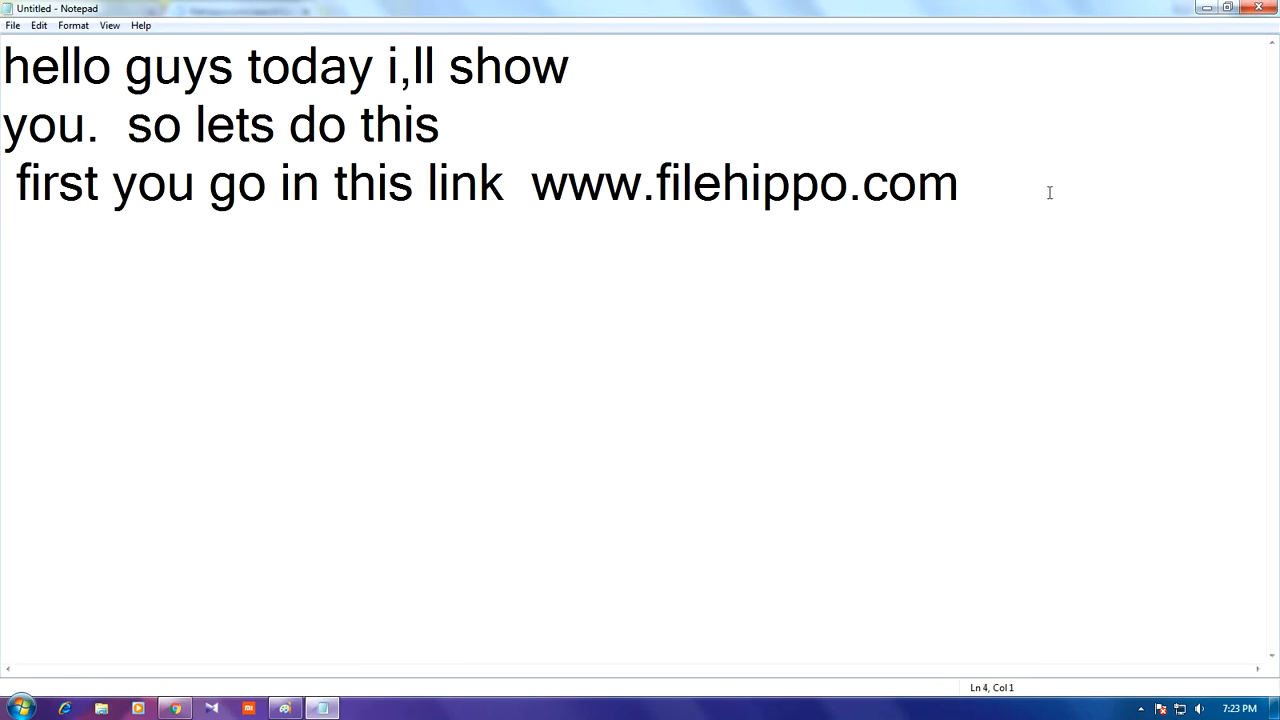
pyautogui.write('ma')
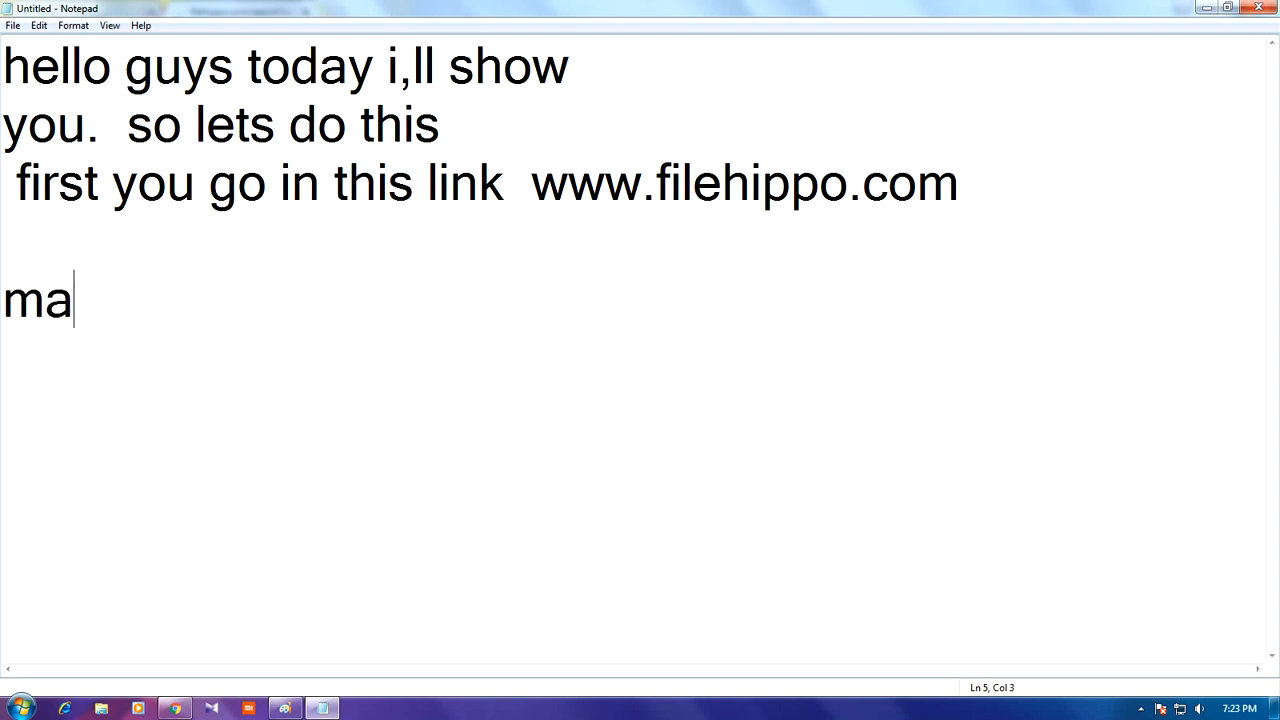
pyautogui.write('c o')
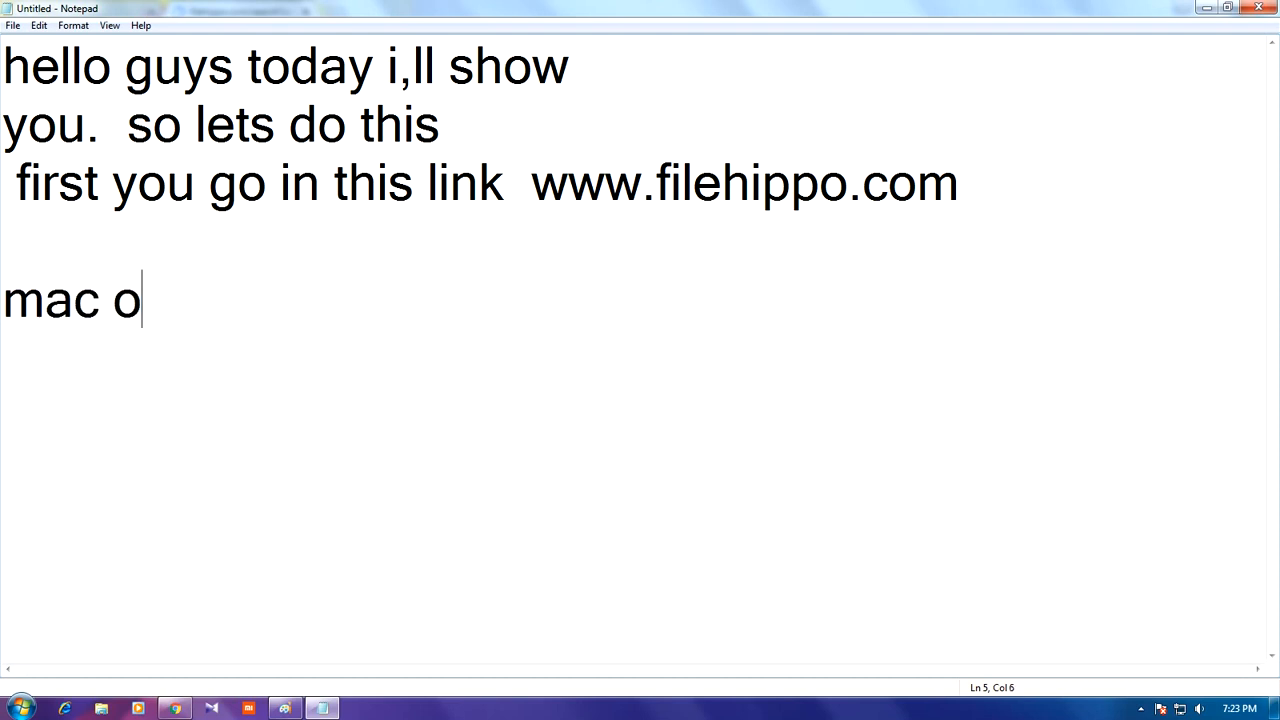
pyautogui.write('r win')
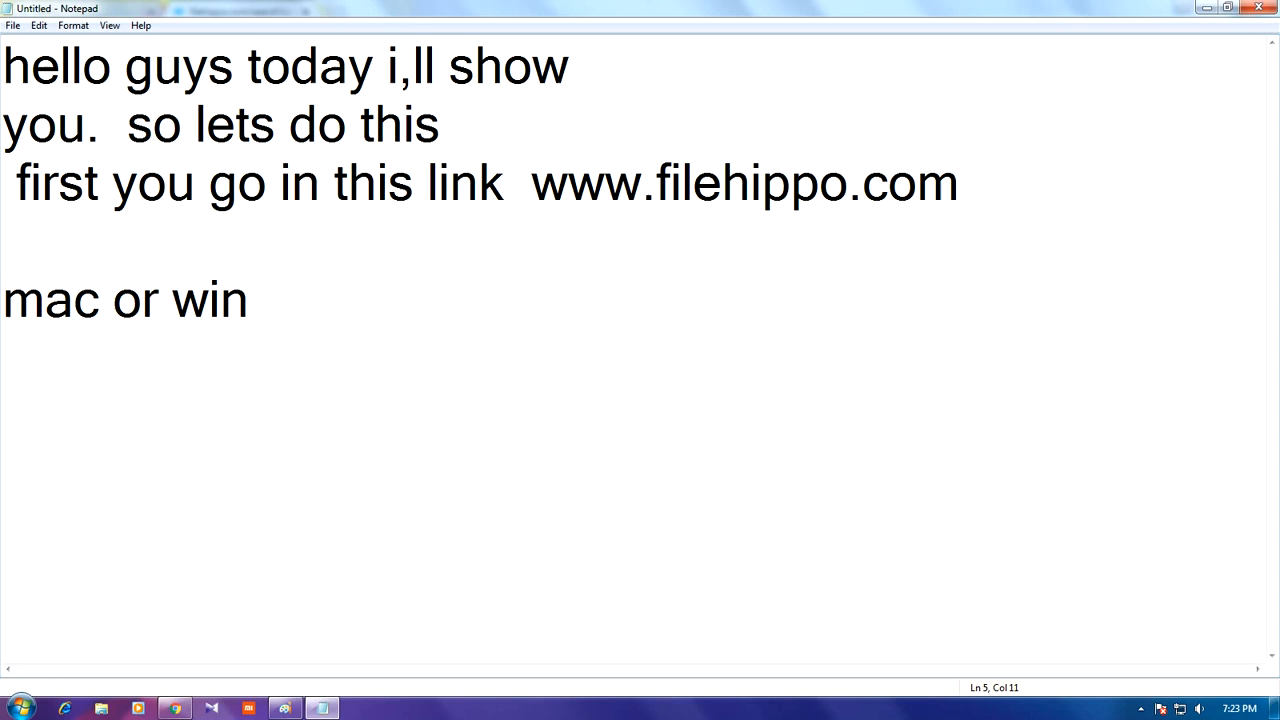
pyautogui.write('dows')
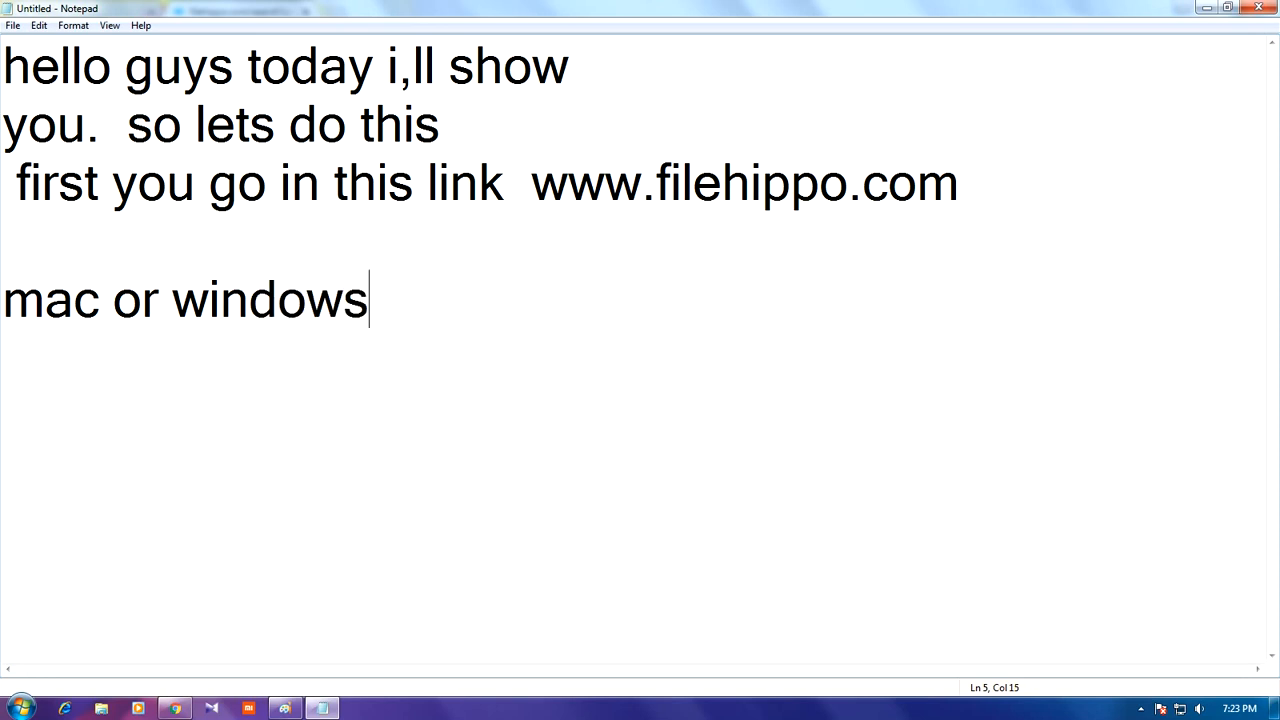
pyautogui.write('o')
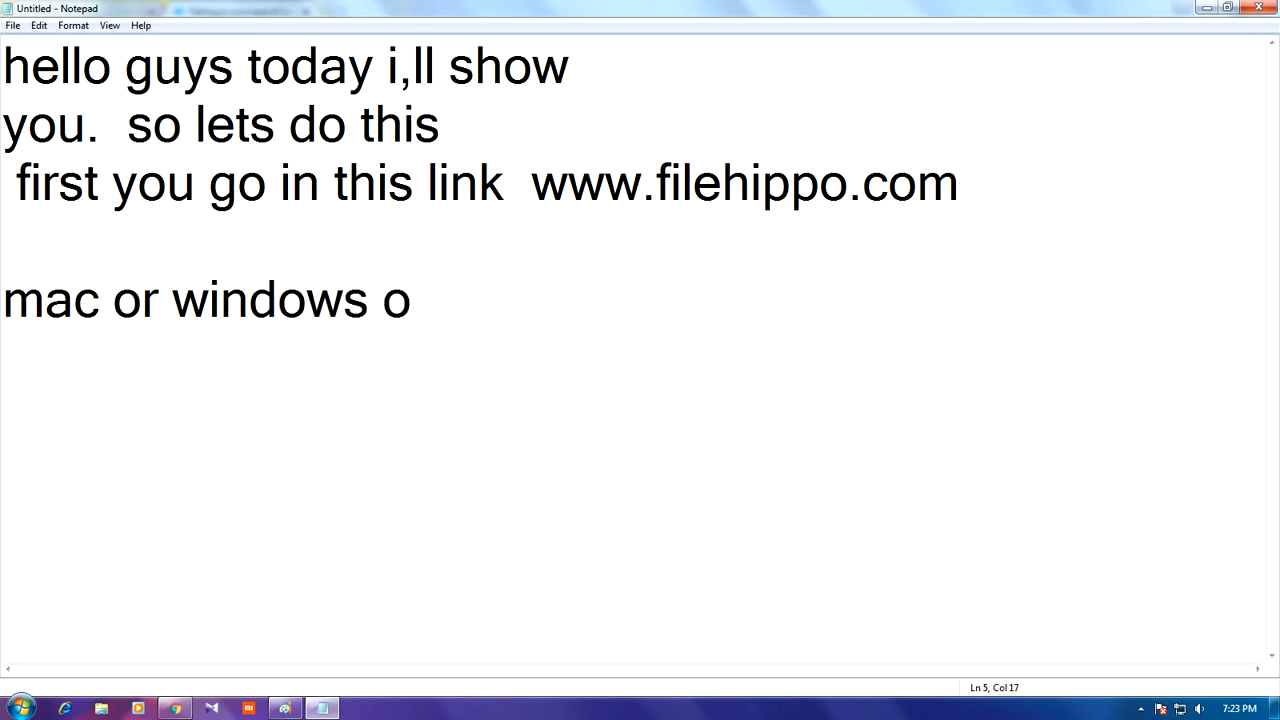
pyautogui.write('ption')
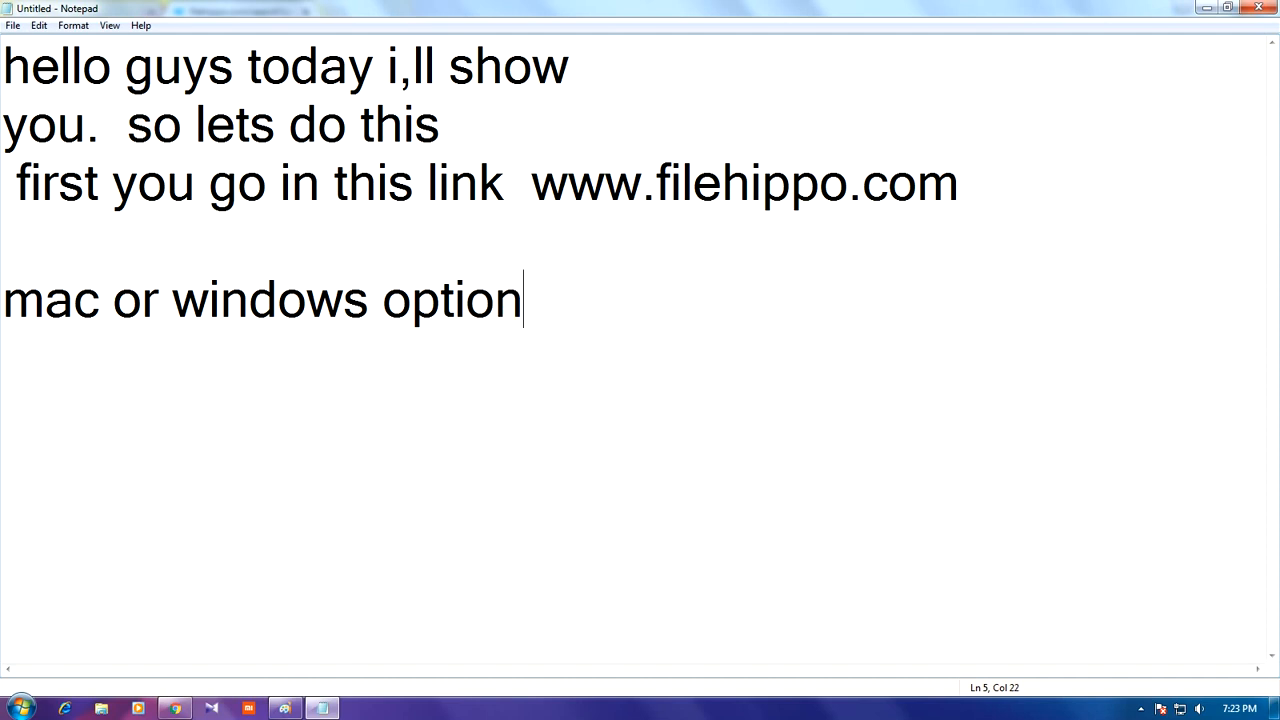
pyautogui.write('is h')
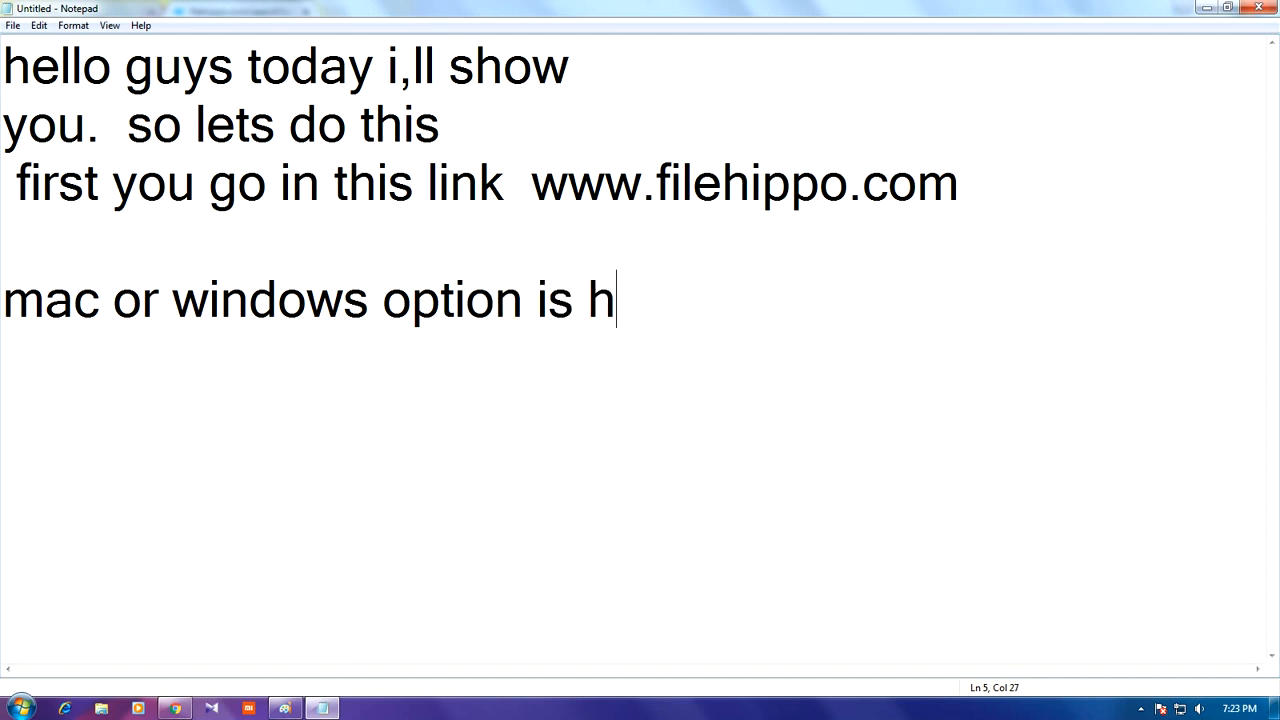
pyautogui.write('ere')
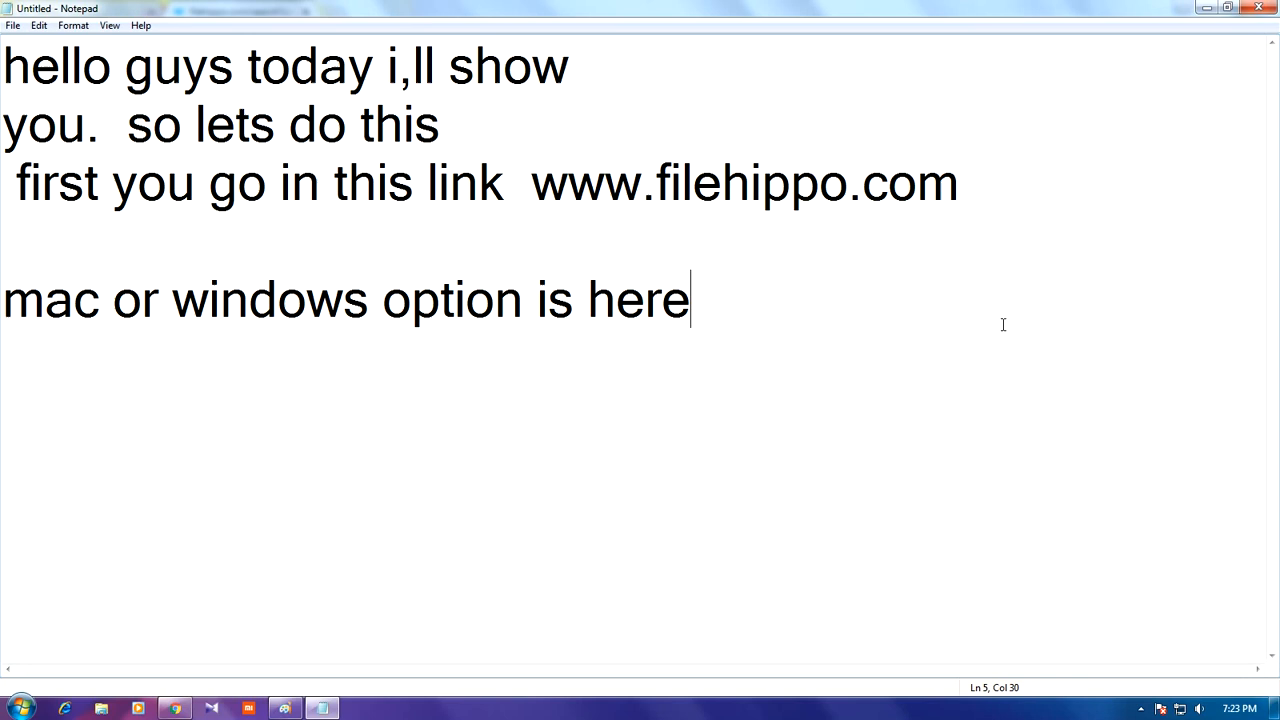
pyautogui.moveTo(1204, 8)
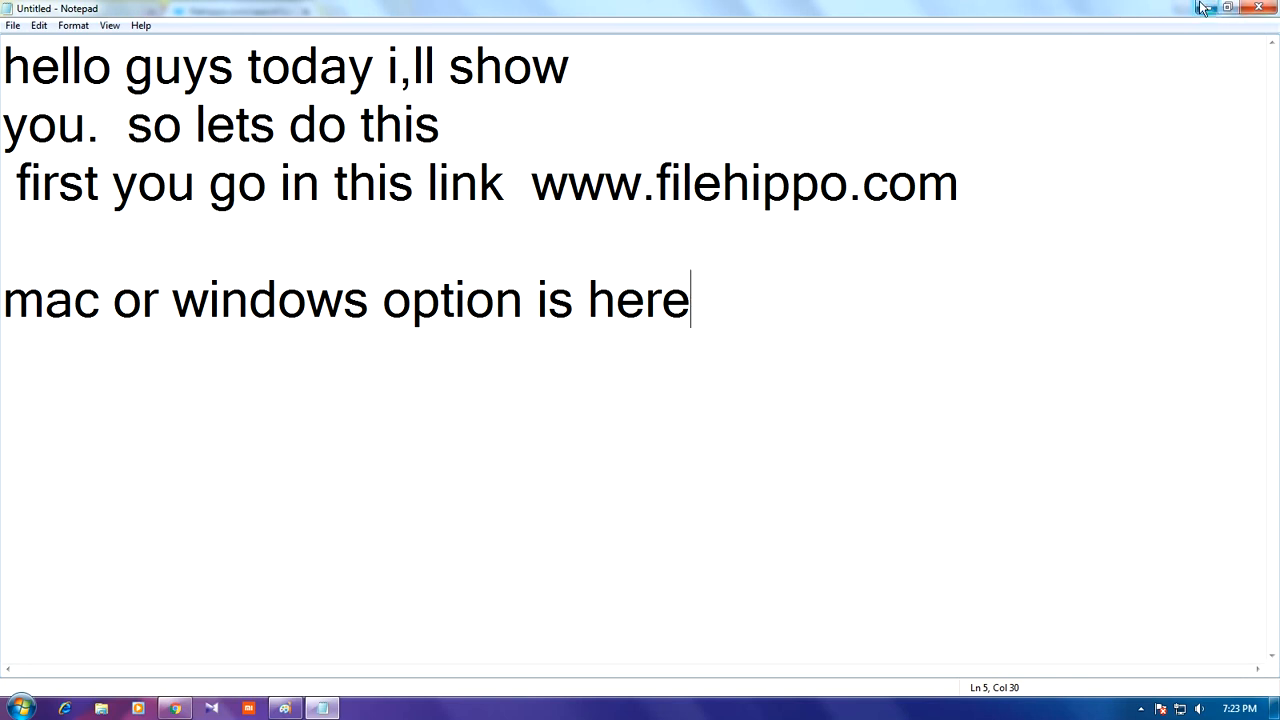
pyautogui.moveTo(1200, 8)
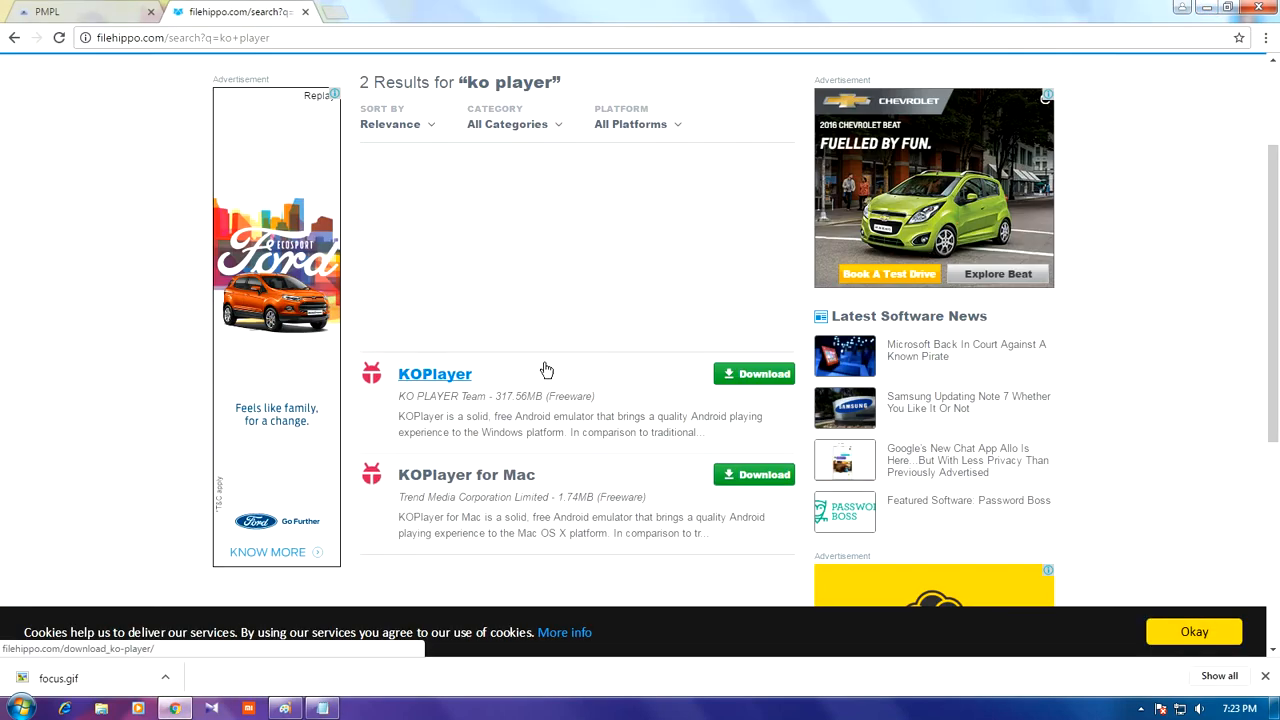
pyautogui.moveTo(432, 388)
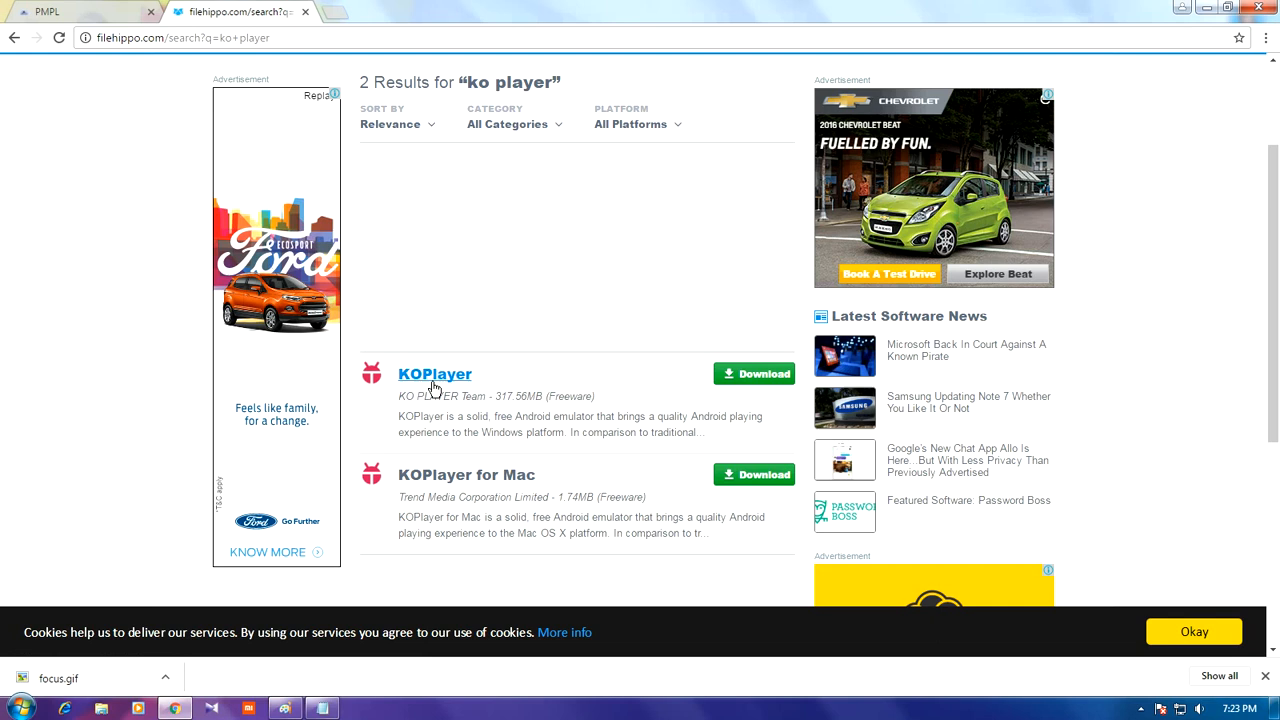
# Open the KOPlayer 1.3.1046 result and scroll through its download page and back to the top.
pyautogui.click(434, 374)
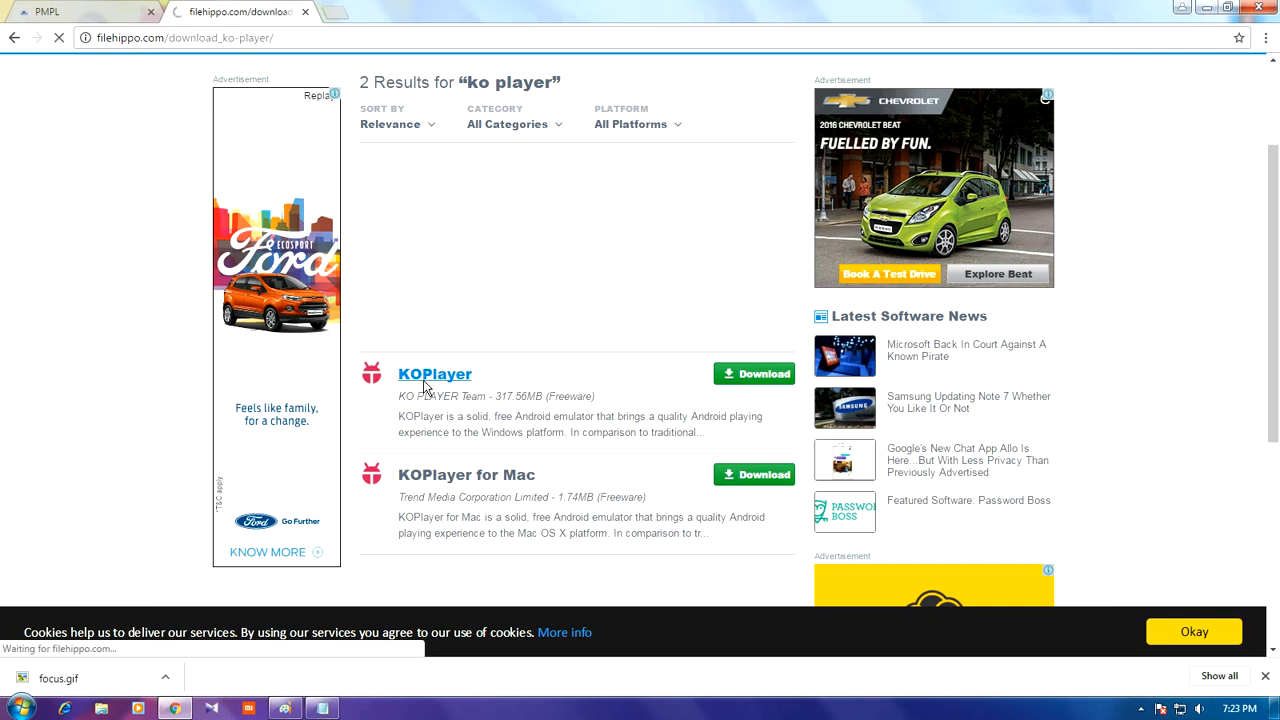
pyautogui.click(436, 374)
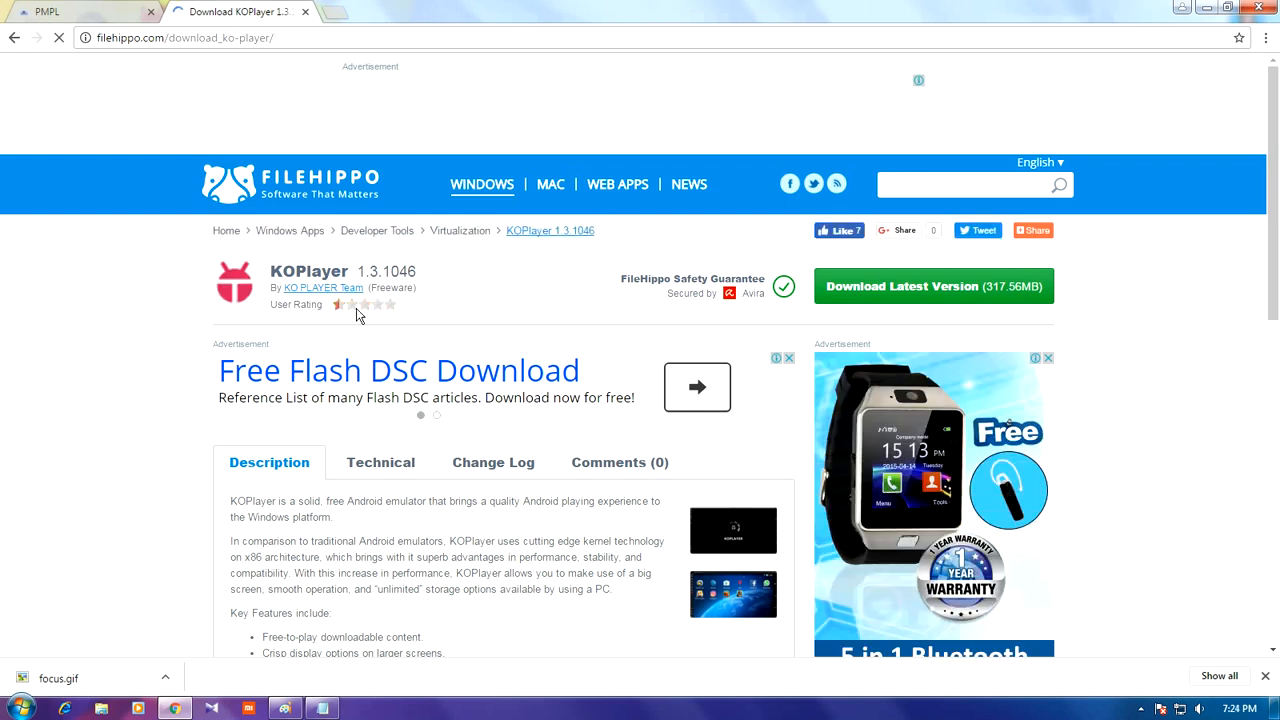
pyautogui.scroll(-3)
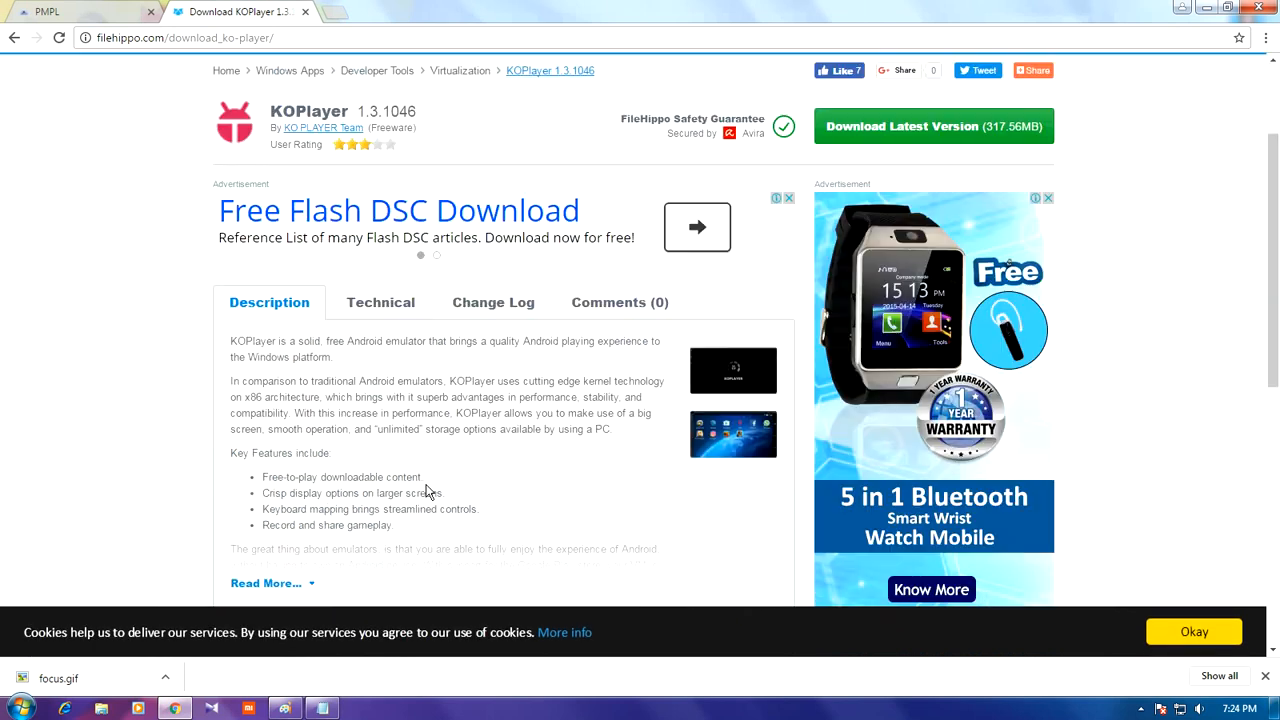
pyautogui.scroll(-3)
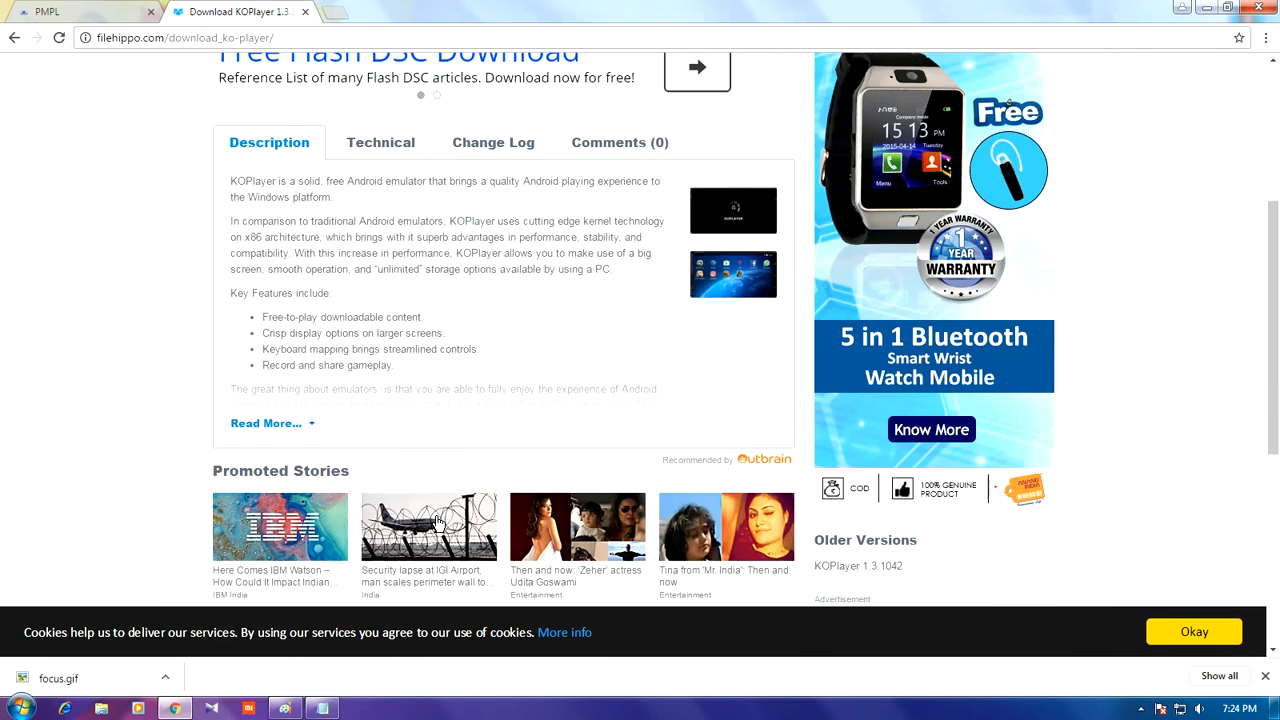
pyautogui.scroll(3)
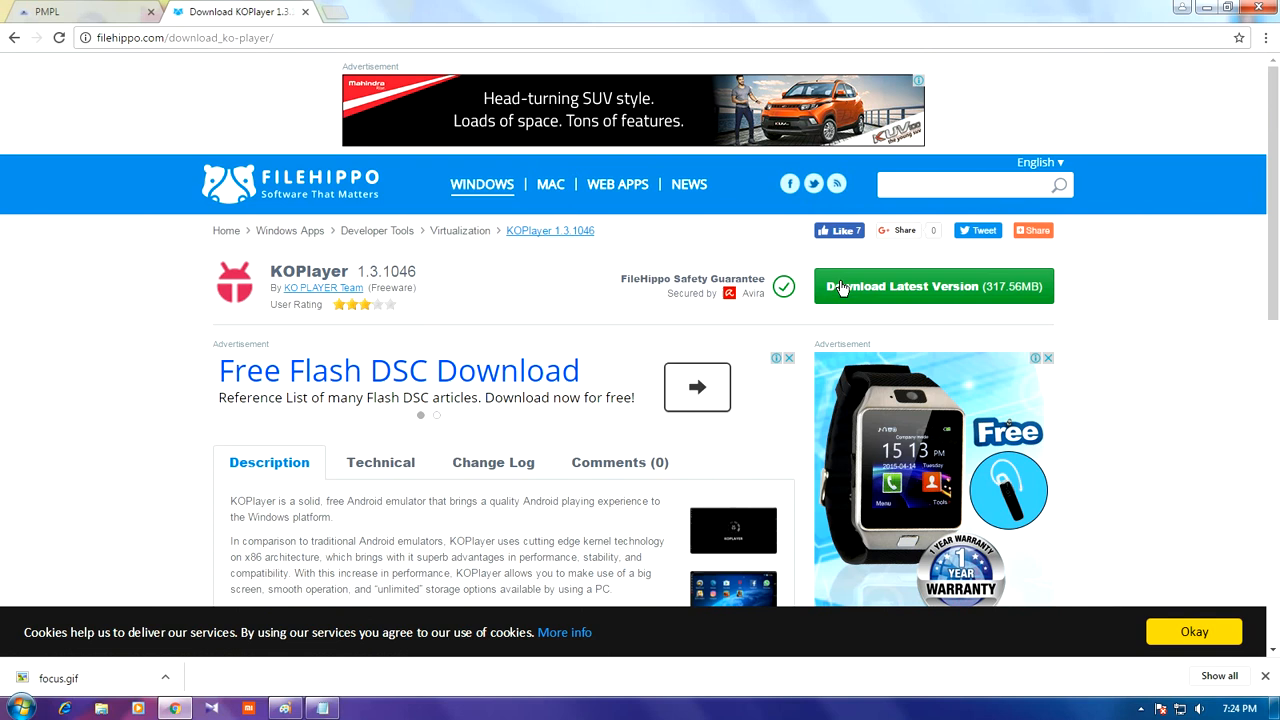
pyautogui.moveTo(856, 292)
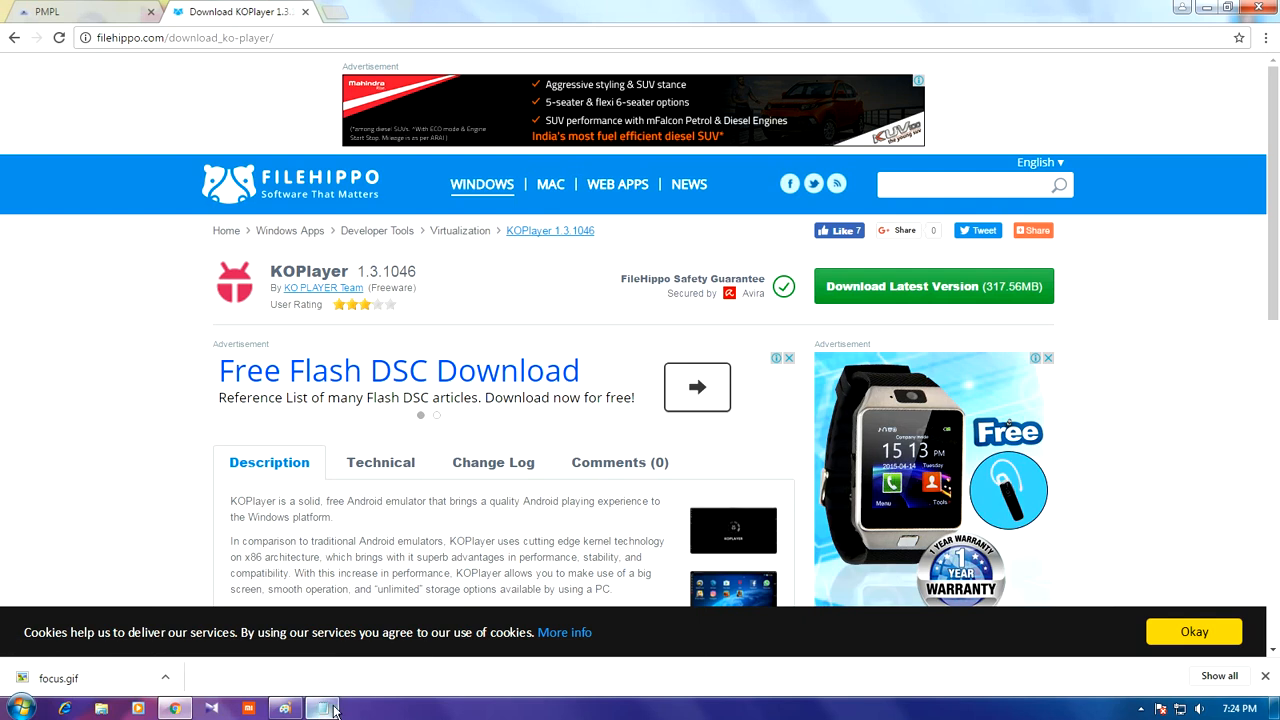
# Start a new line in the note reading 'left click on the download'.
pyautogui.click(320, 708)
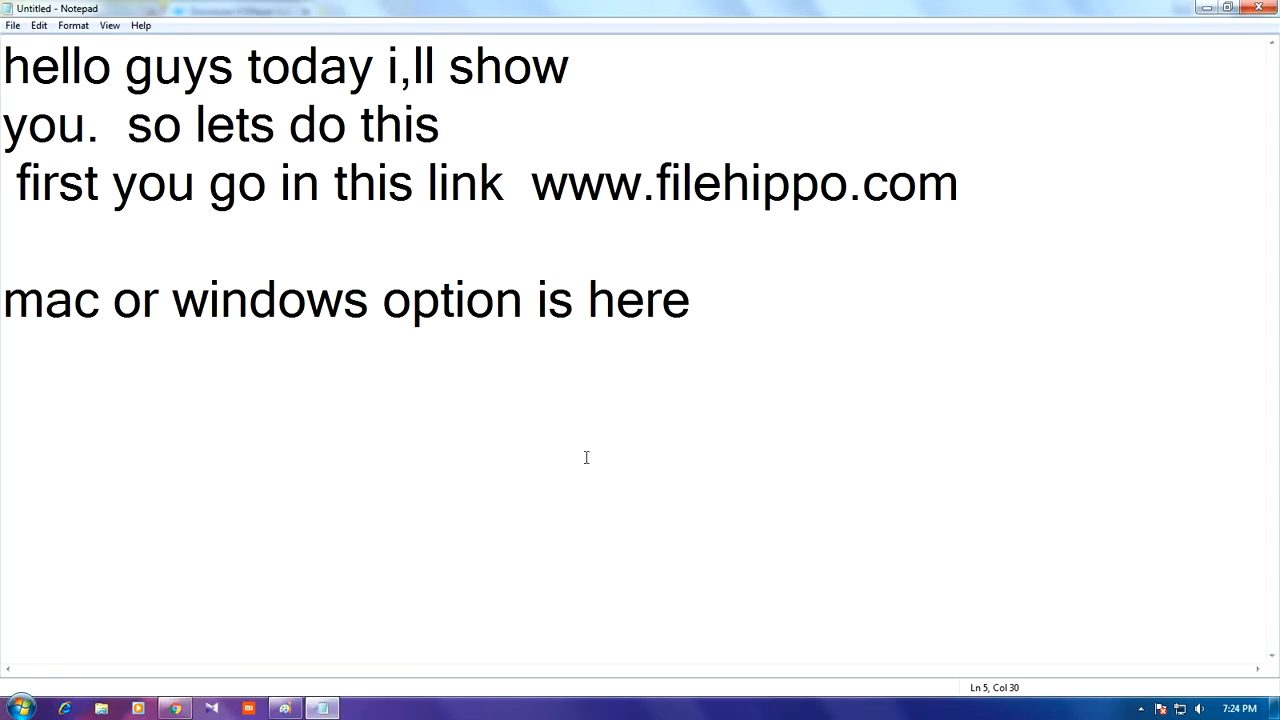
pyautogui.press('Return')
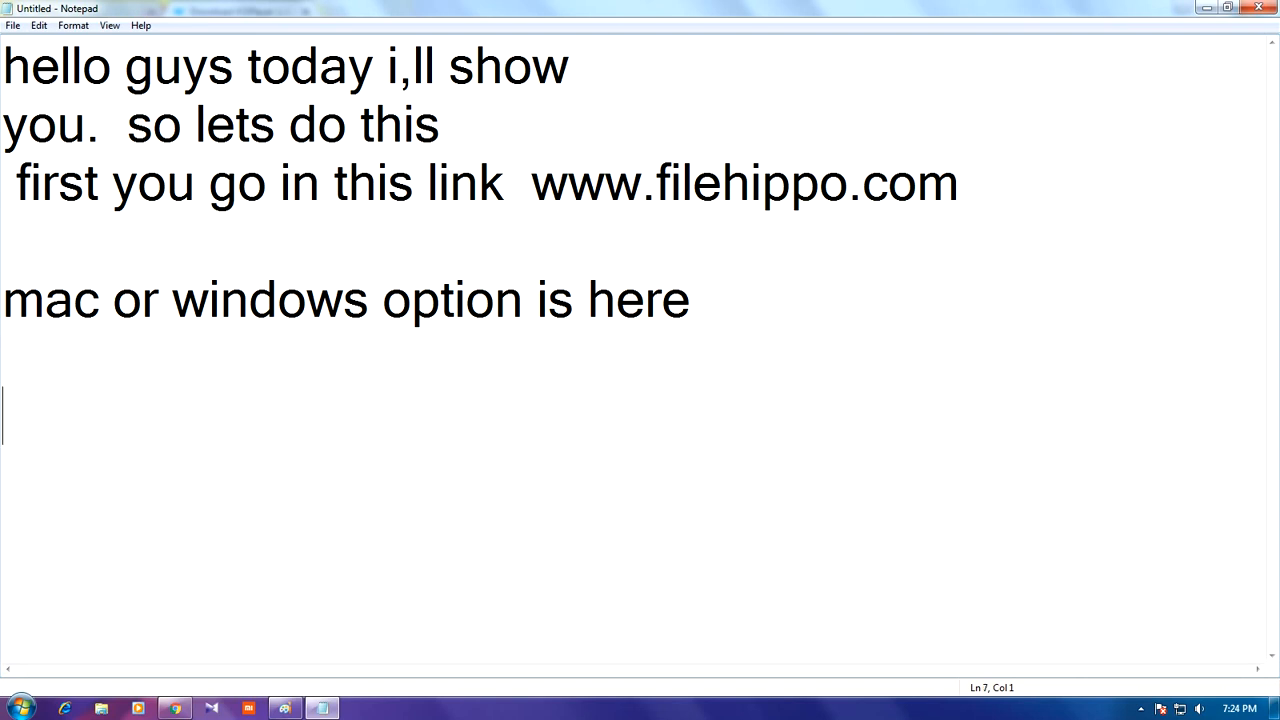
pyautogui.write('left')
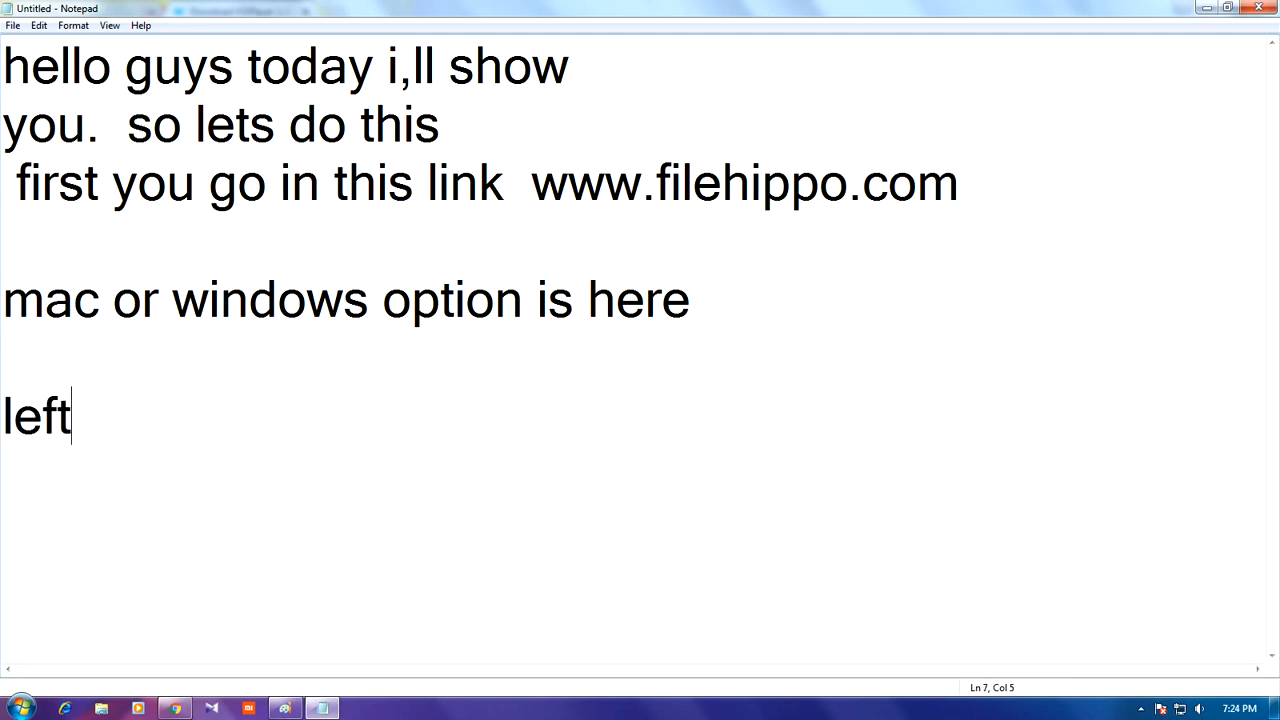
pyautogui.write('c;')
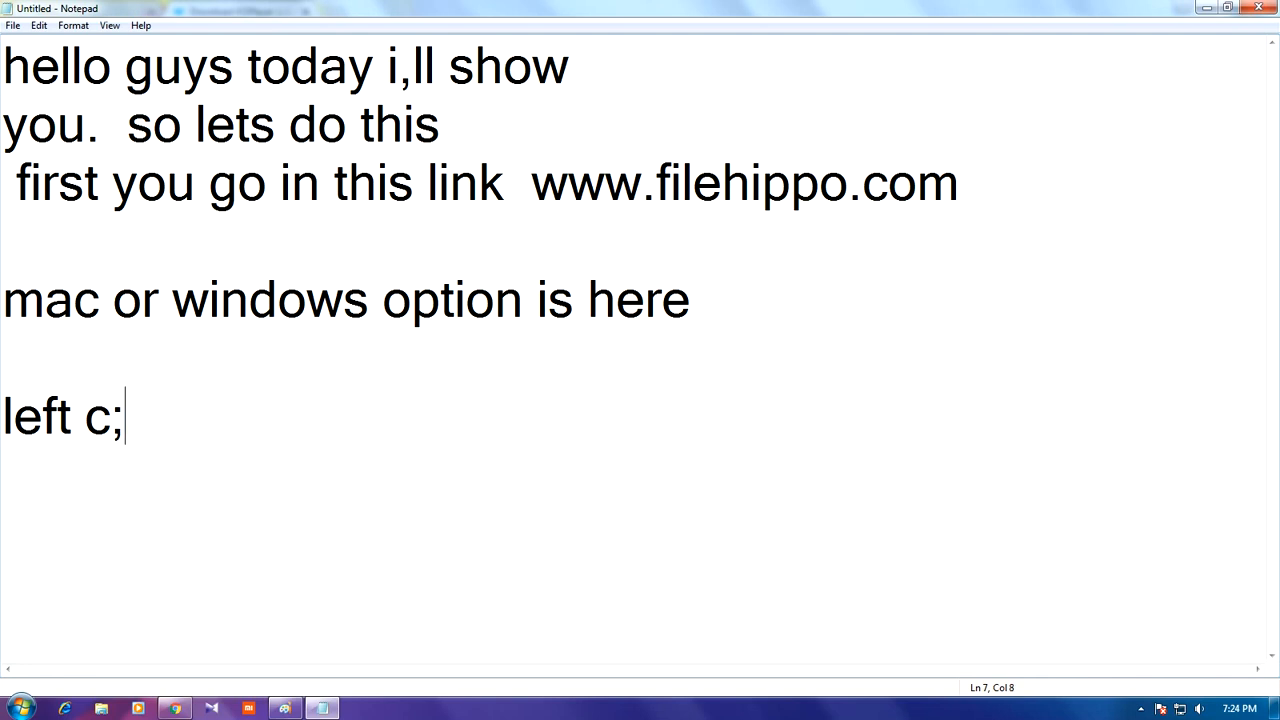
pyautogui.write('lick')
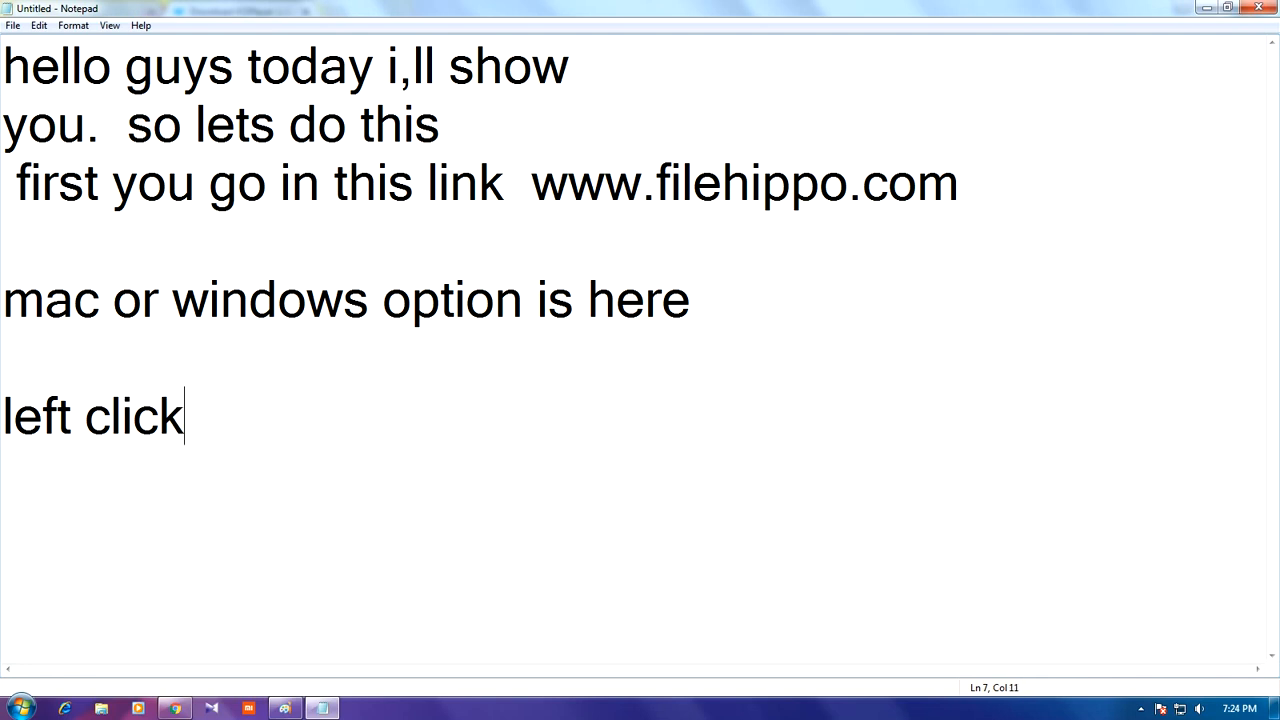
pyautogui.write('on th')
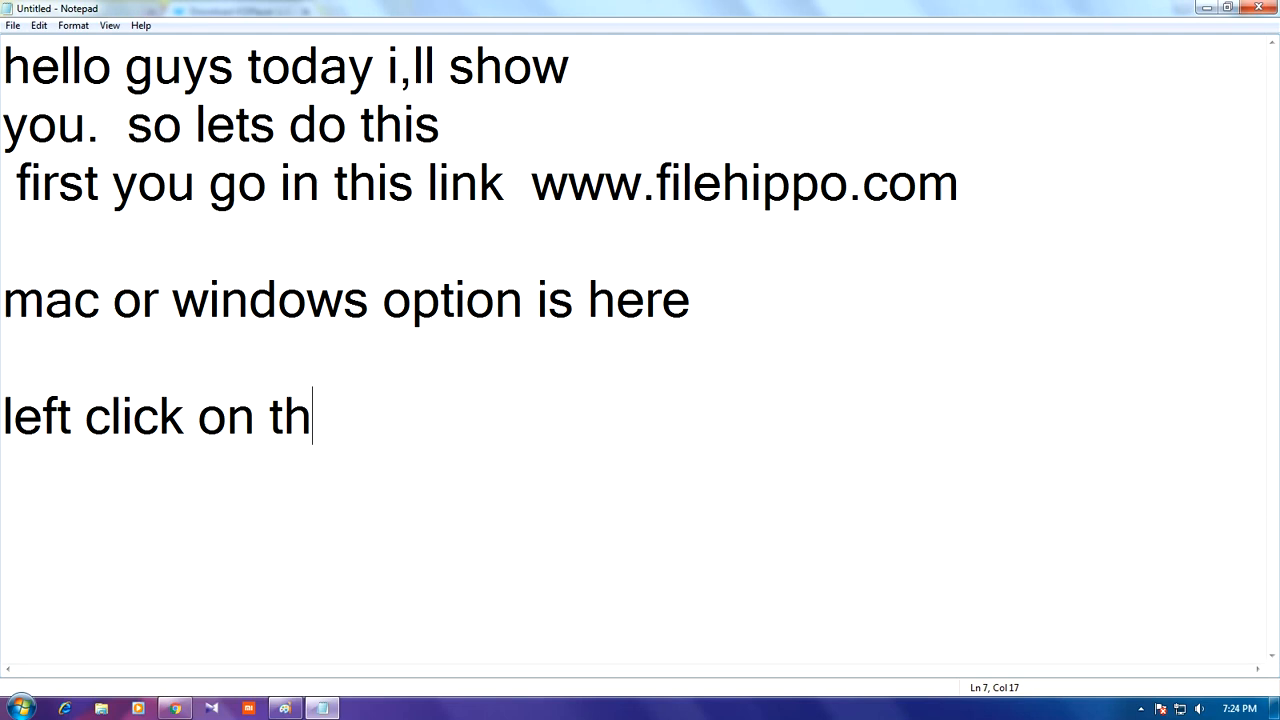
pyautogui.write('e downl')
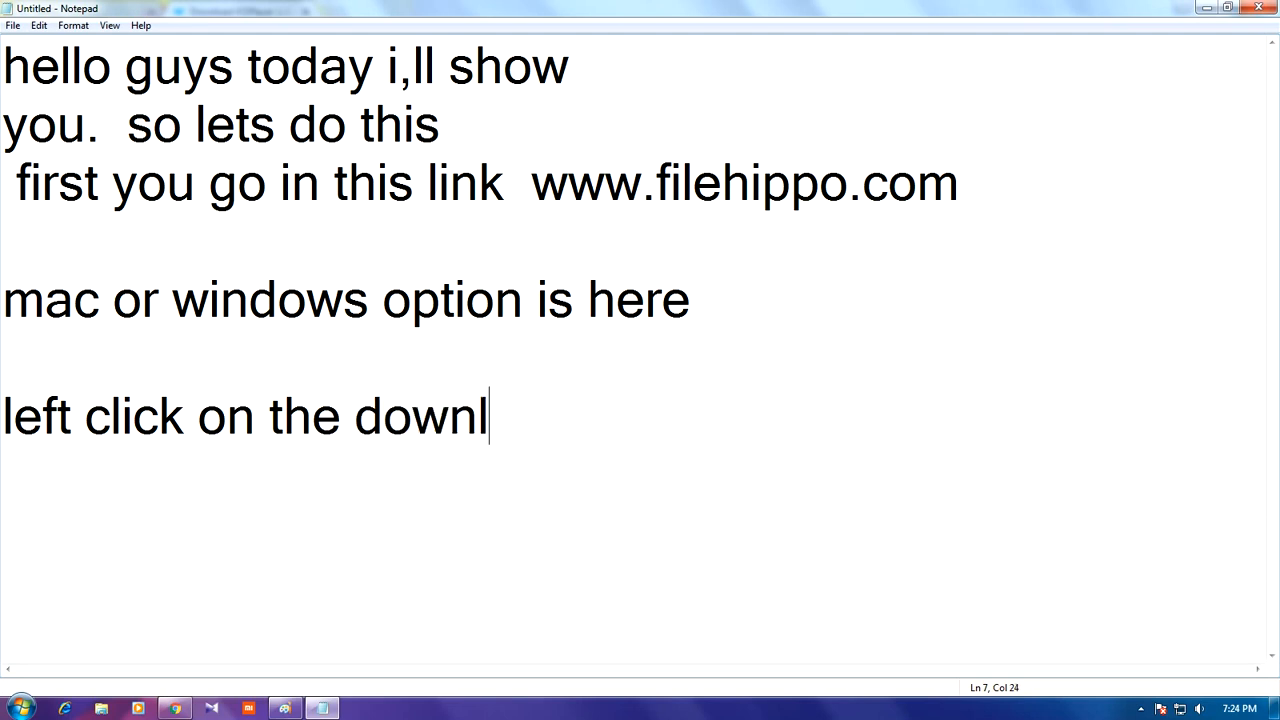
pyautogui.write('oad')
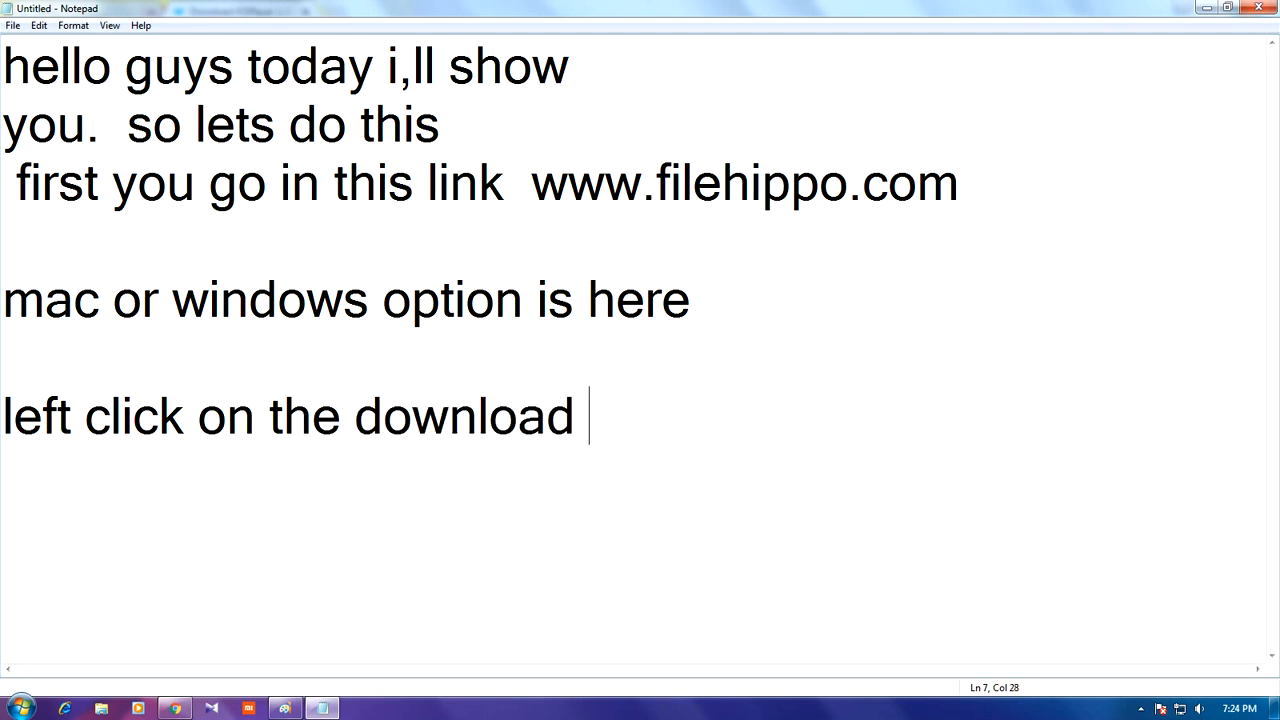
pyautogui.moveTo(766, 424)
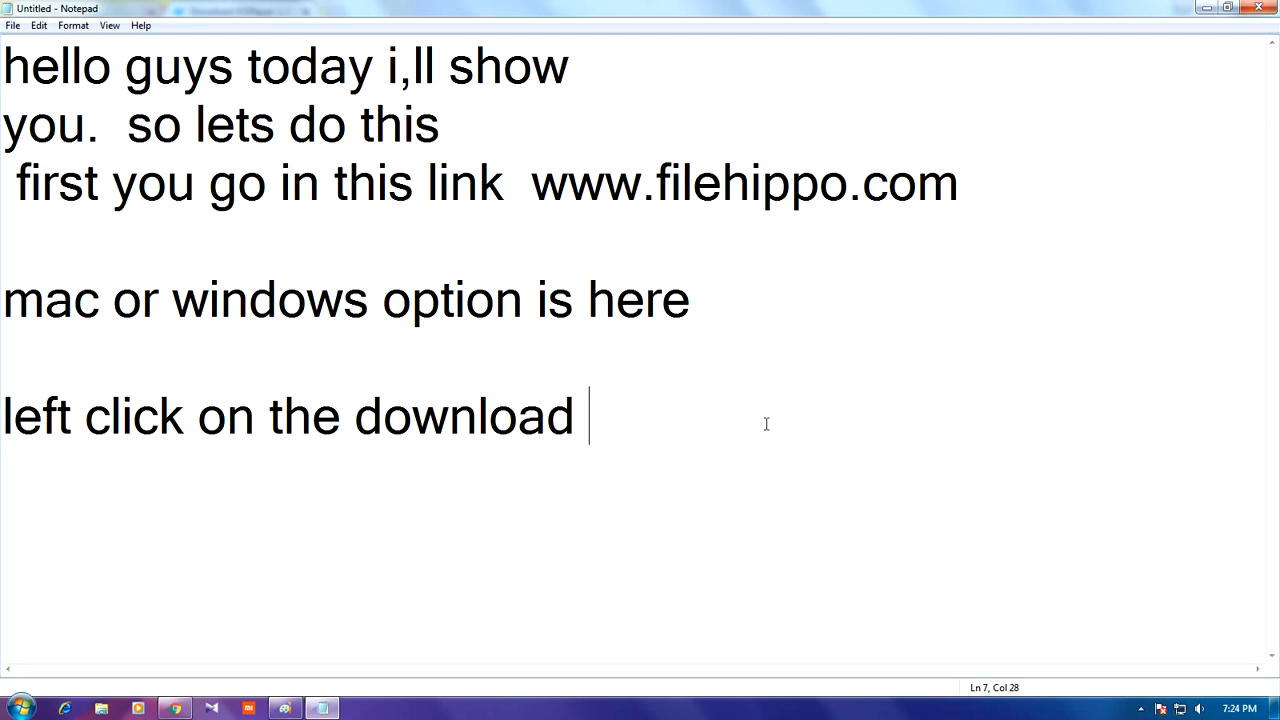
pyautogui.moveTo(592, 430)
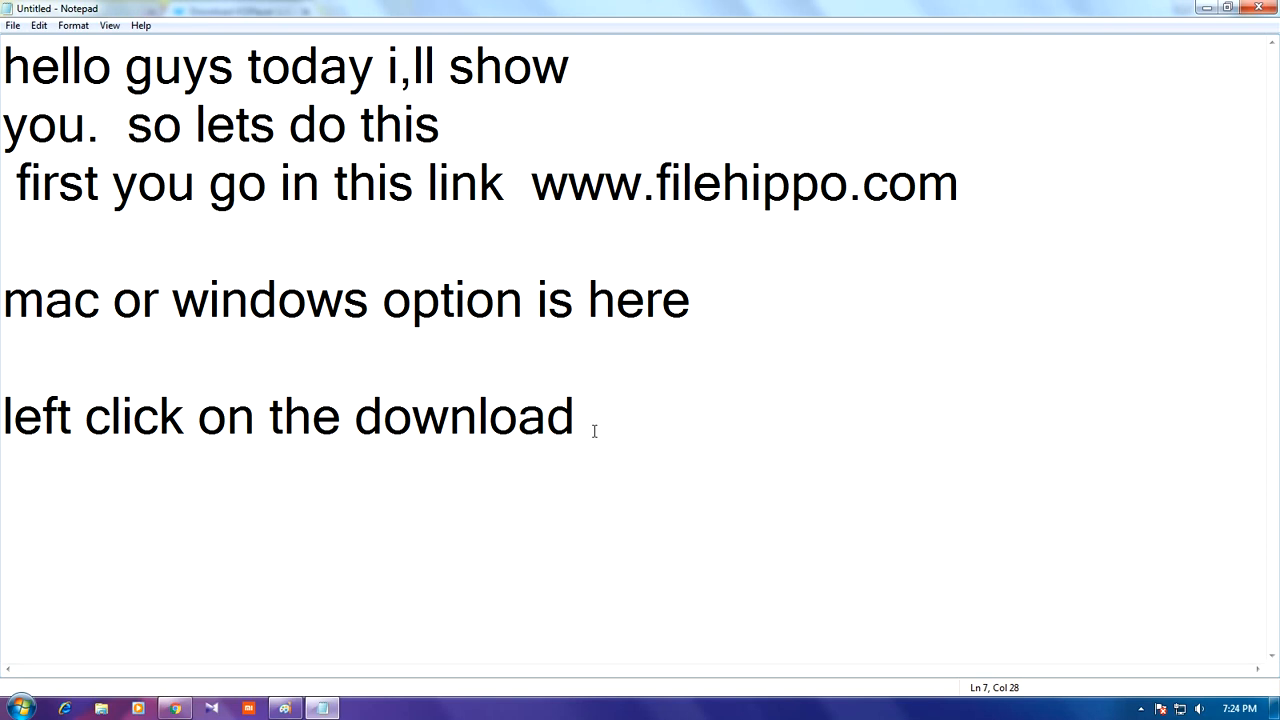
# Continue the line with '. but i have already downloaded and install.'.
pyautogui.write('. b')
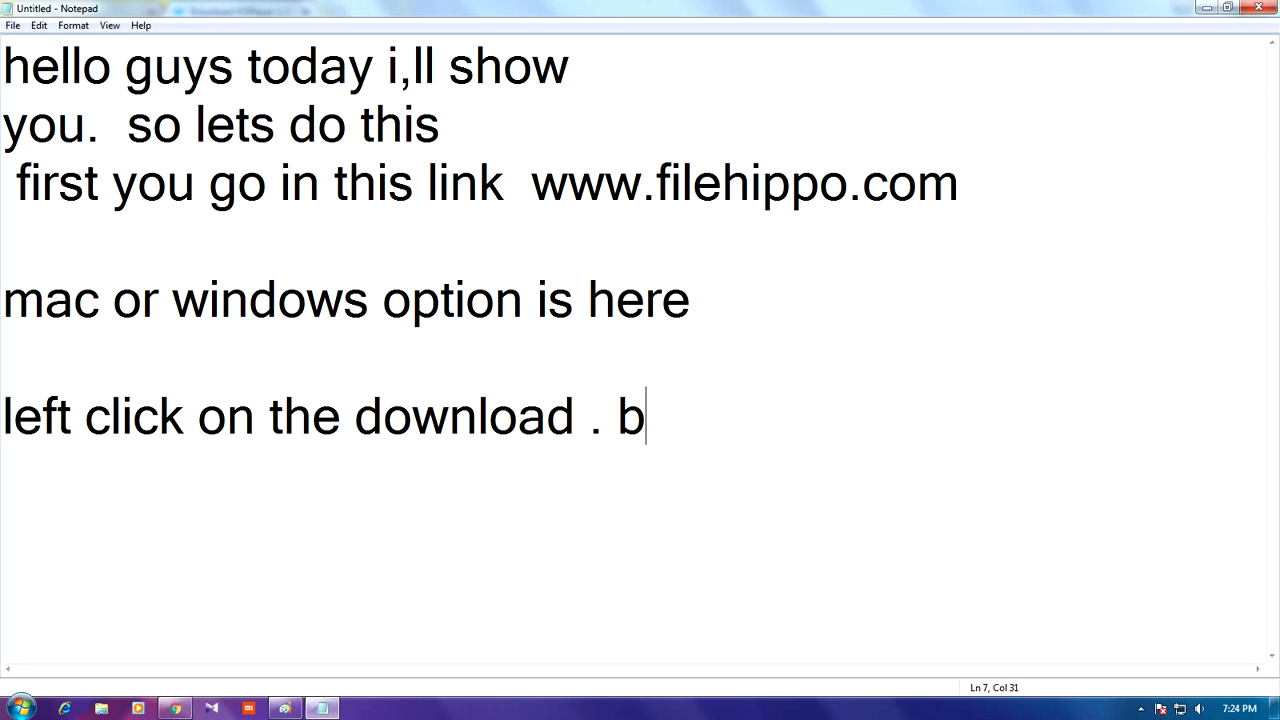
pyautogui.write('ut i')
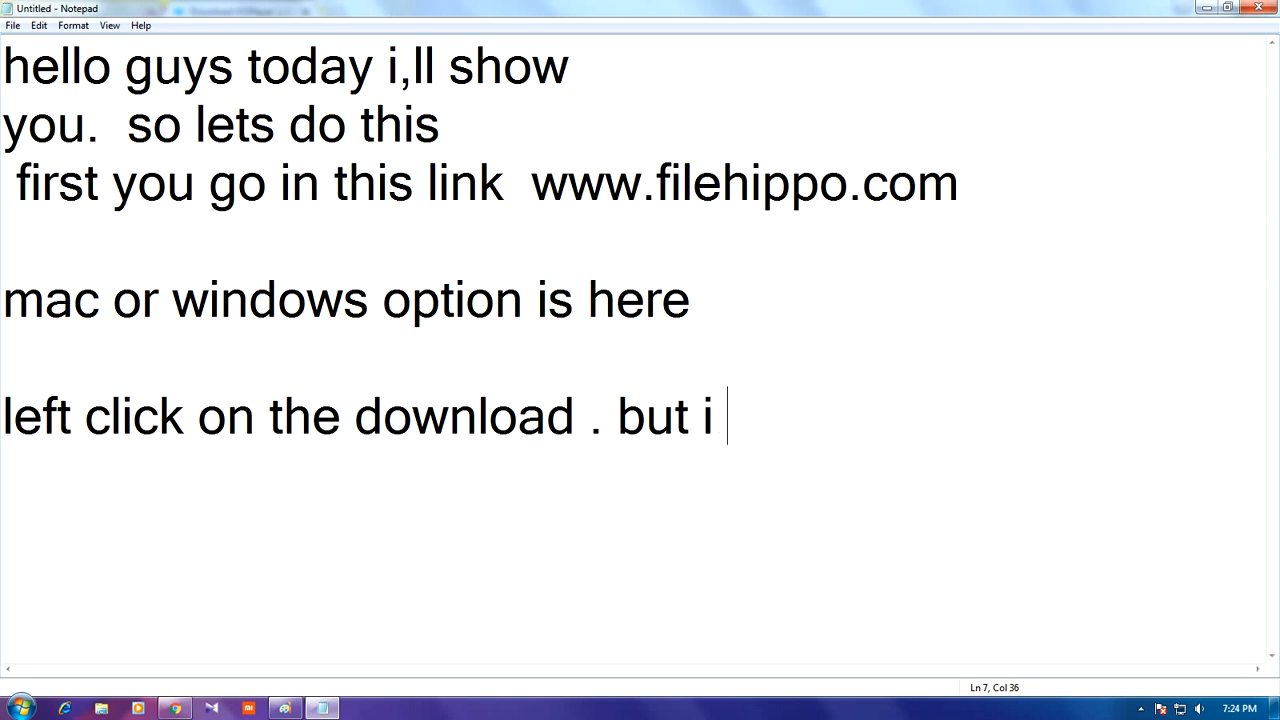
pyautogui.write('have')
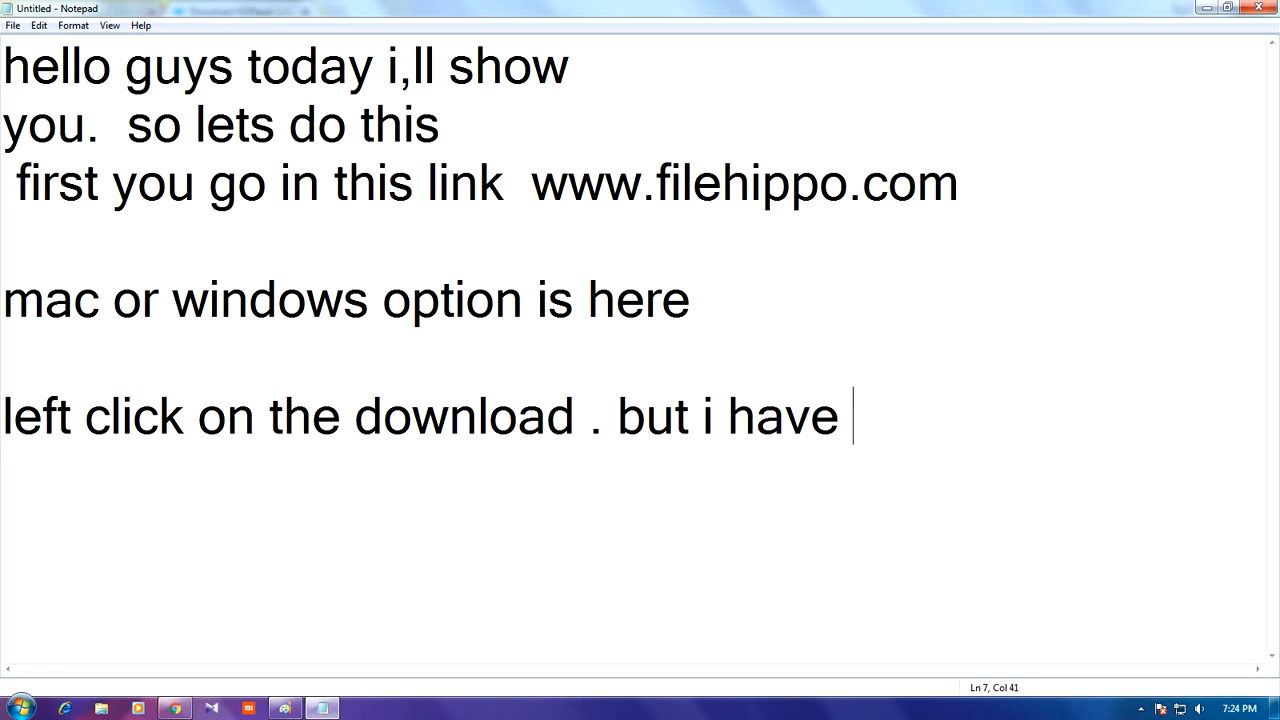
pyautogui.write('al')
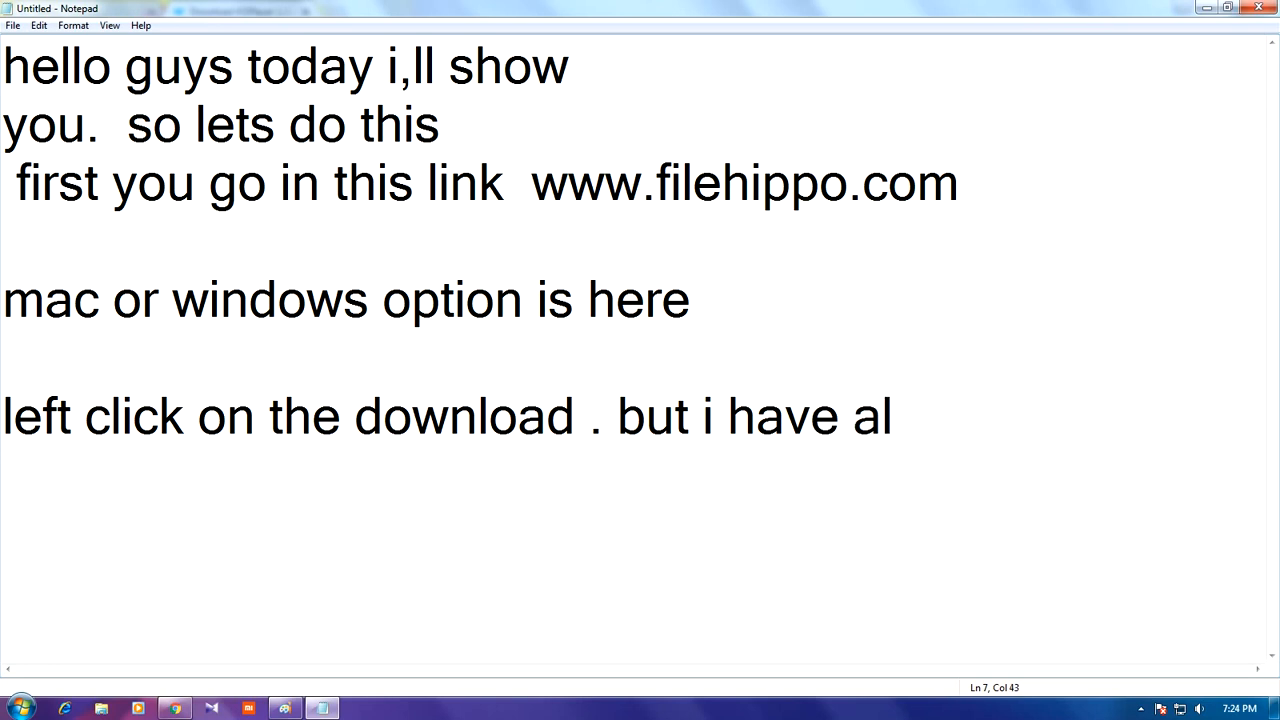
pyautogui.write('ready')
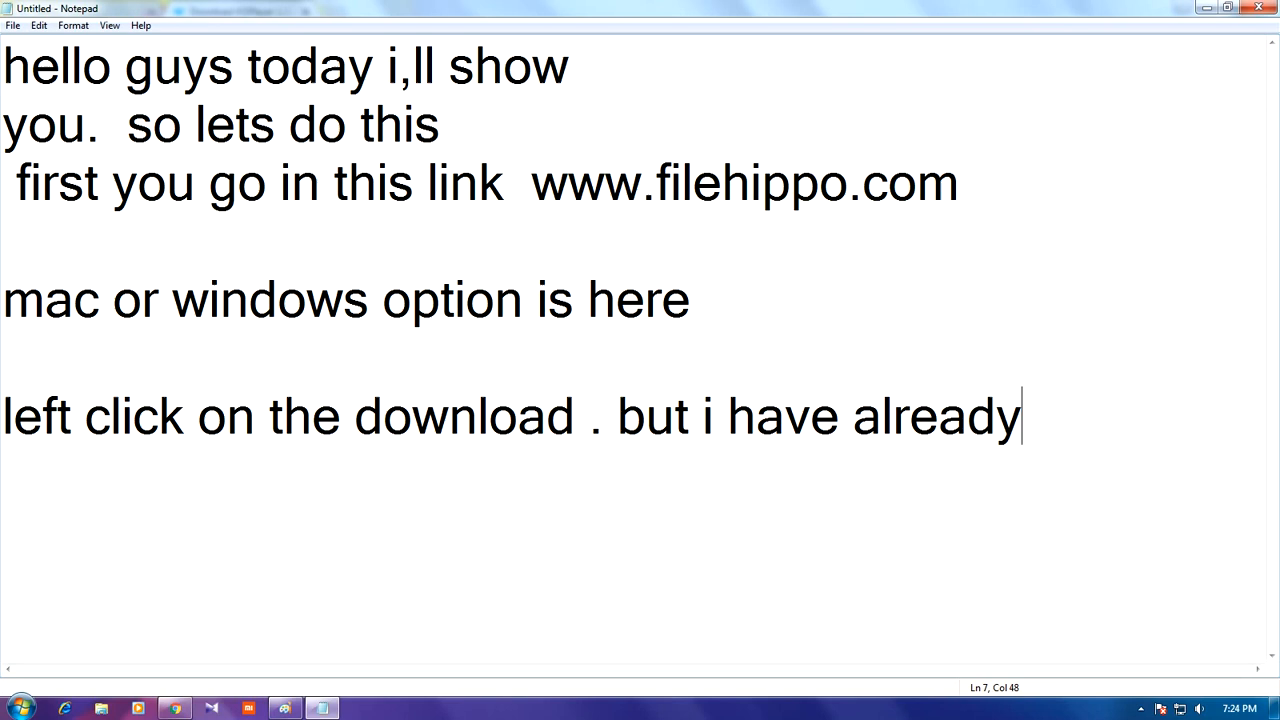
pyautogui.write('d')
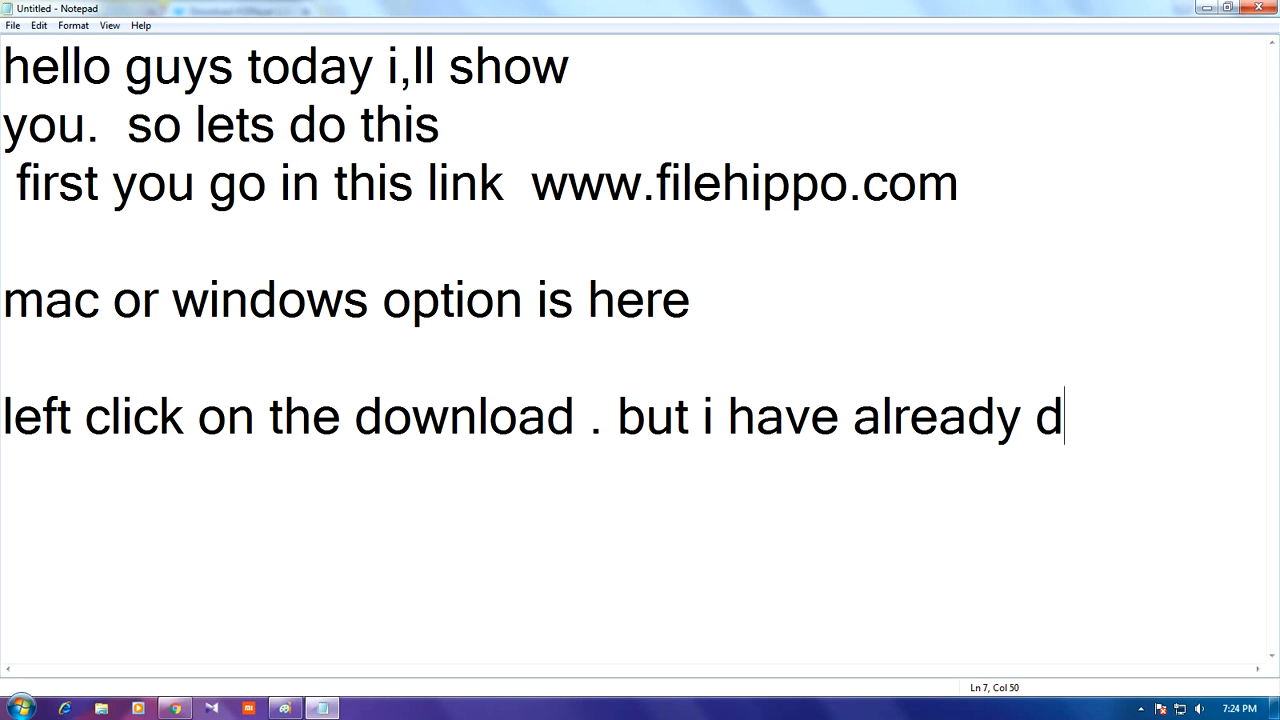
pyautogui.write('ownloa')
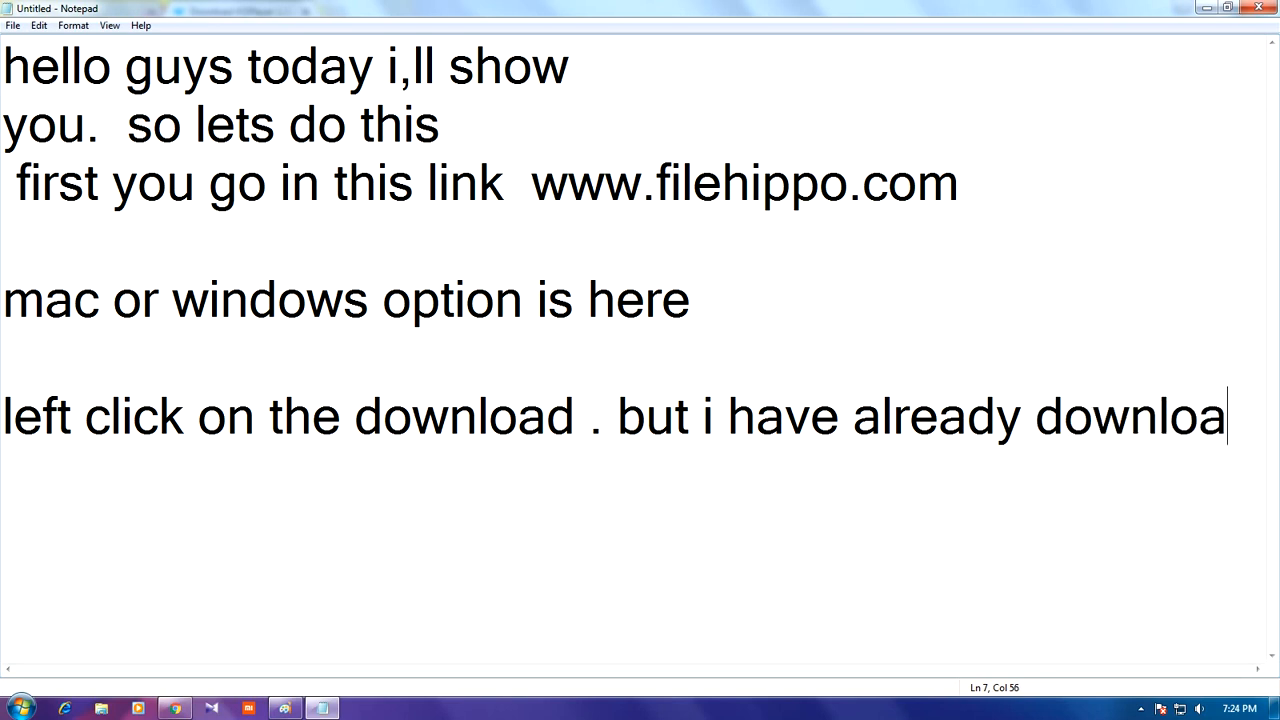
pyautogui.write('ded')
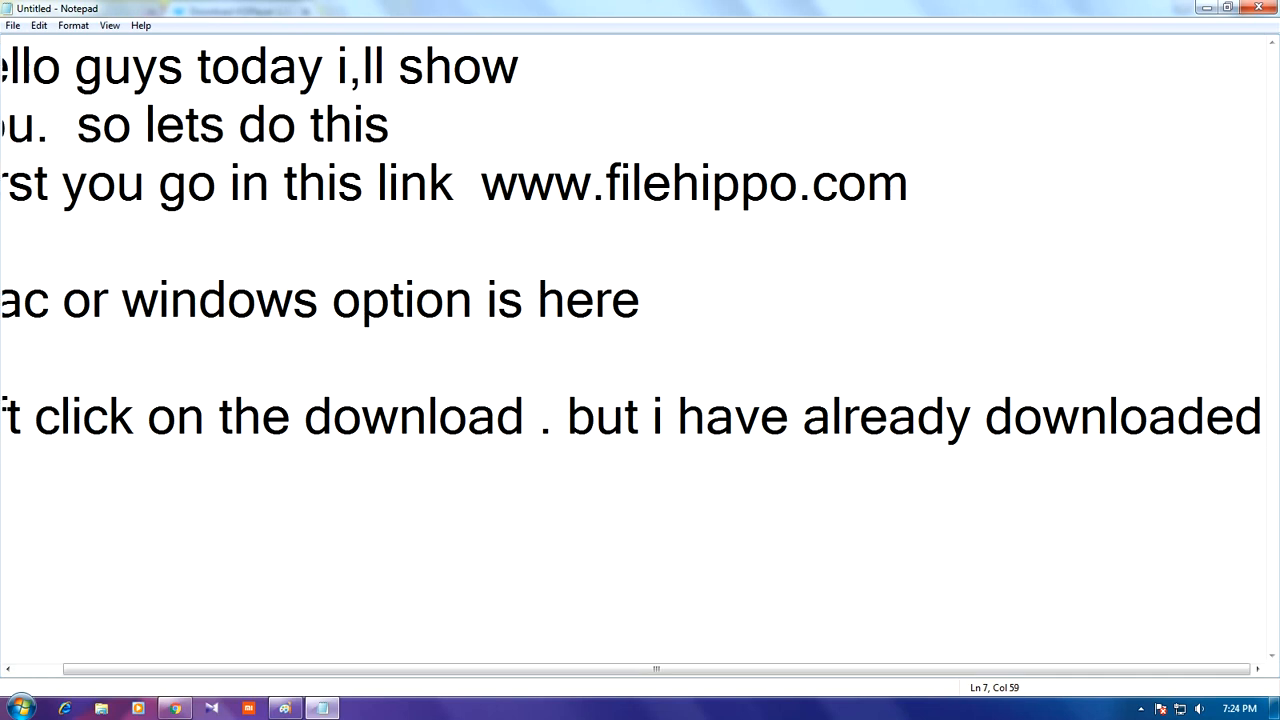
pyautogui.hscroll(-3)
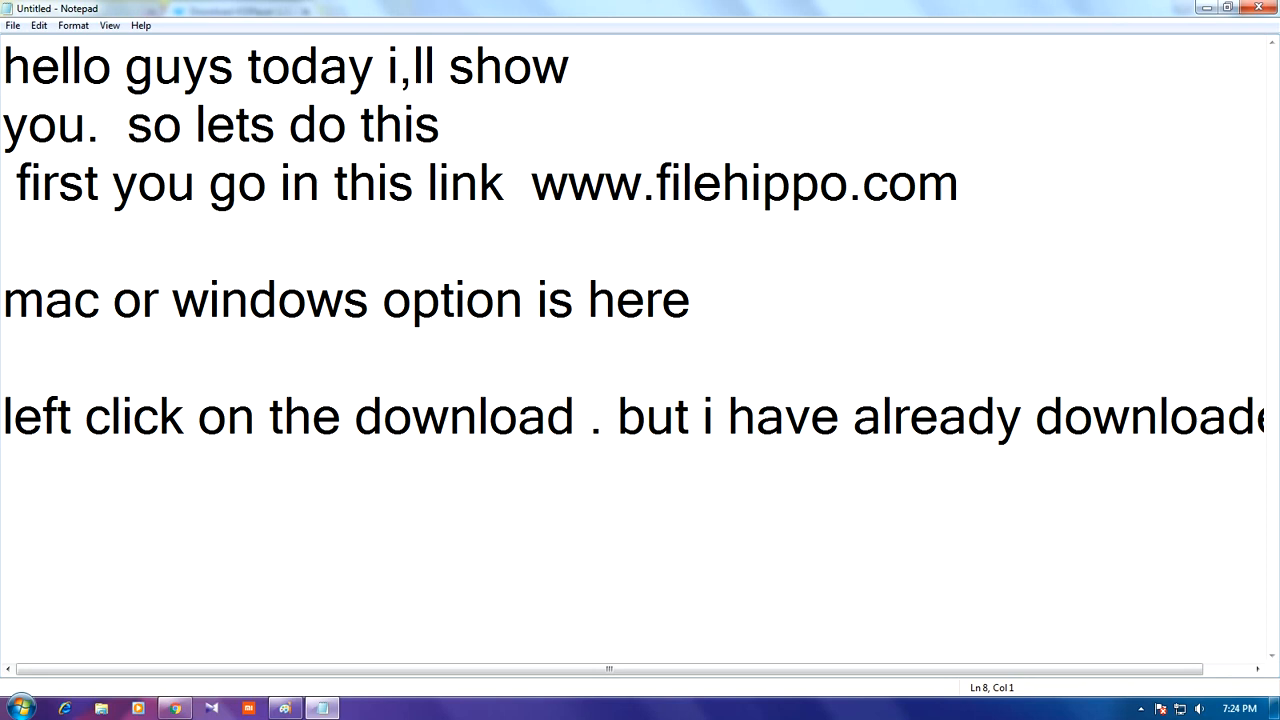
pyautogui.write('and')
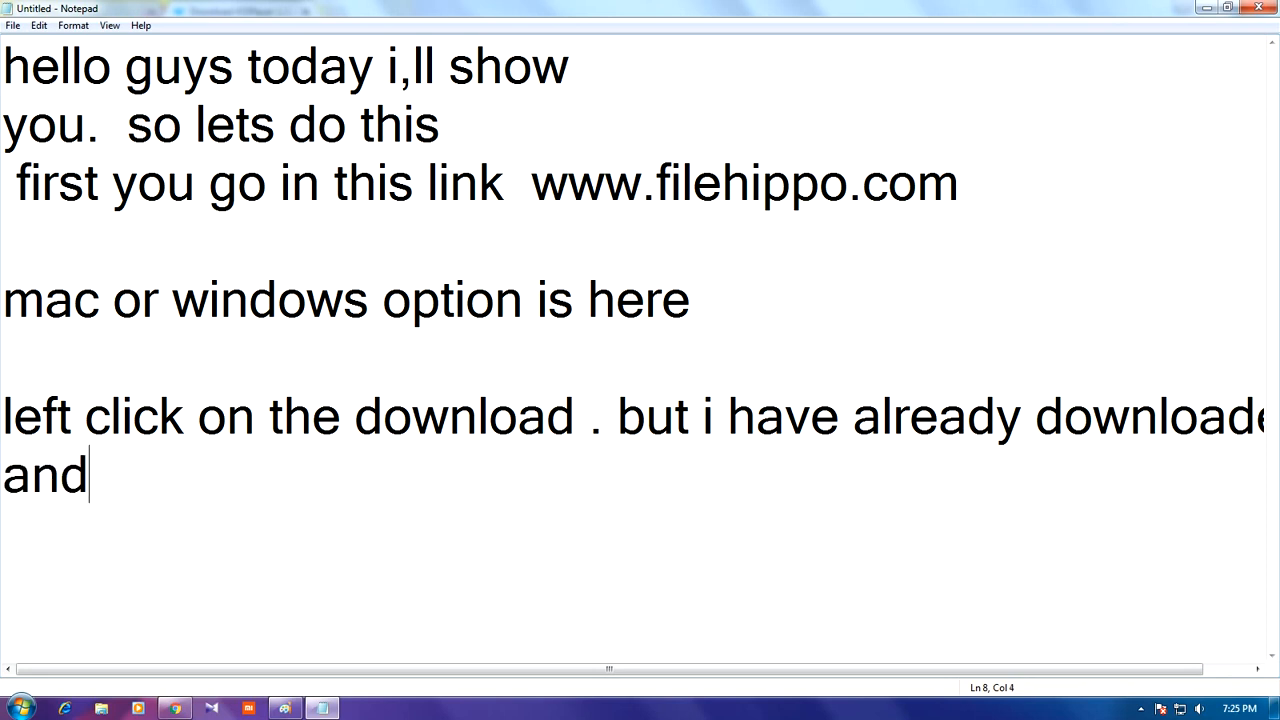
pyautogui.write('in')
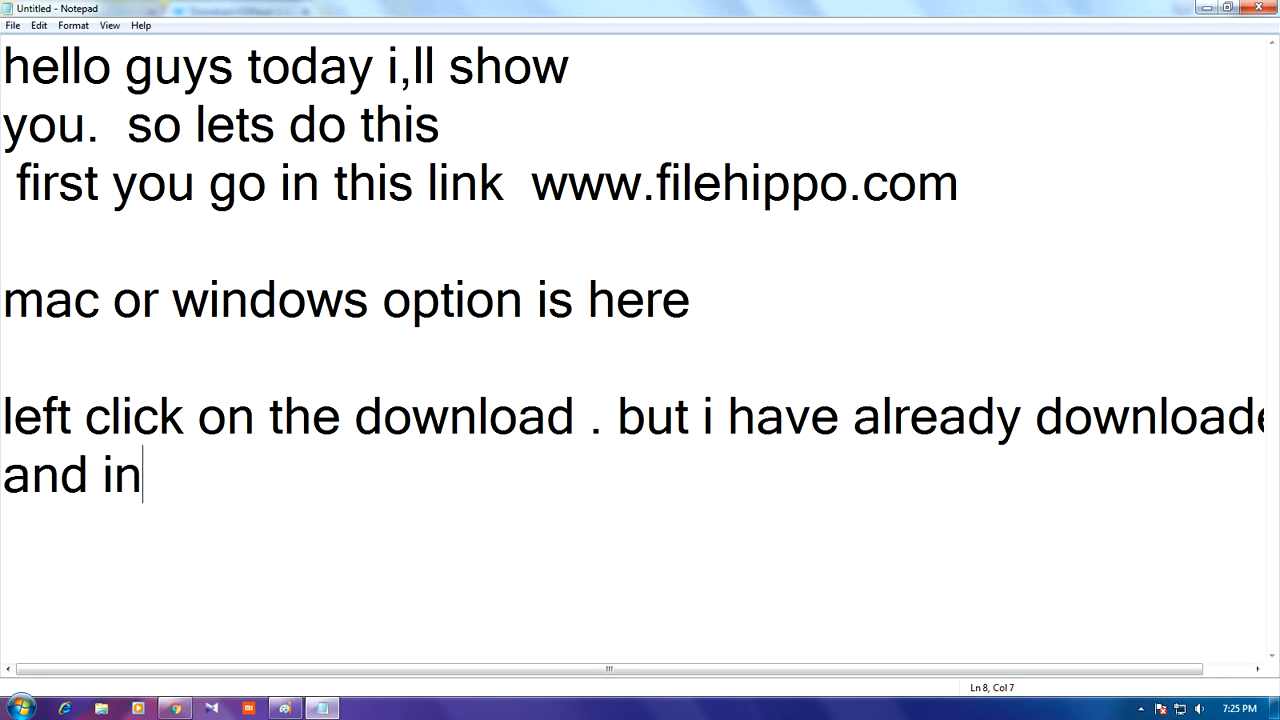
pyautogui.write('s')
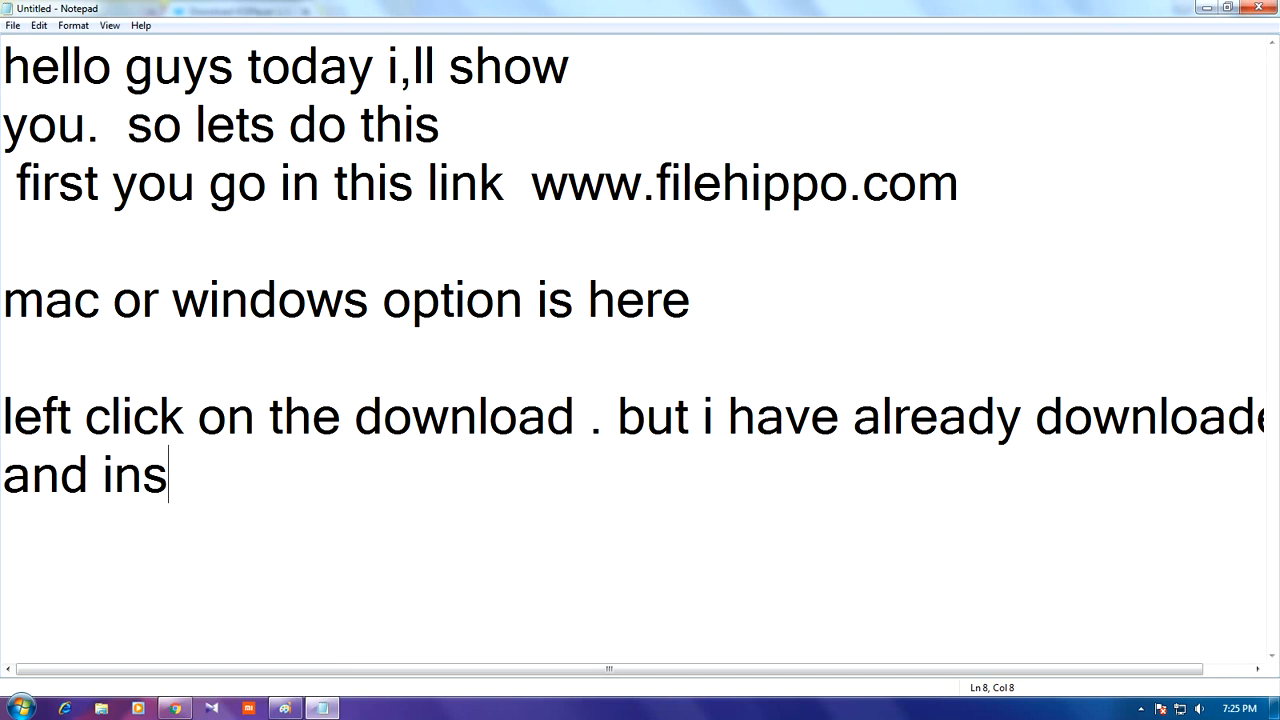
pyautogui.write('tall')
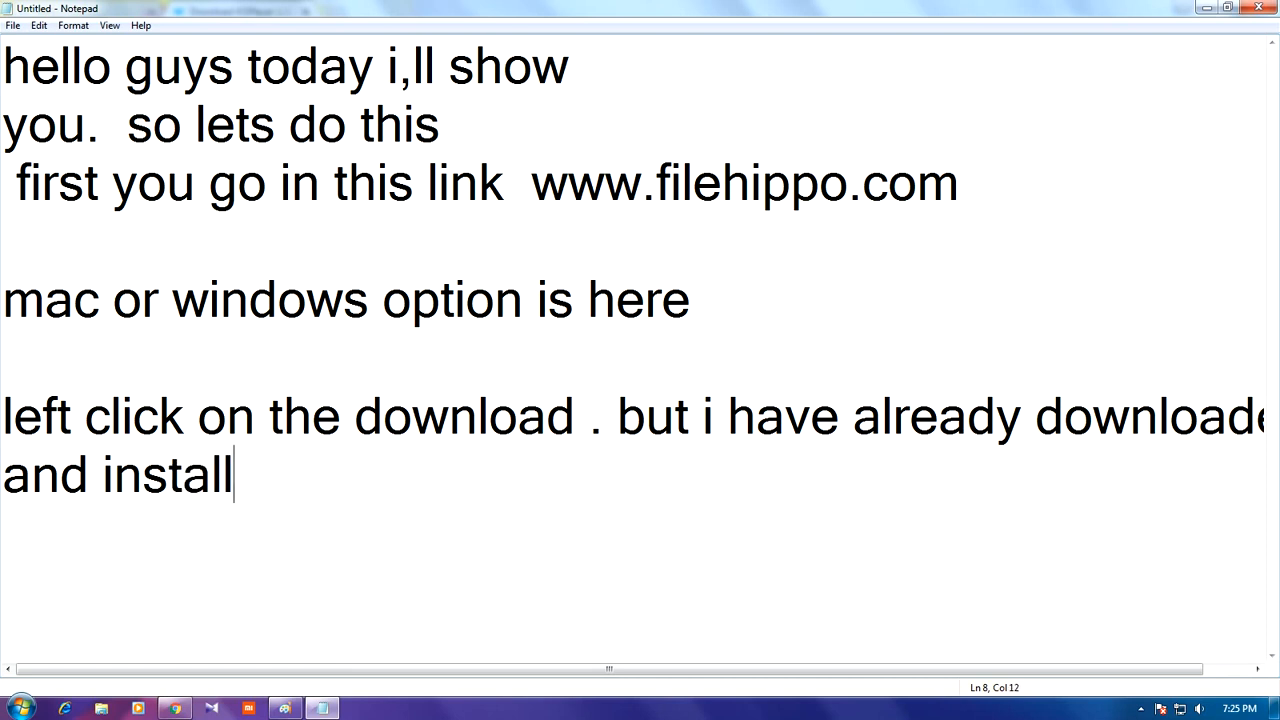
pyautogui.write('.')
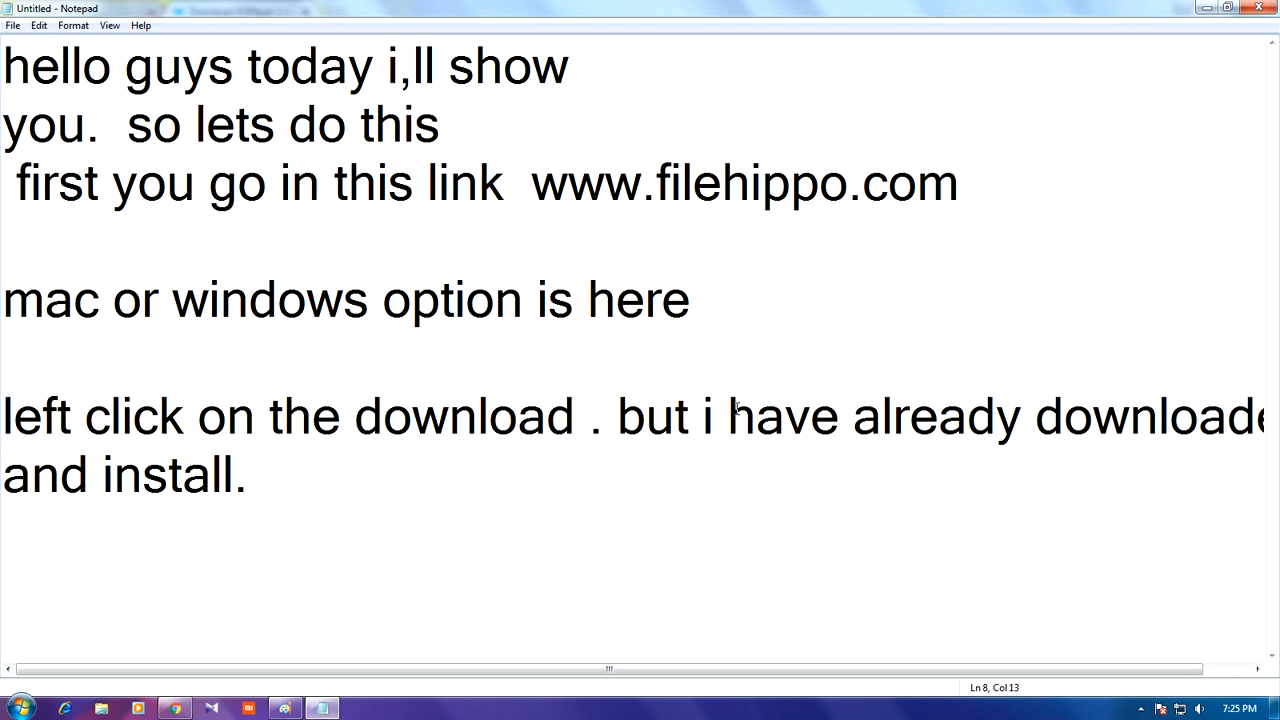
pyautogui.moveTo(716, 464)
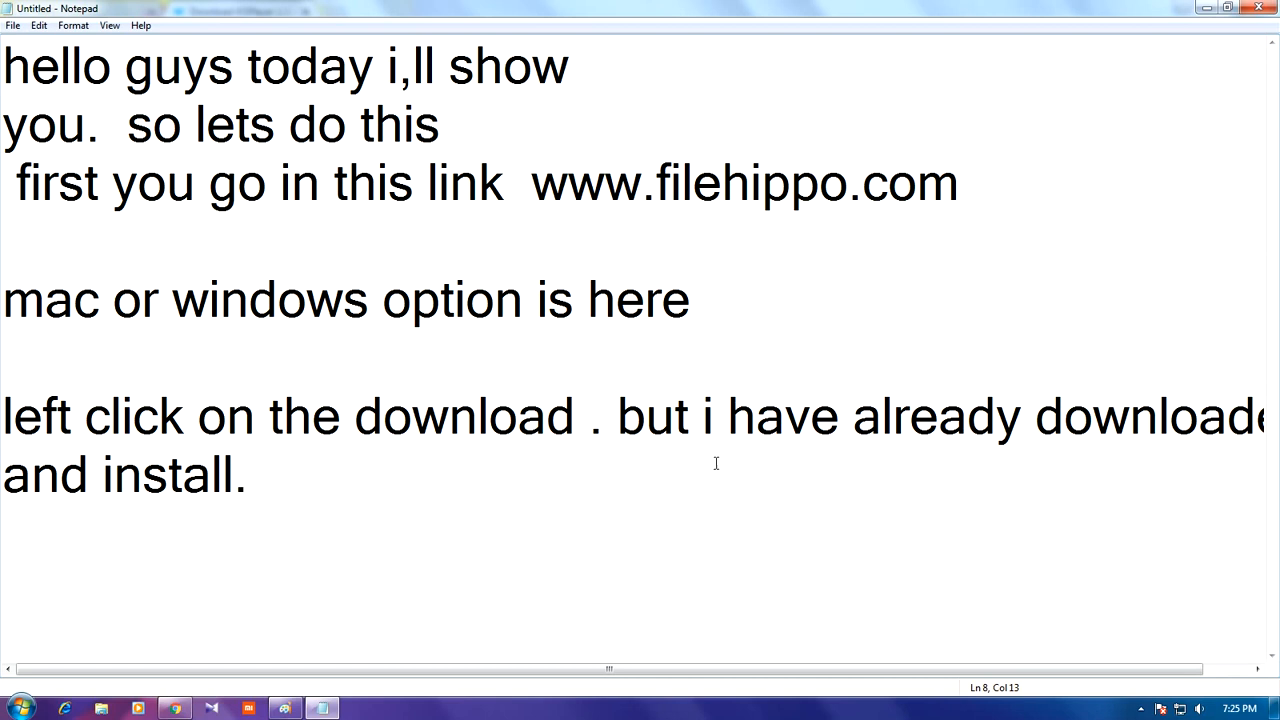
pyautogui.moveTo(324, 624)
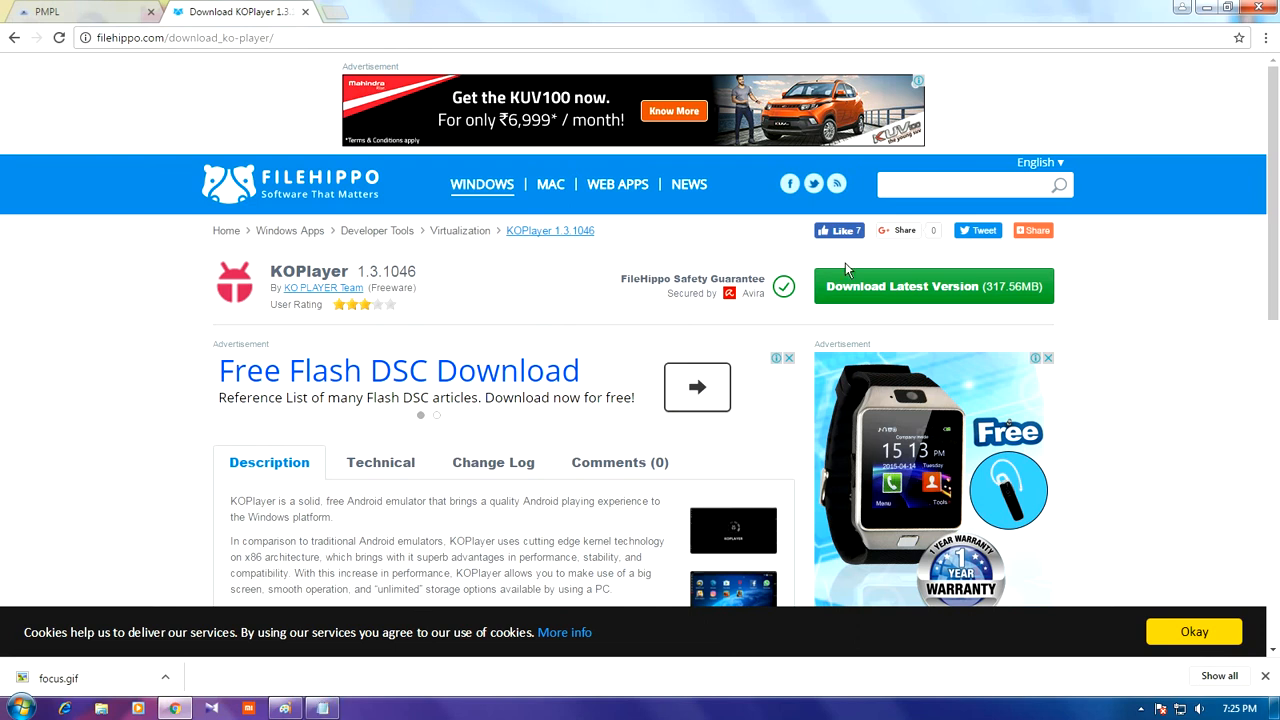
pyautogui.moveTo(904, 310)
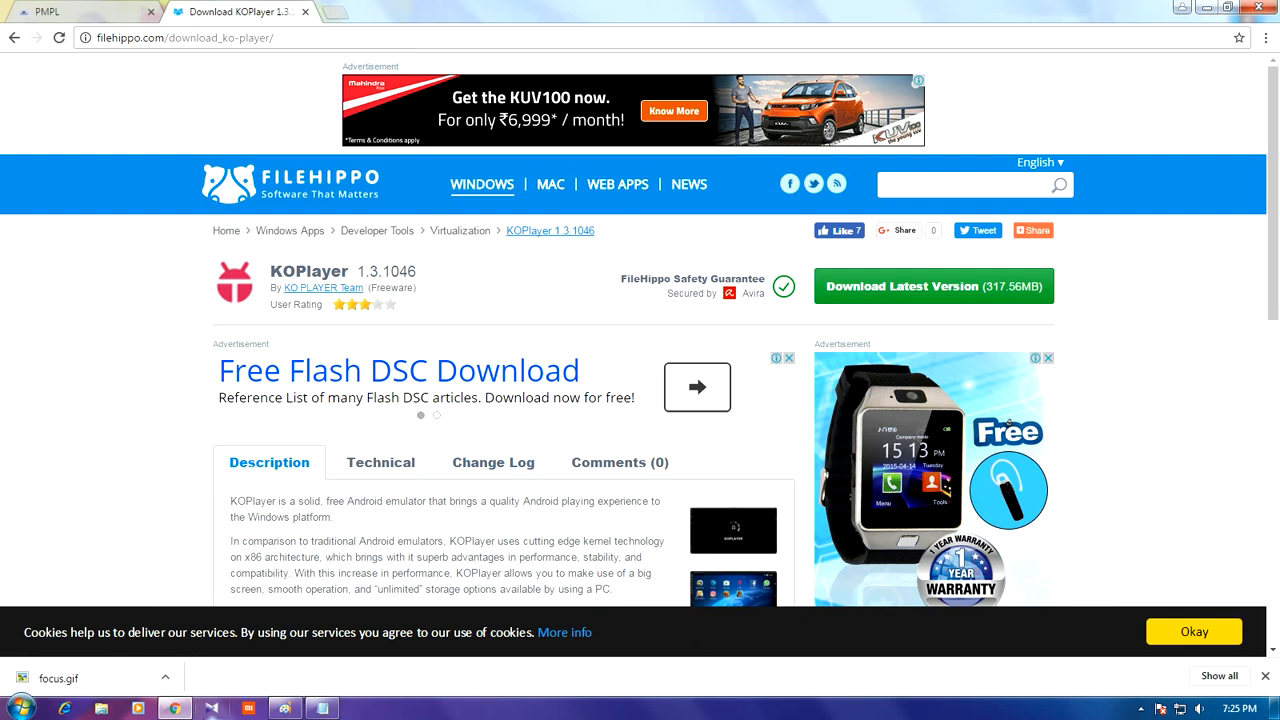
# Return to the Notepad note from the FileHippo KOPlayer download page.
pyautogui.click(320, 708)
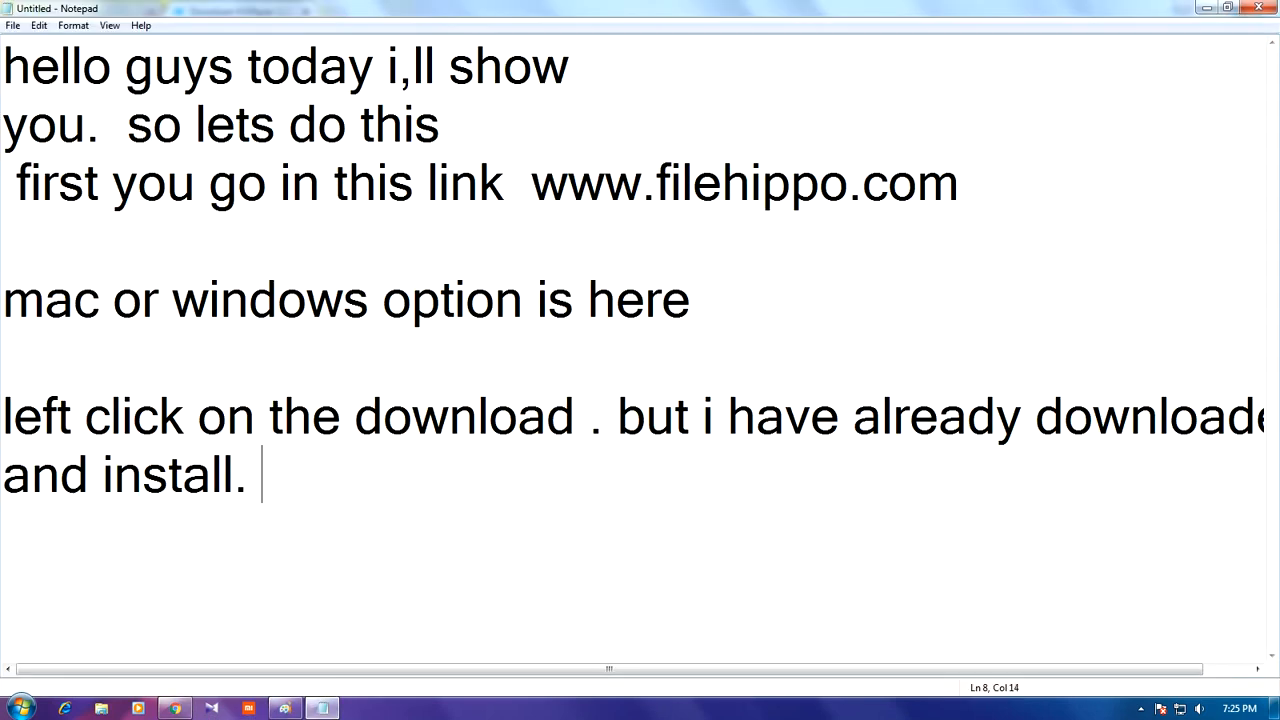
# Append 'please subscribe and like and comment my next vi' after the install sentence.
pyautogui.write('plew')
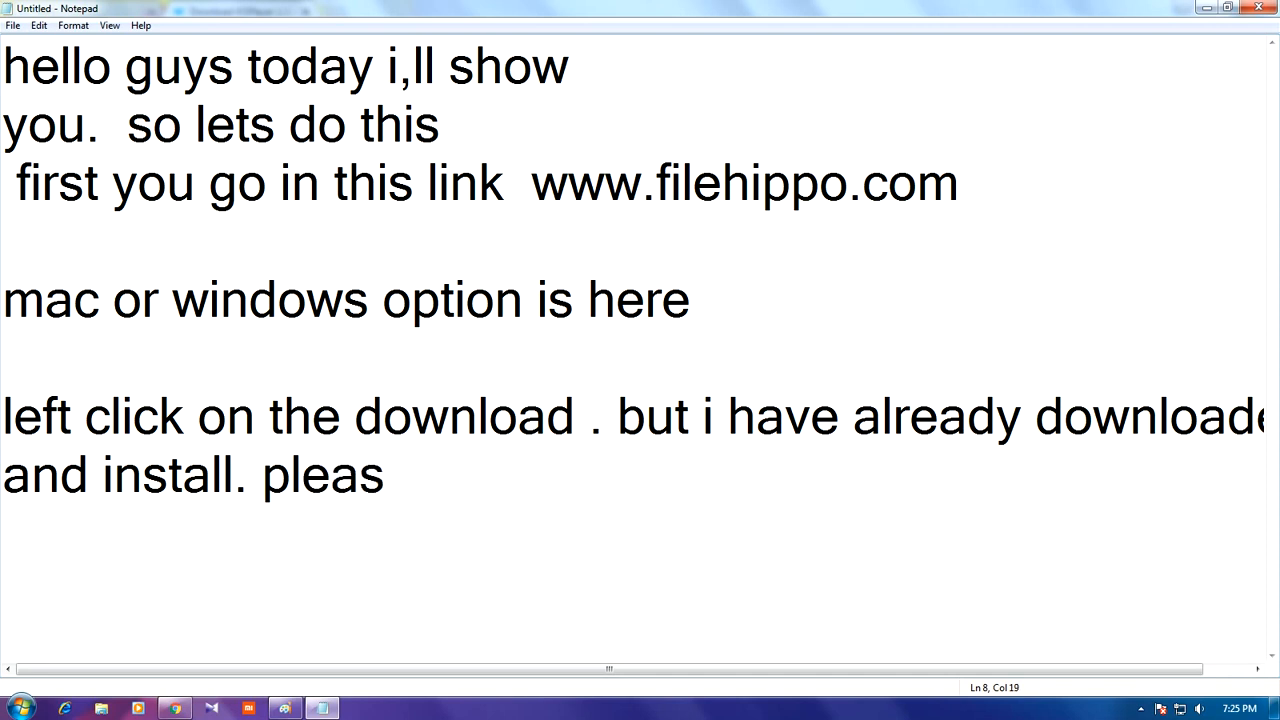
pyautogui.write('e s')
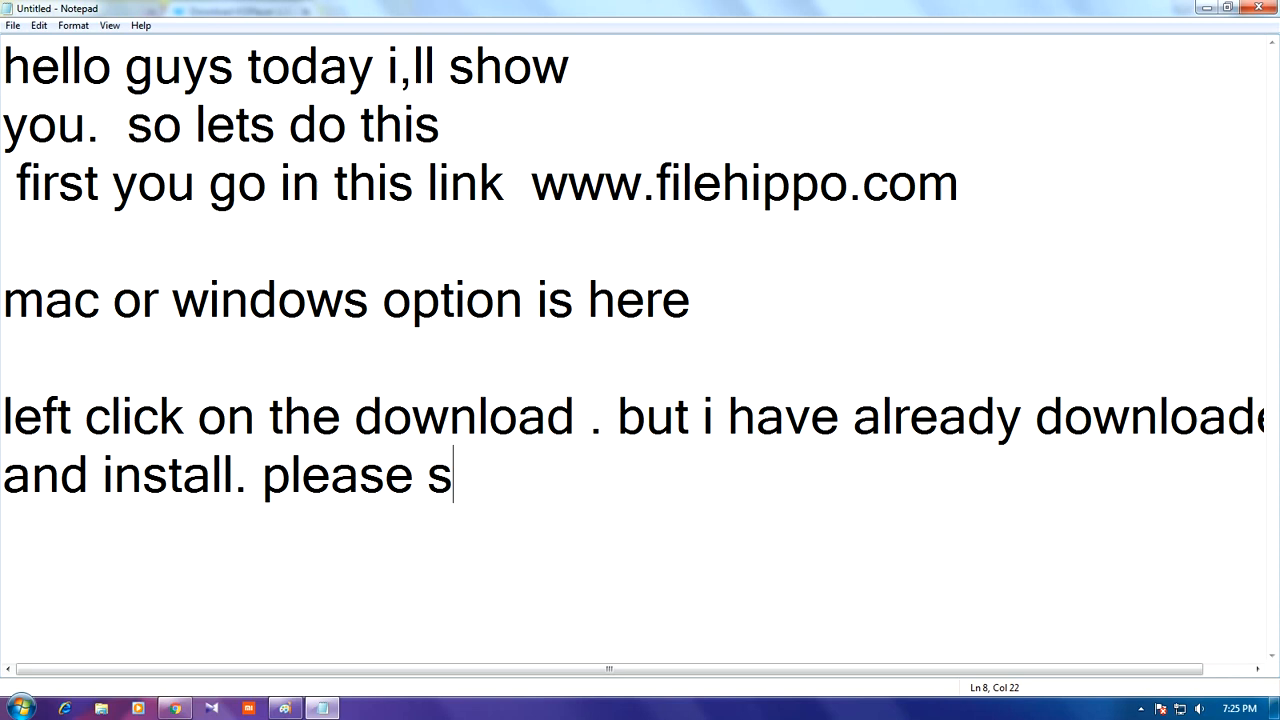
pyautogui.write('ubscr')
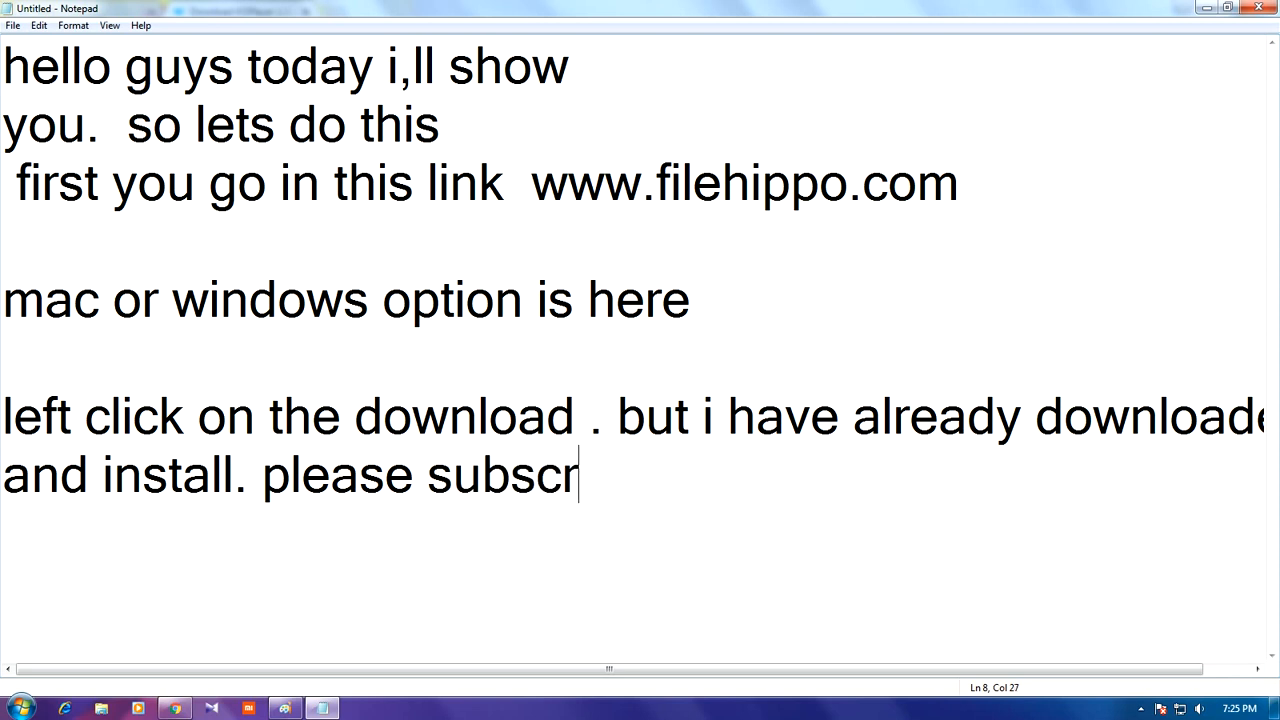
pyautogui.write('ibe')
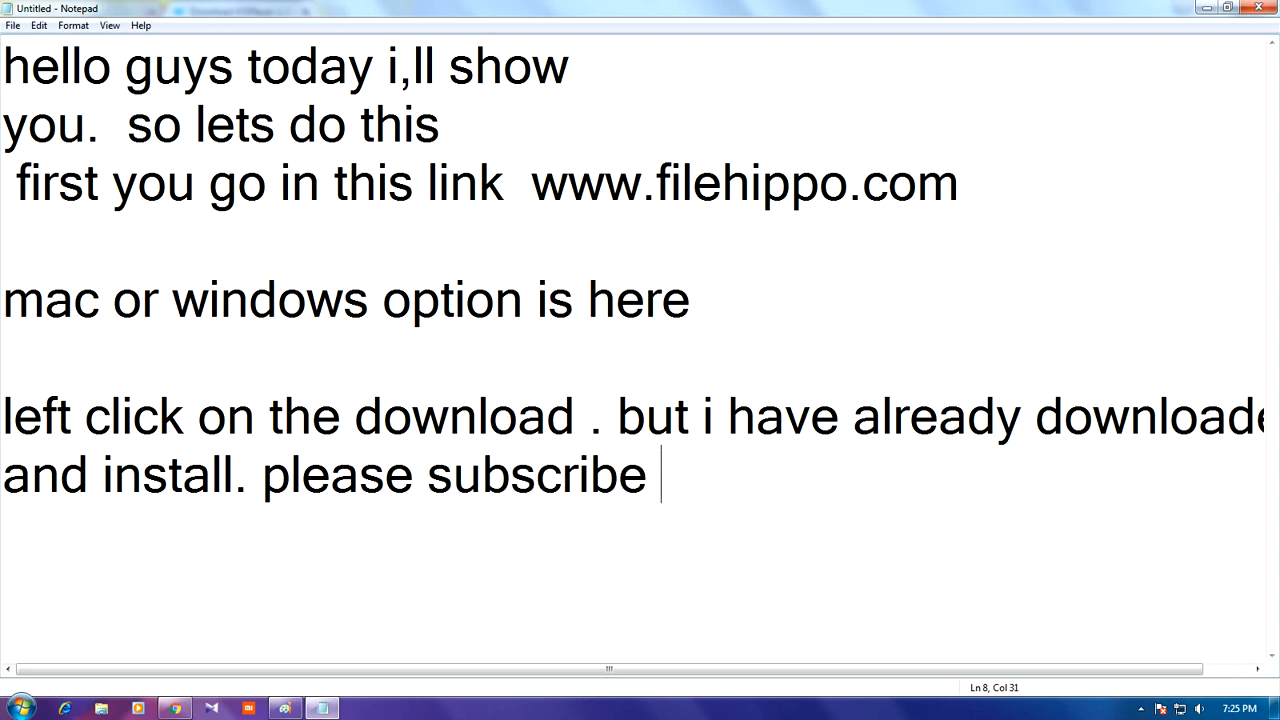
pyautogui.write('and li')
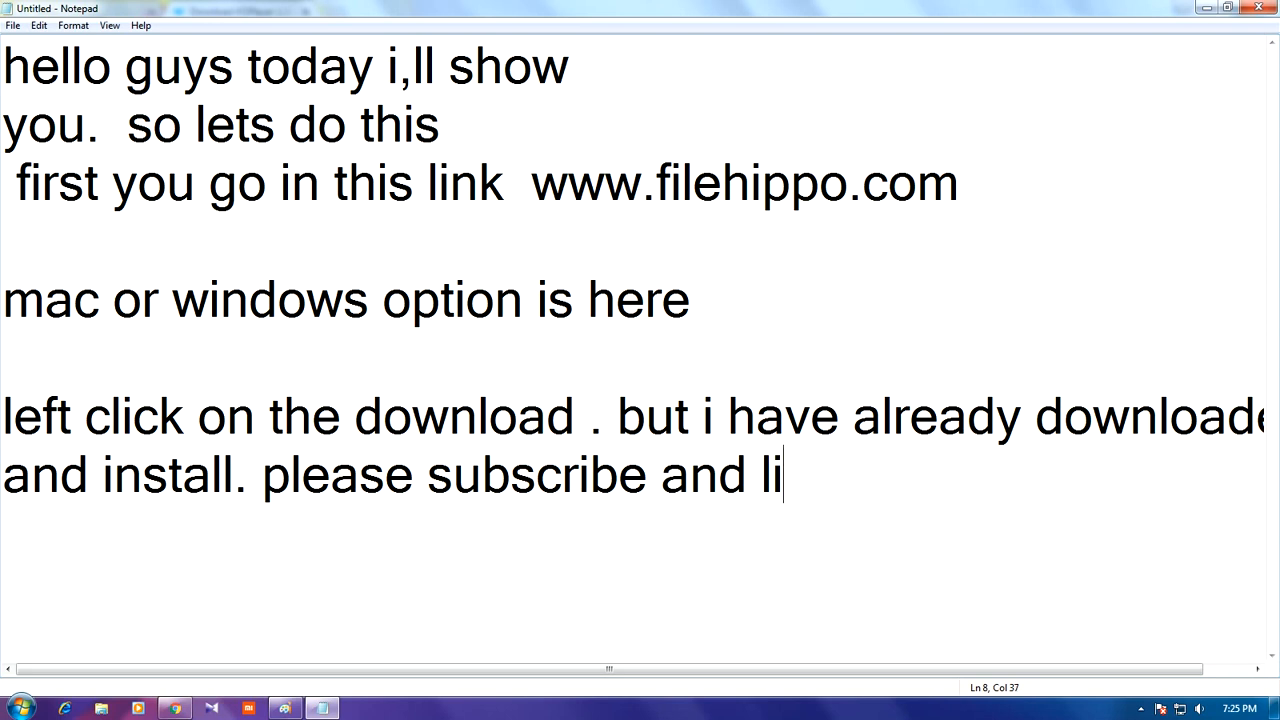
pyautogui.write('ke')
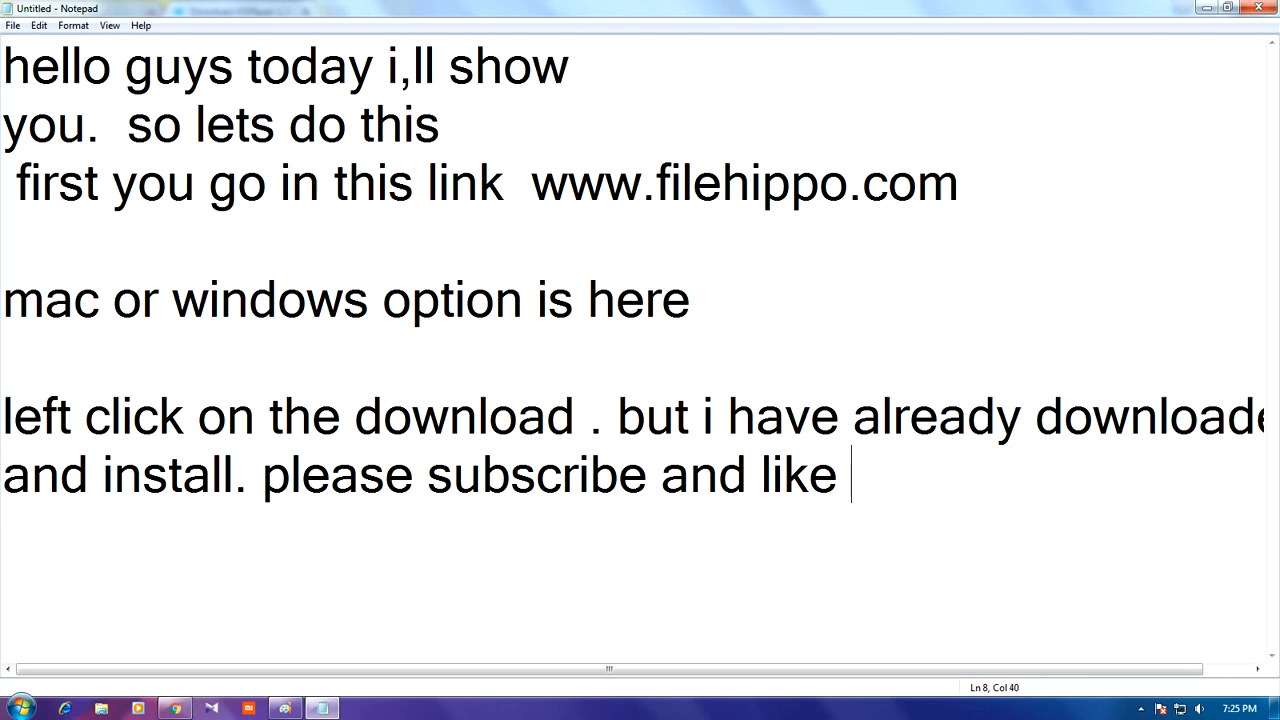
pyautogui.write('and')
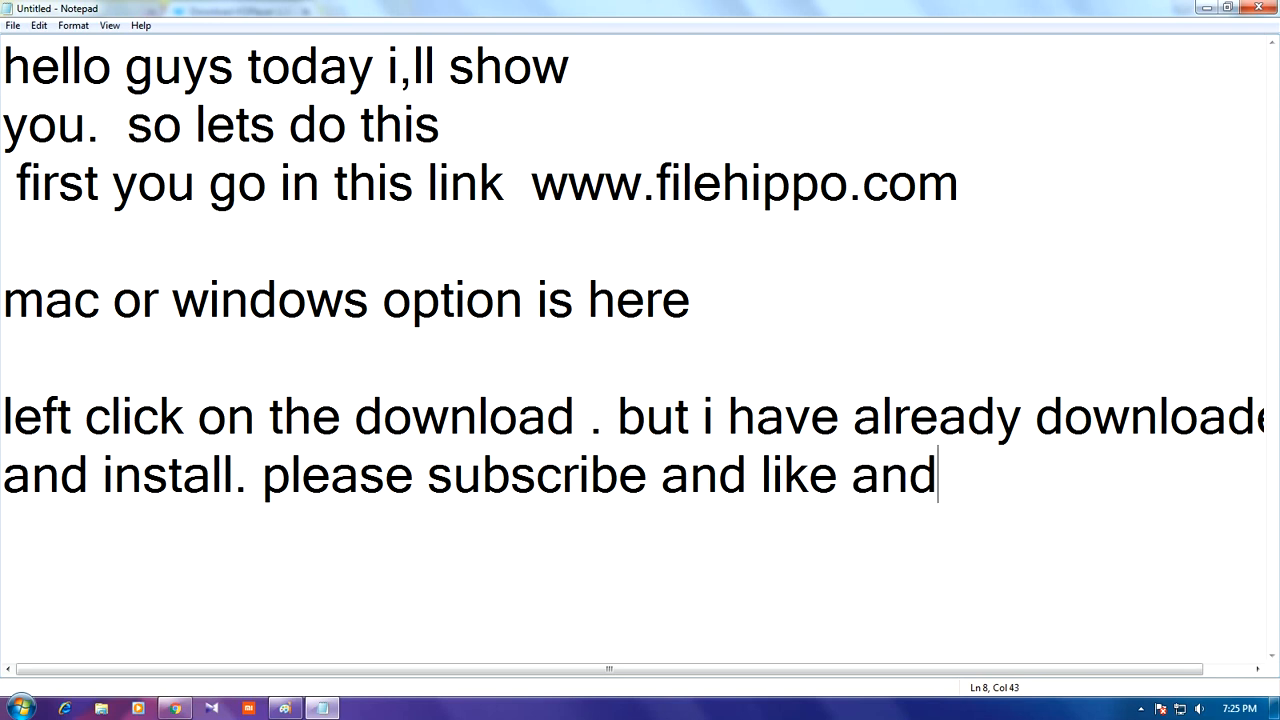
pyautogui.write('comme')
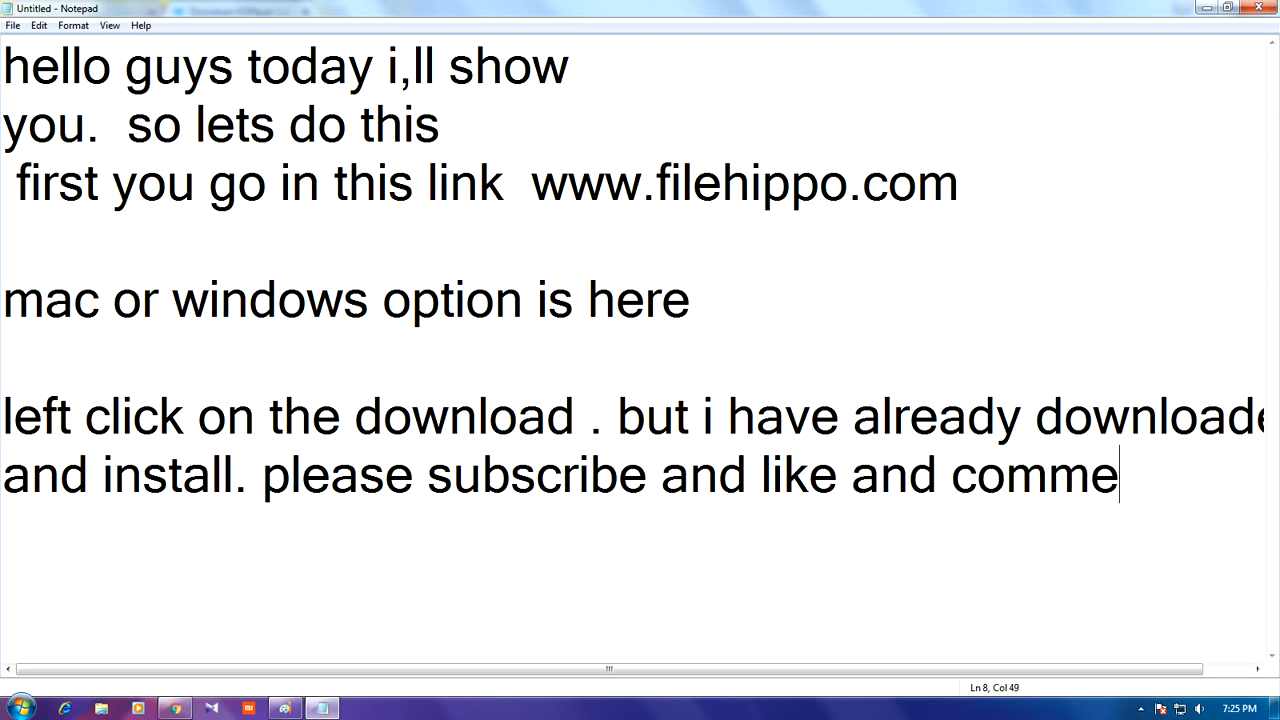
pyautogui.write('nt')
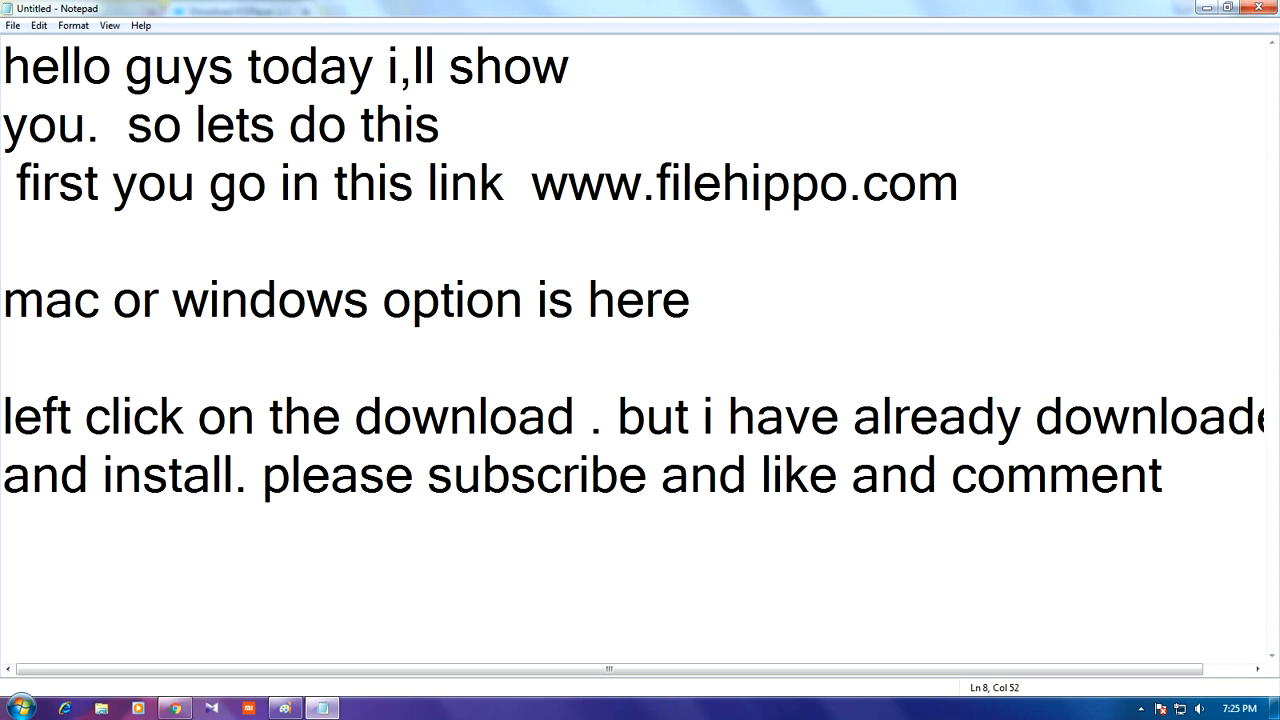
pyautogui.write('my n')
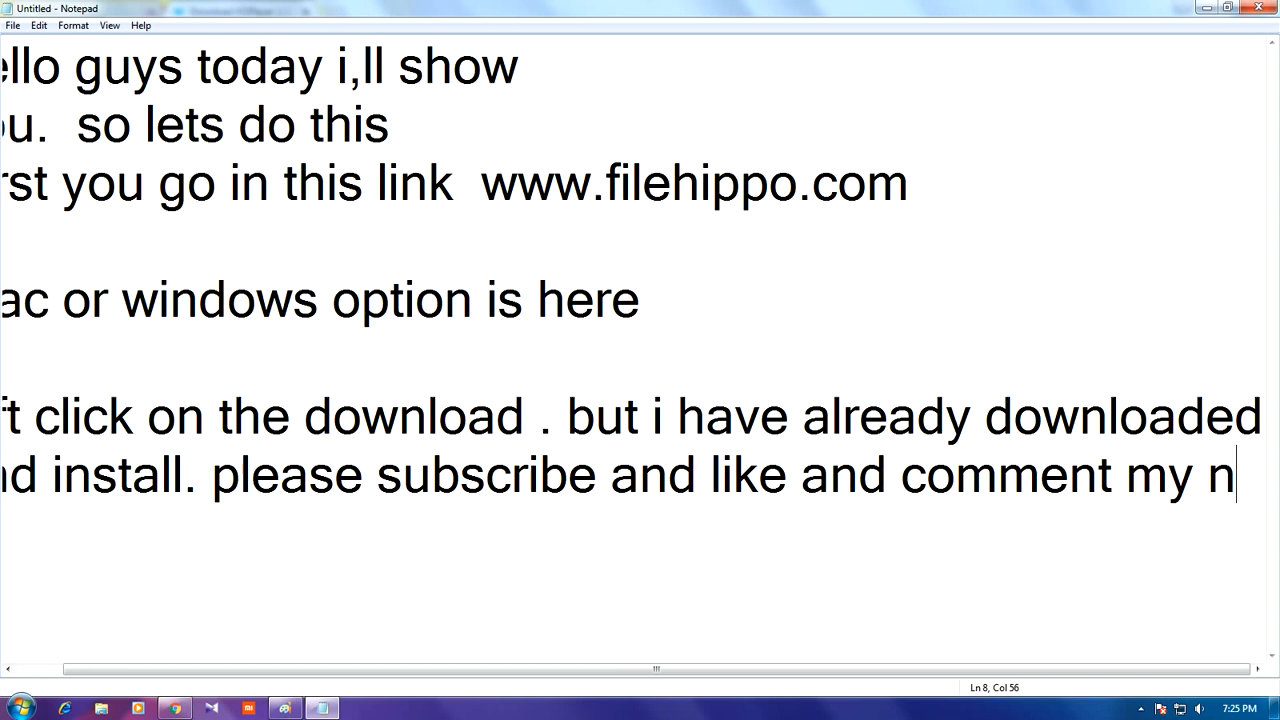
pyautogui.write('ext vi')
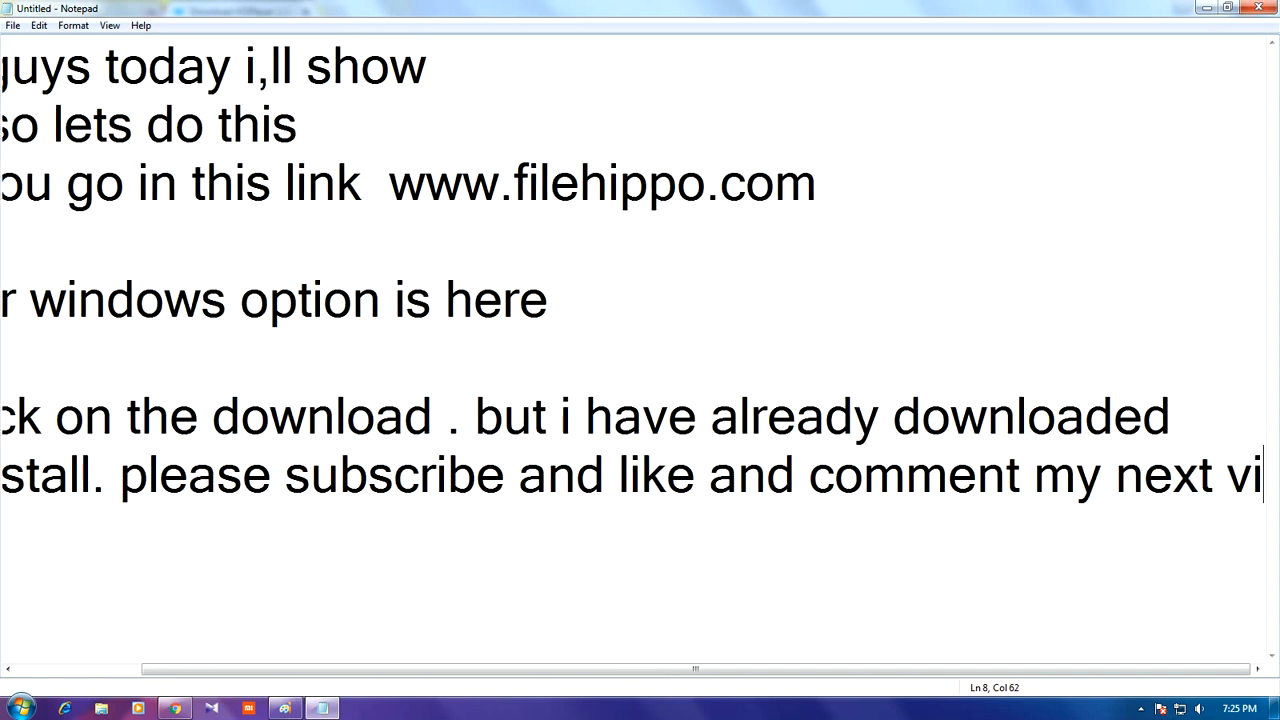